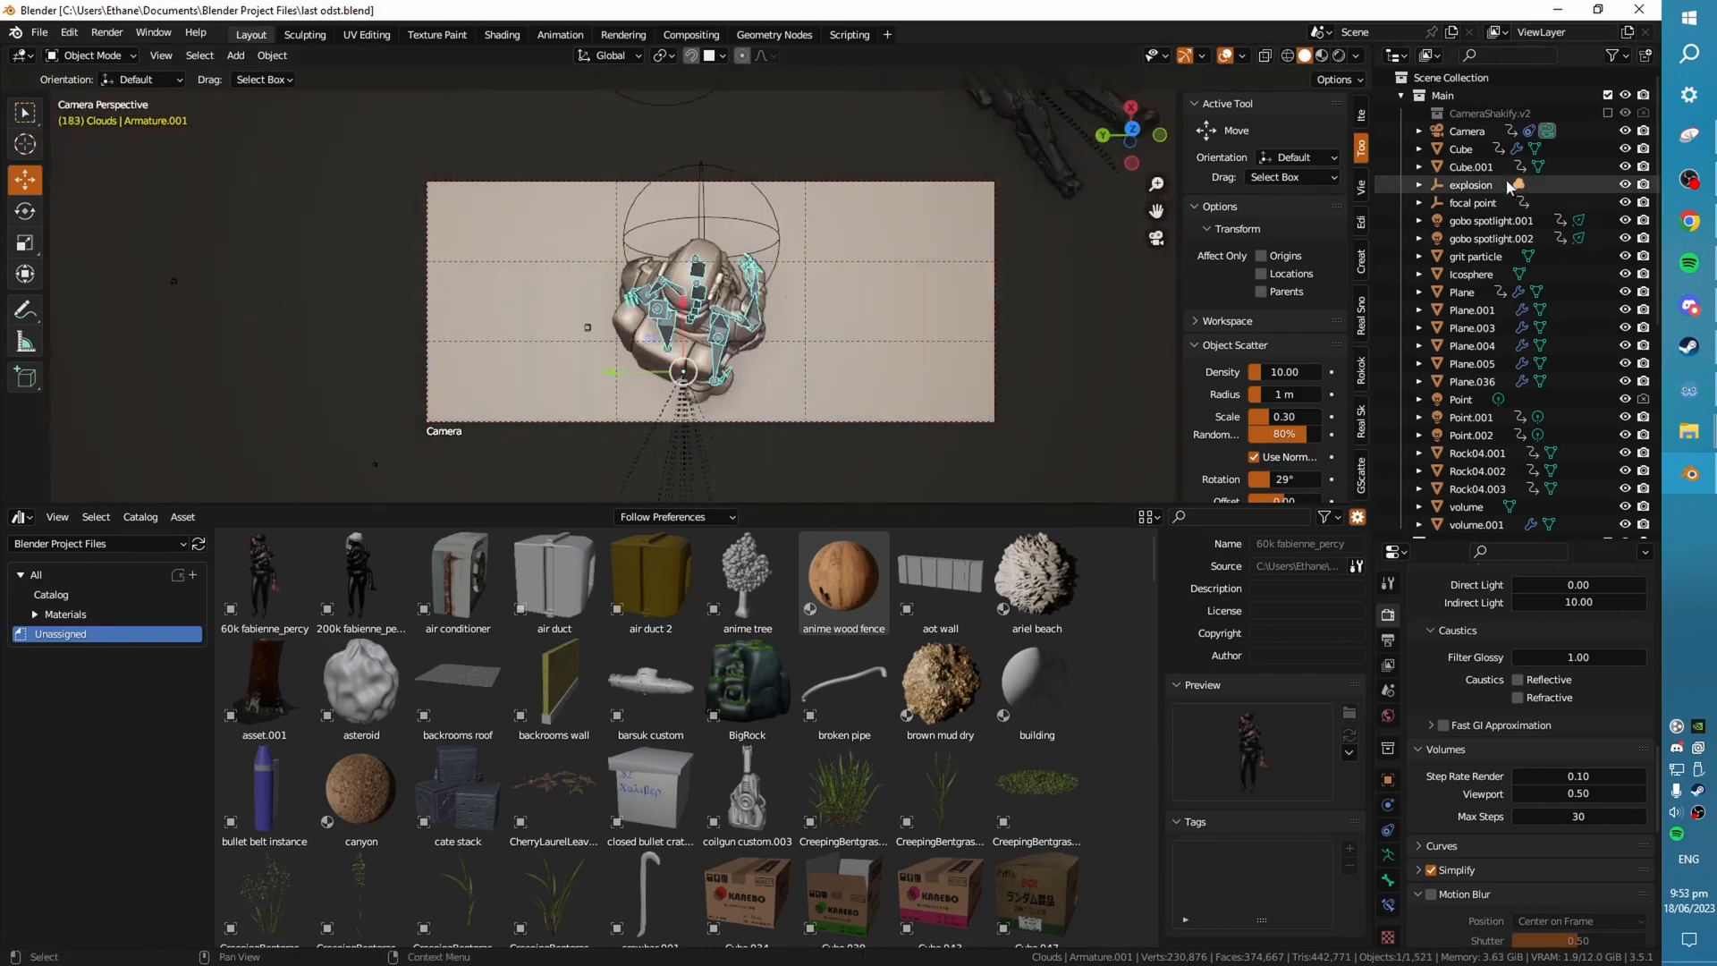
- Switch to the Shading workspace, showing both camera-perspective views and the Dope Sheet keyframes
left_click(1467, 131)
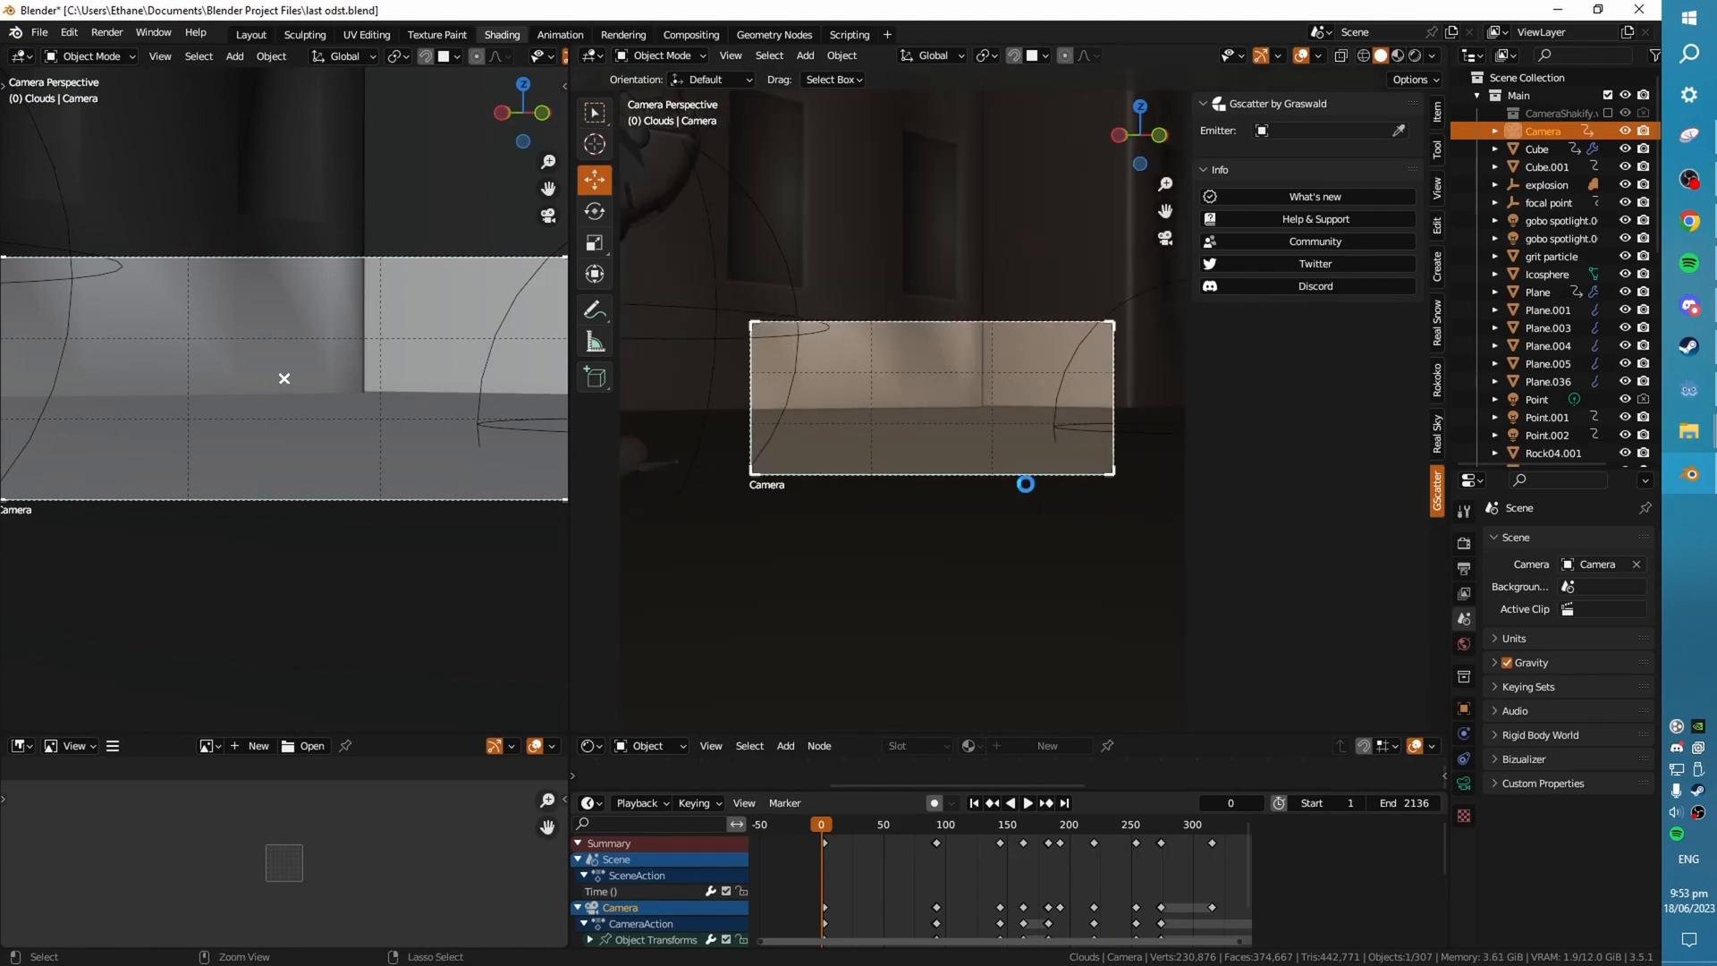
key("ctrl+s")
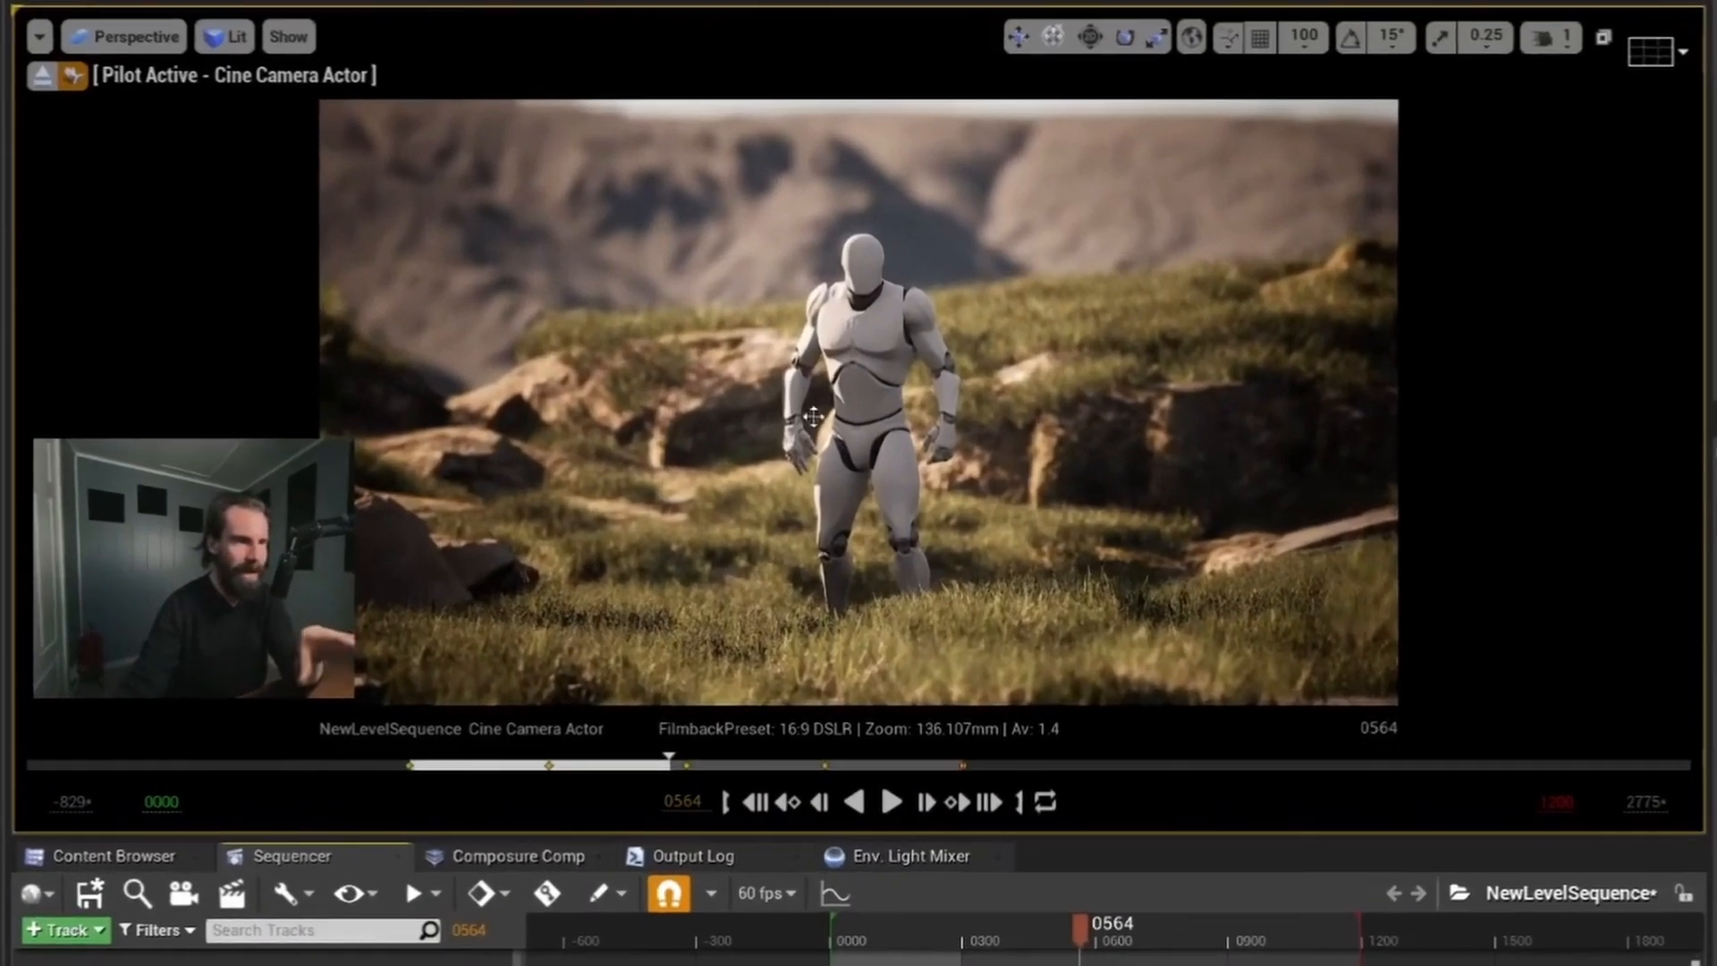
mouse_move(1008, 311)
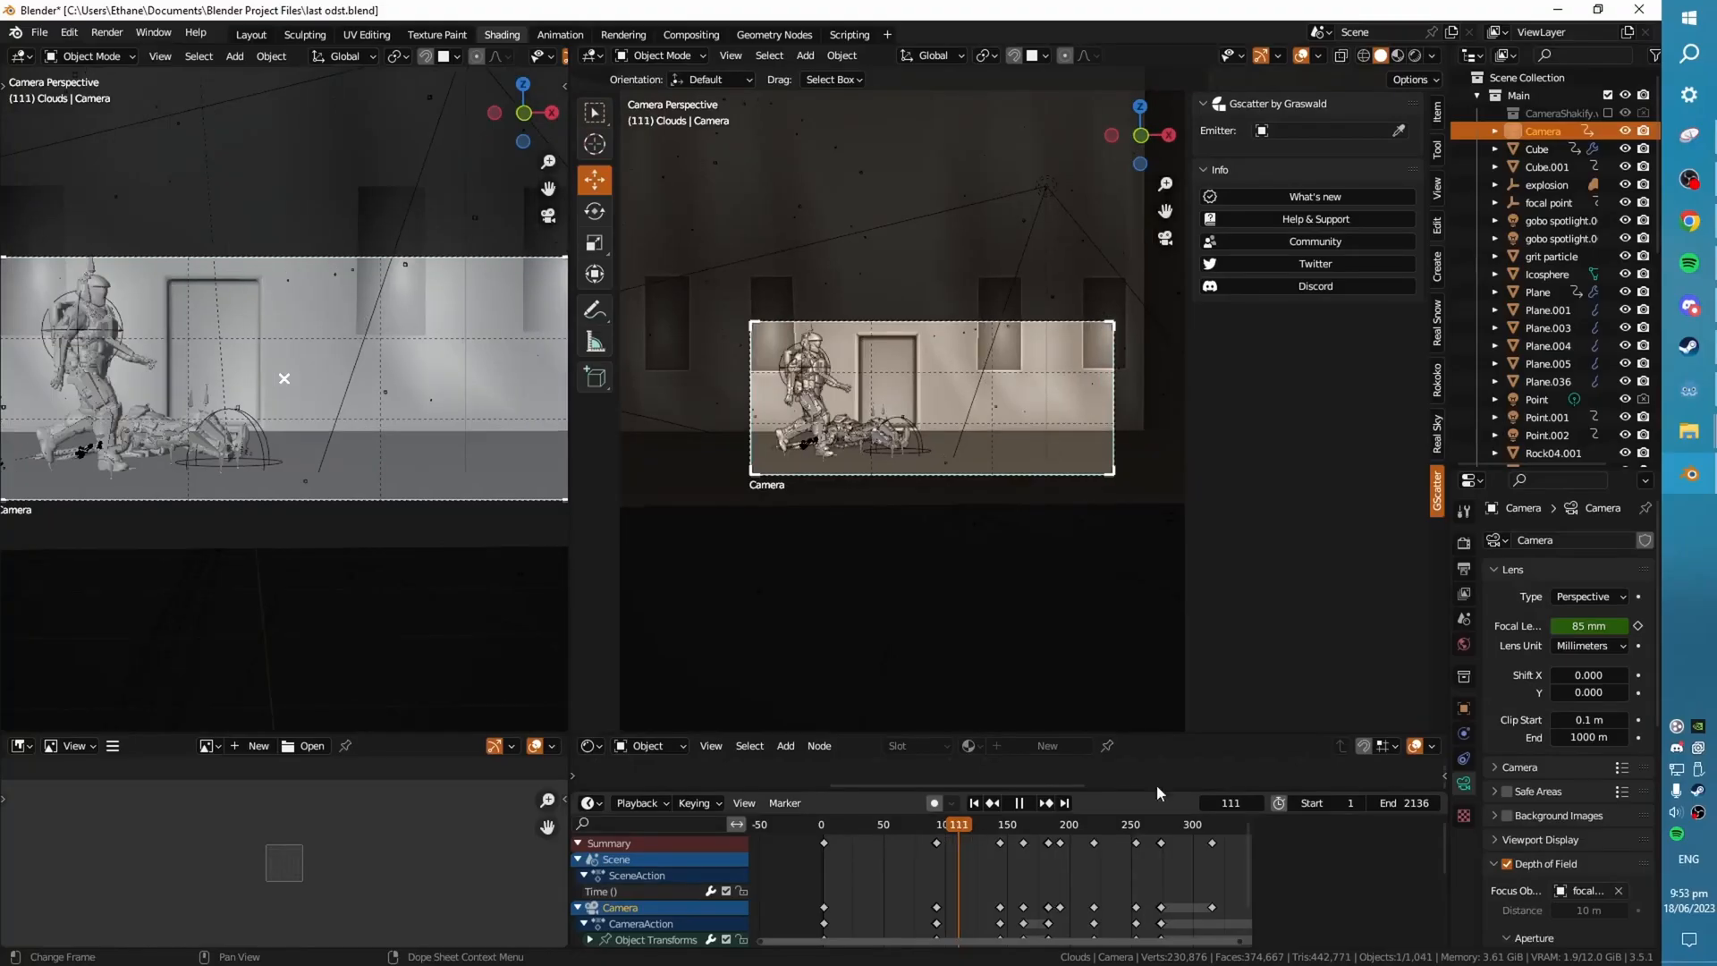
- Scrub through the camera shots, including the helmet close-up and over-the-shoulder views
left_click(999, 823)
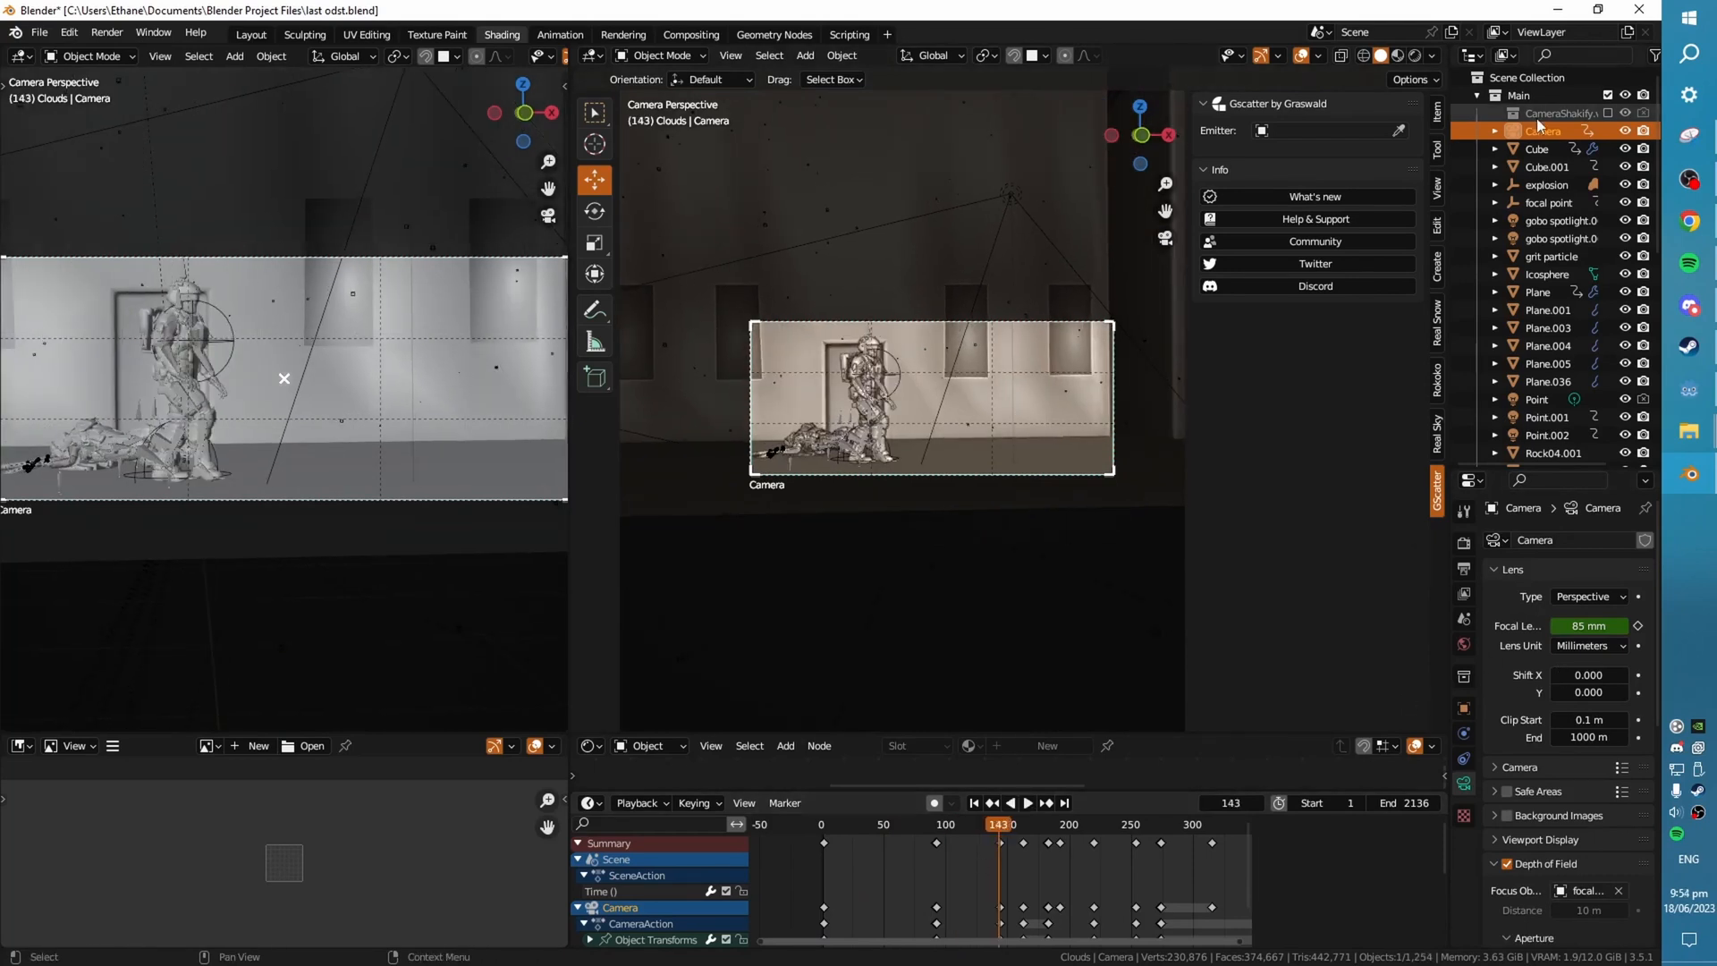
left_click(1009, 803)
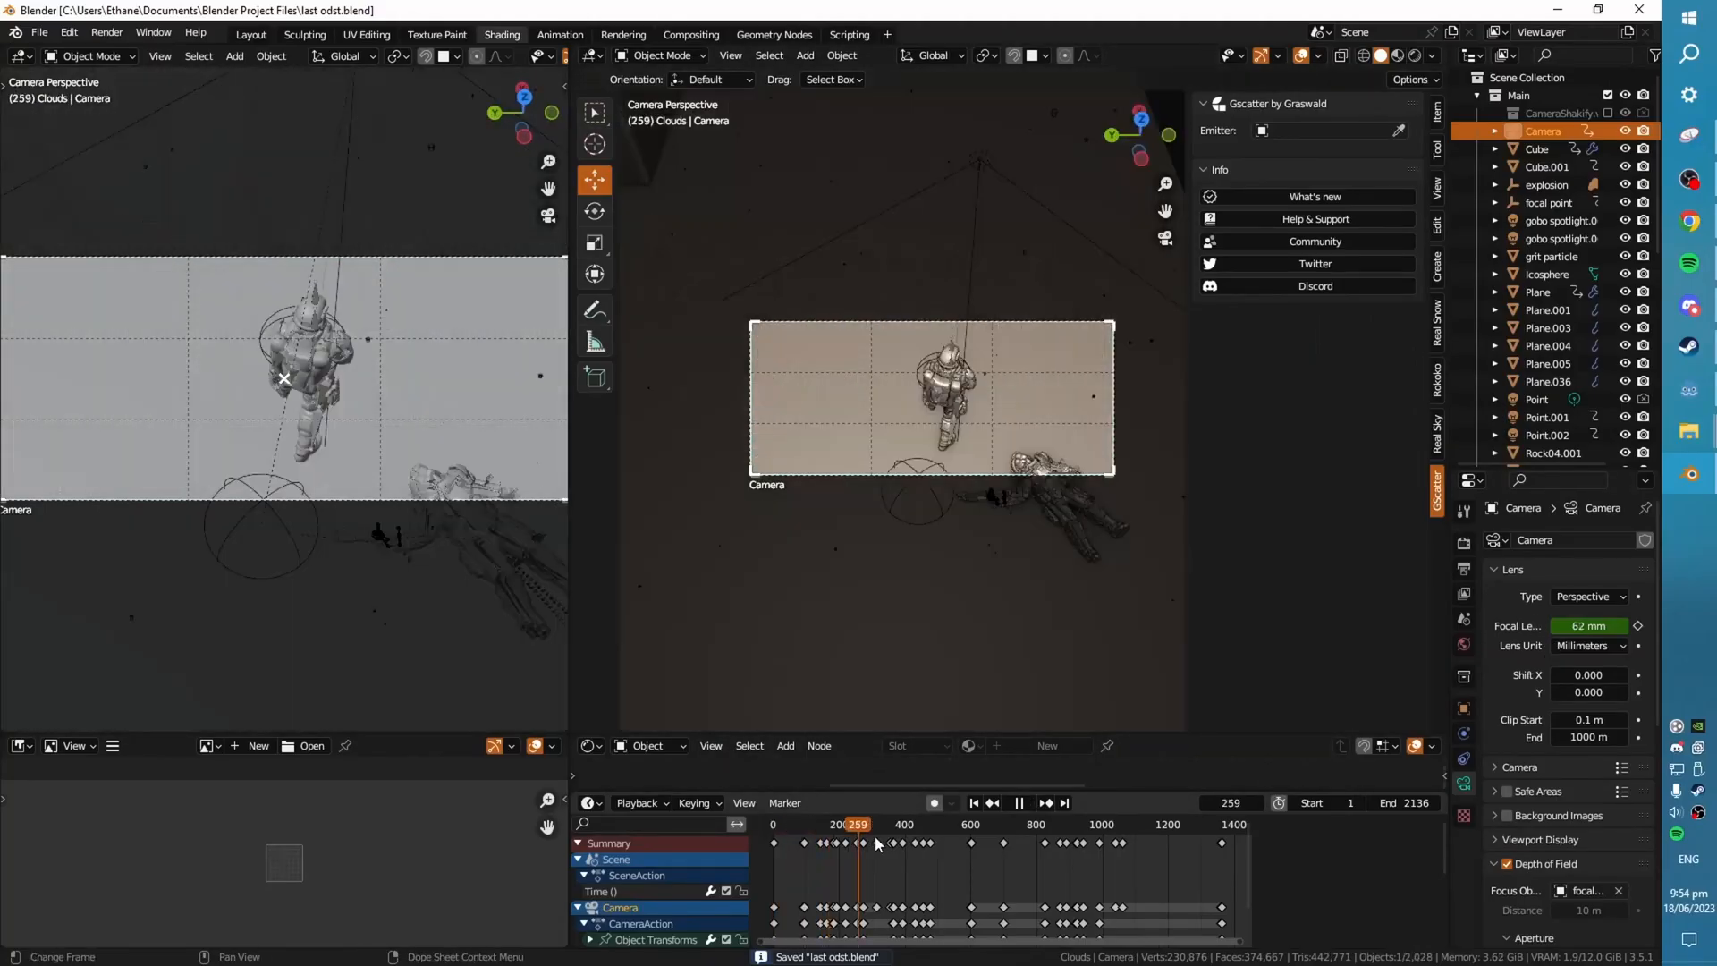
left_click(949, 824)
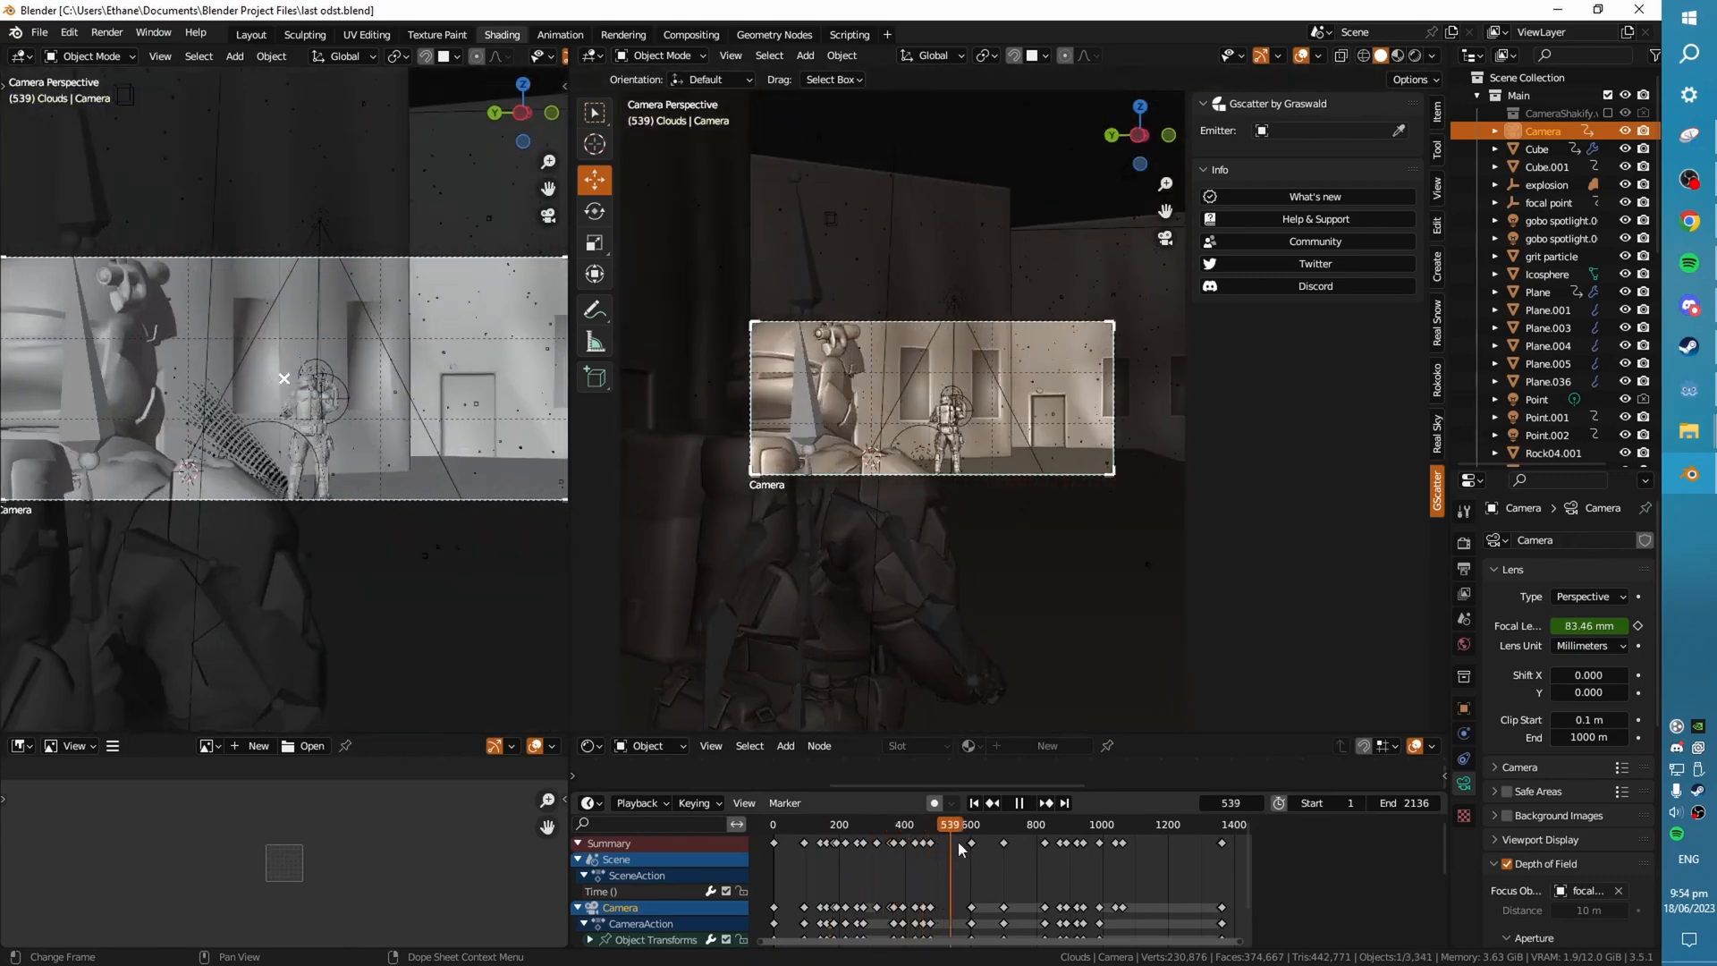
left_click(1048, 835)
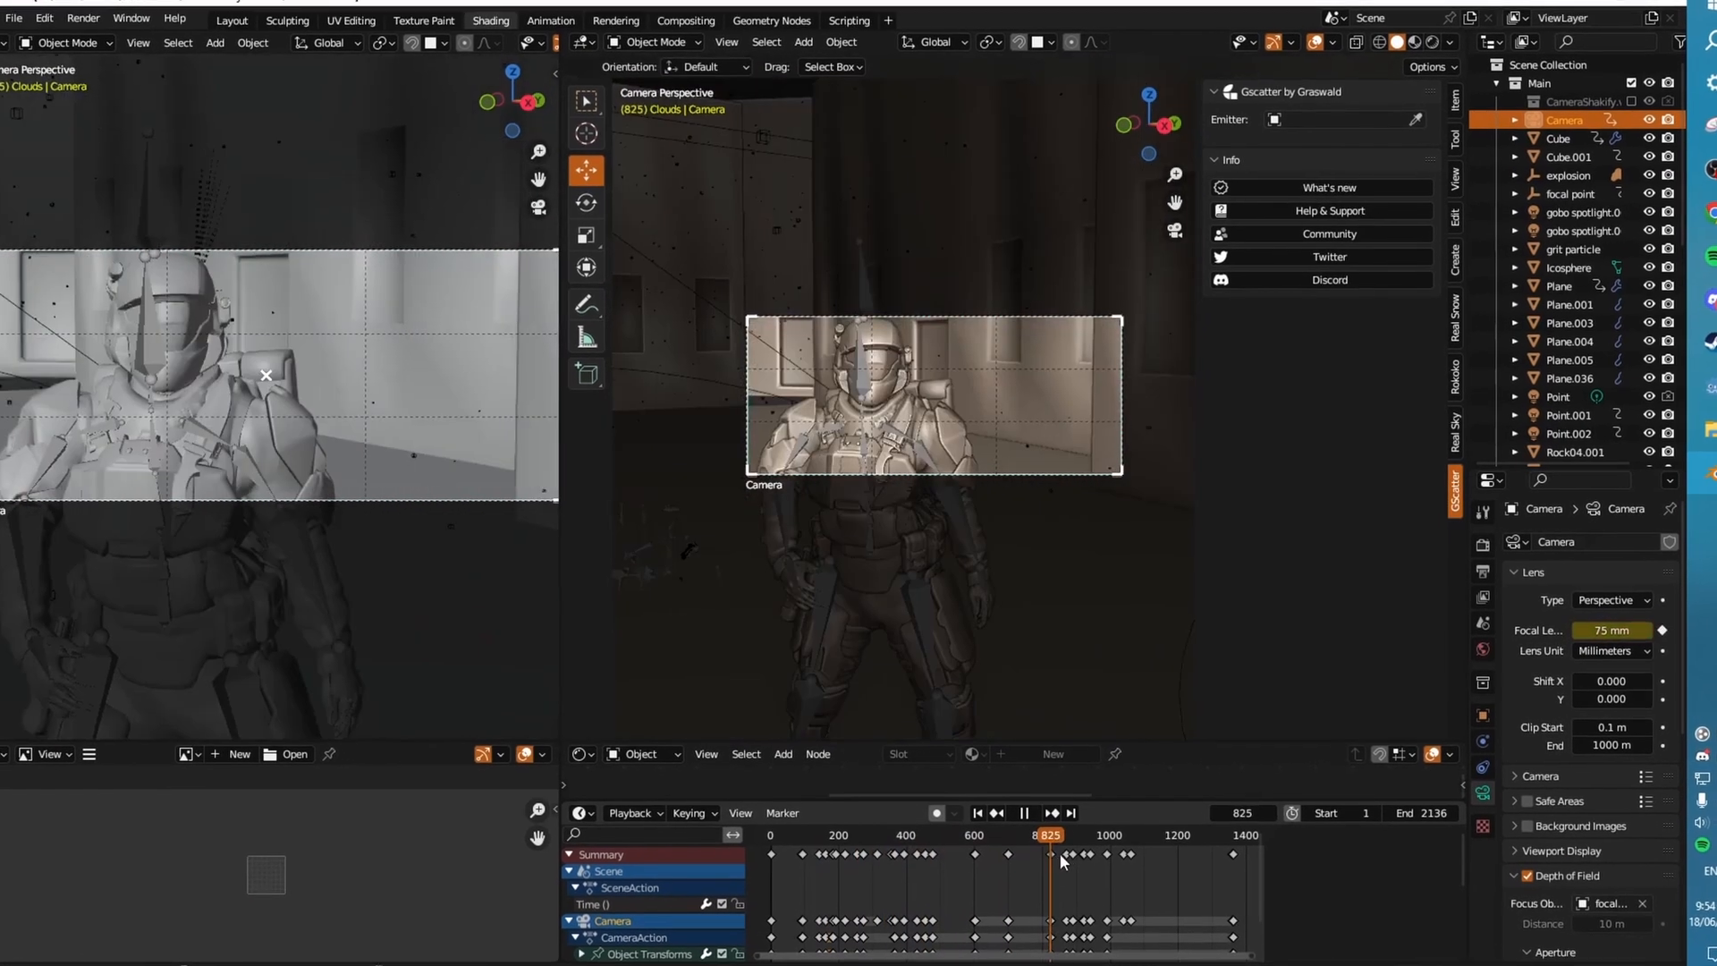
left_click(1062, 862)
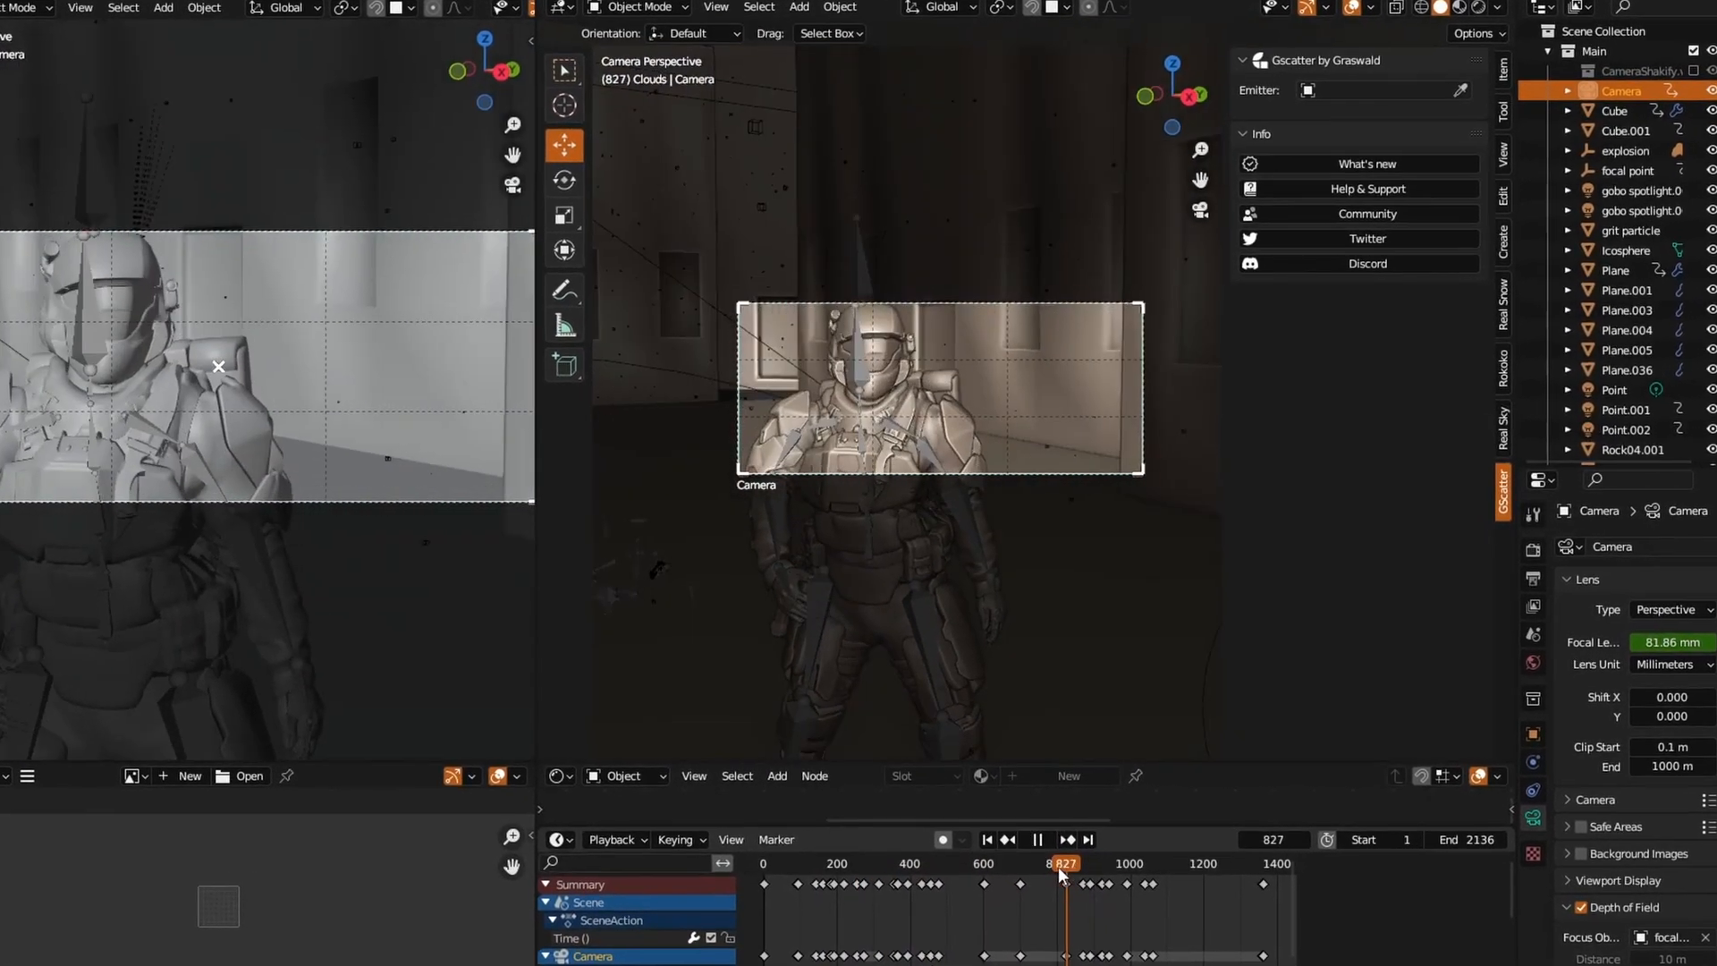
left_click(1062, 889)
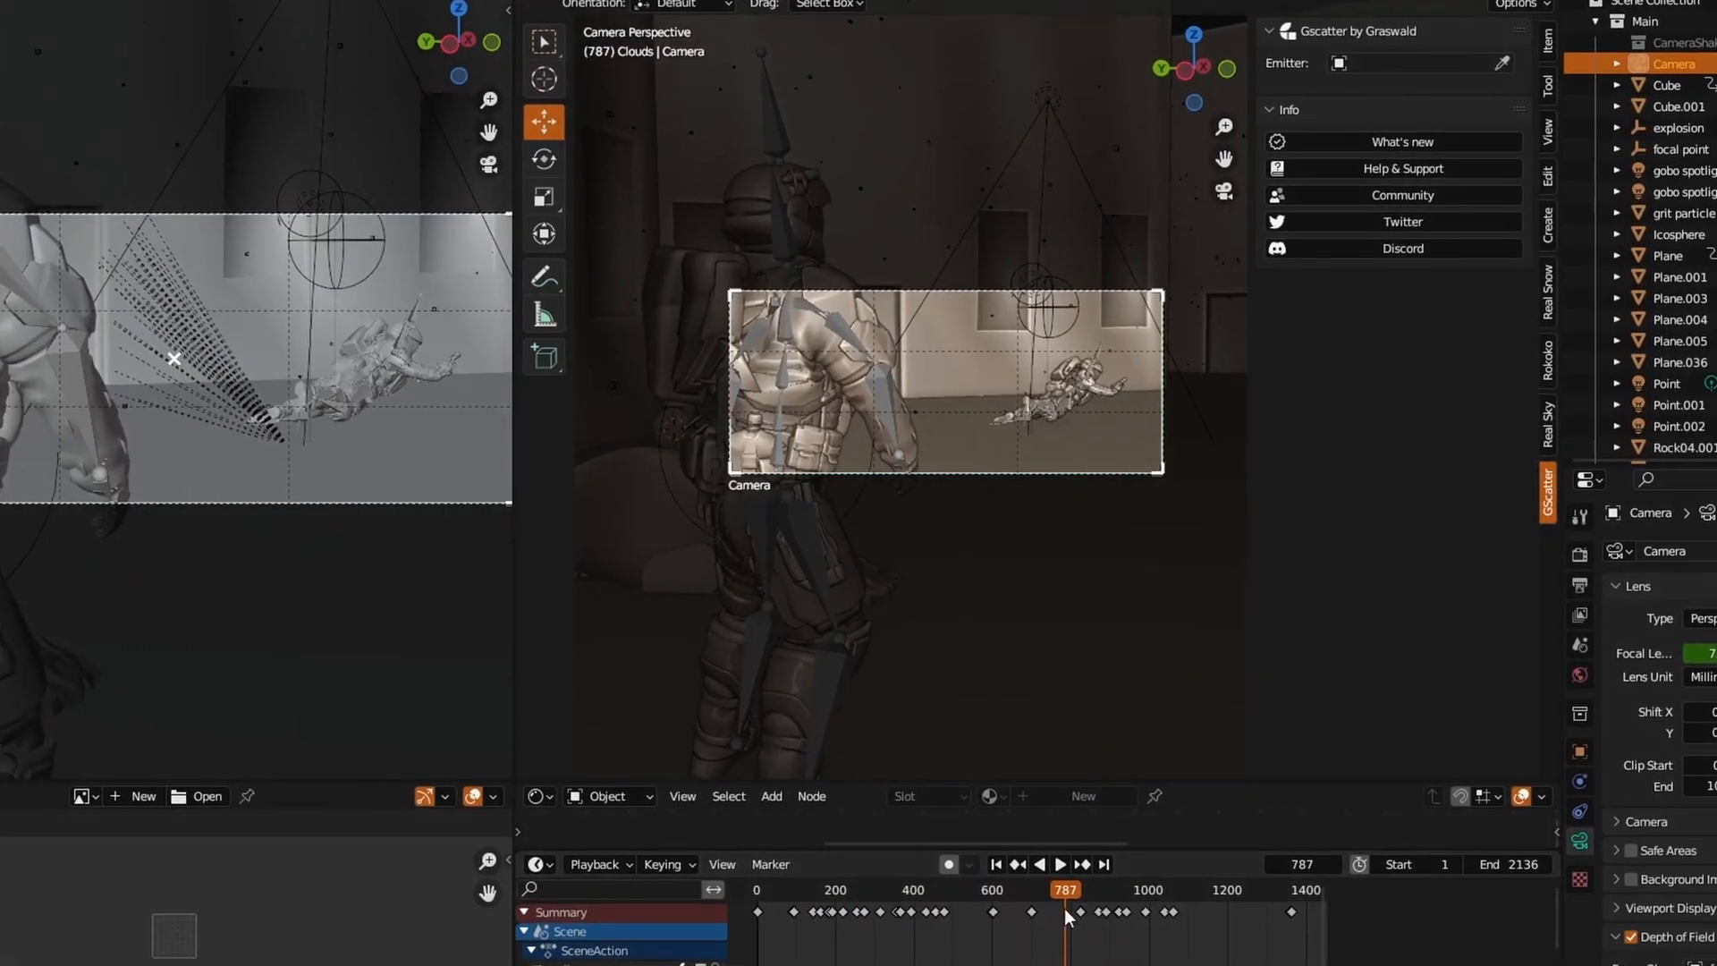
left_click(1058, 864)
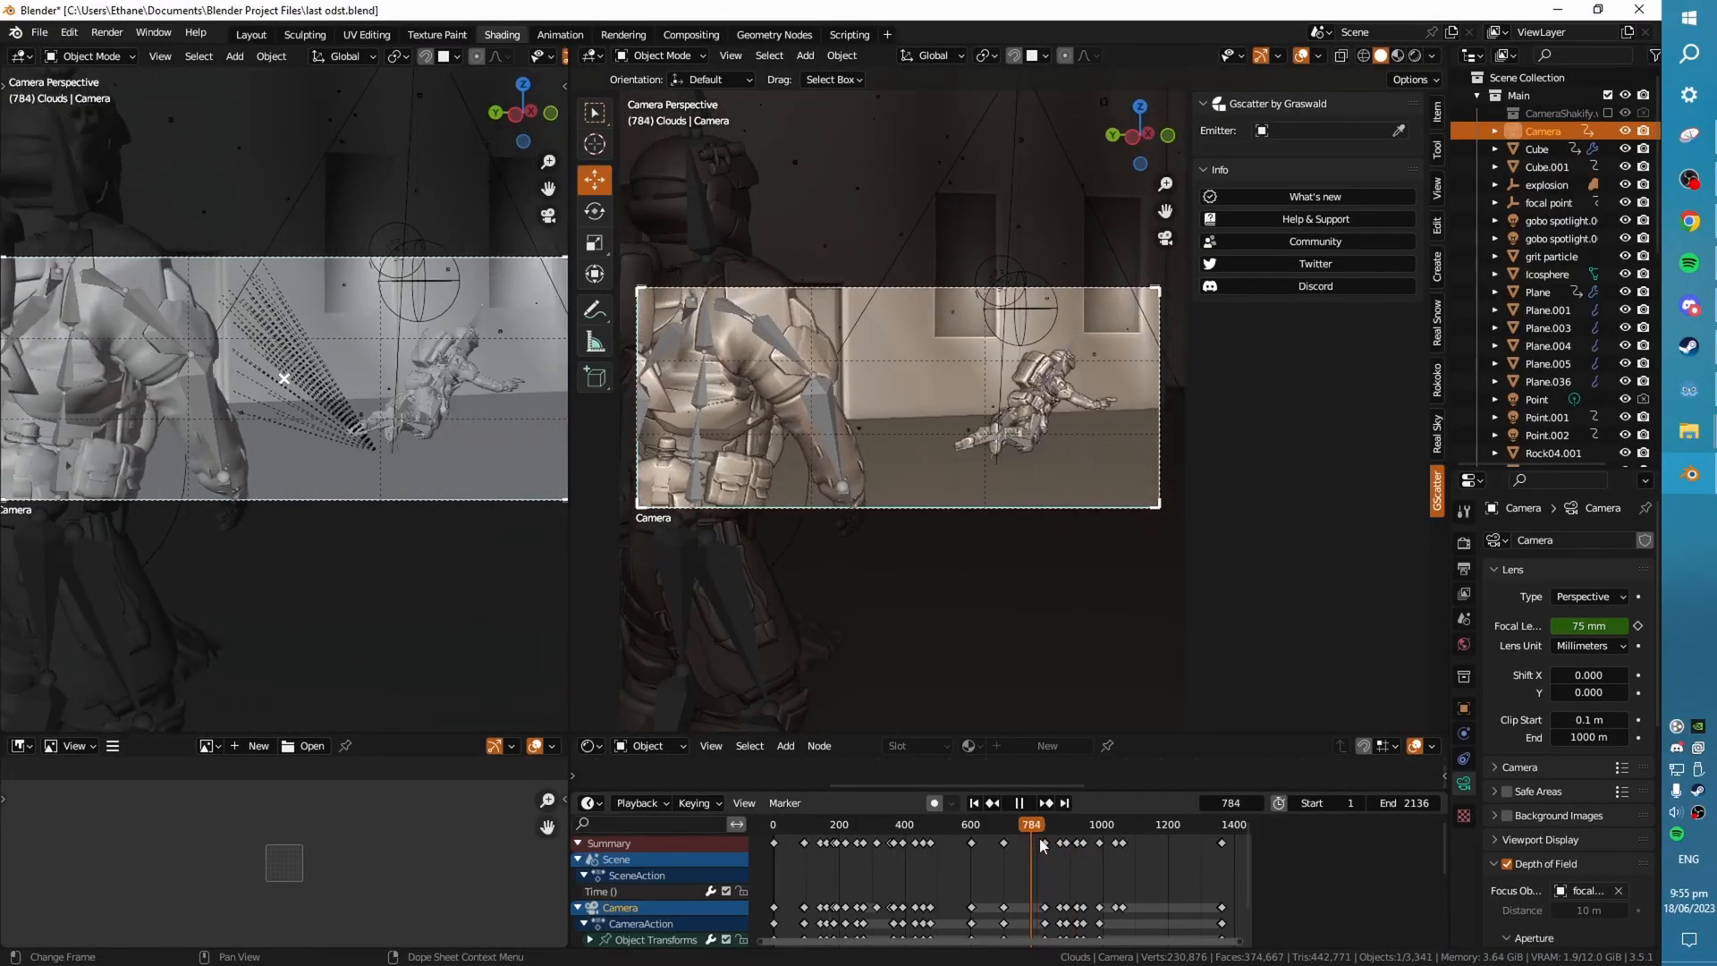
left_click(1043, 824)
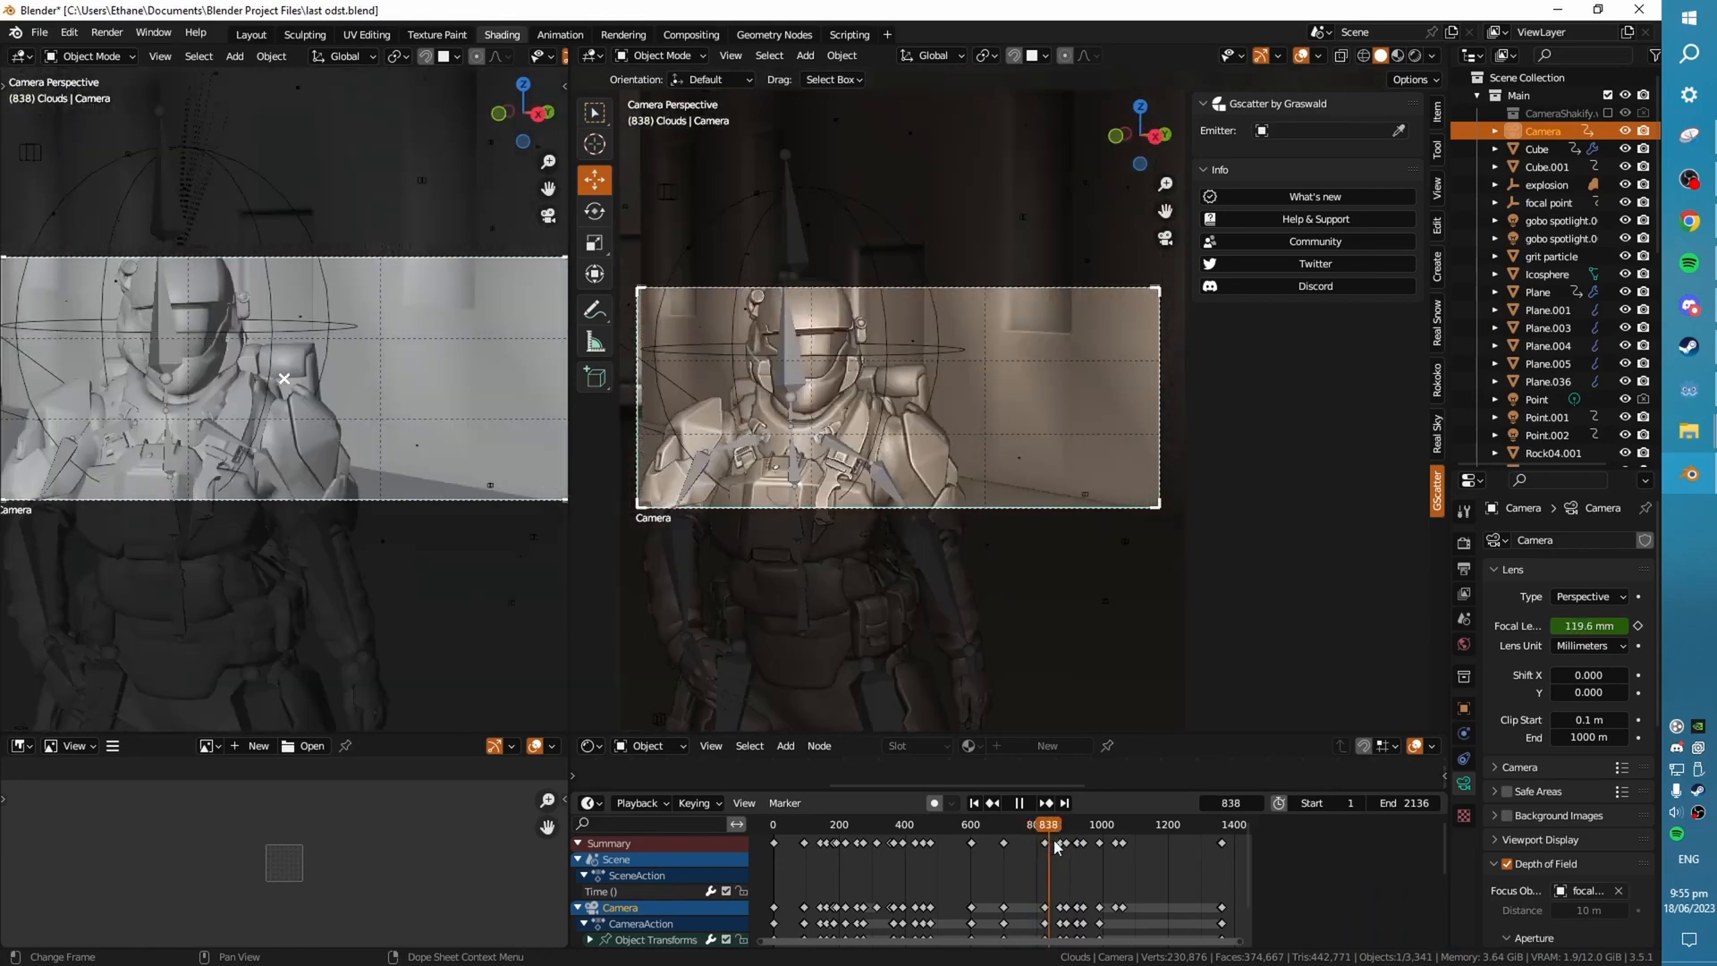
left_click(991, 803)
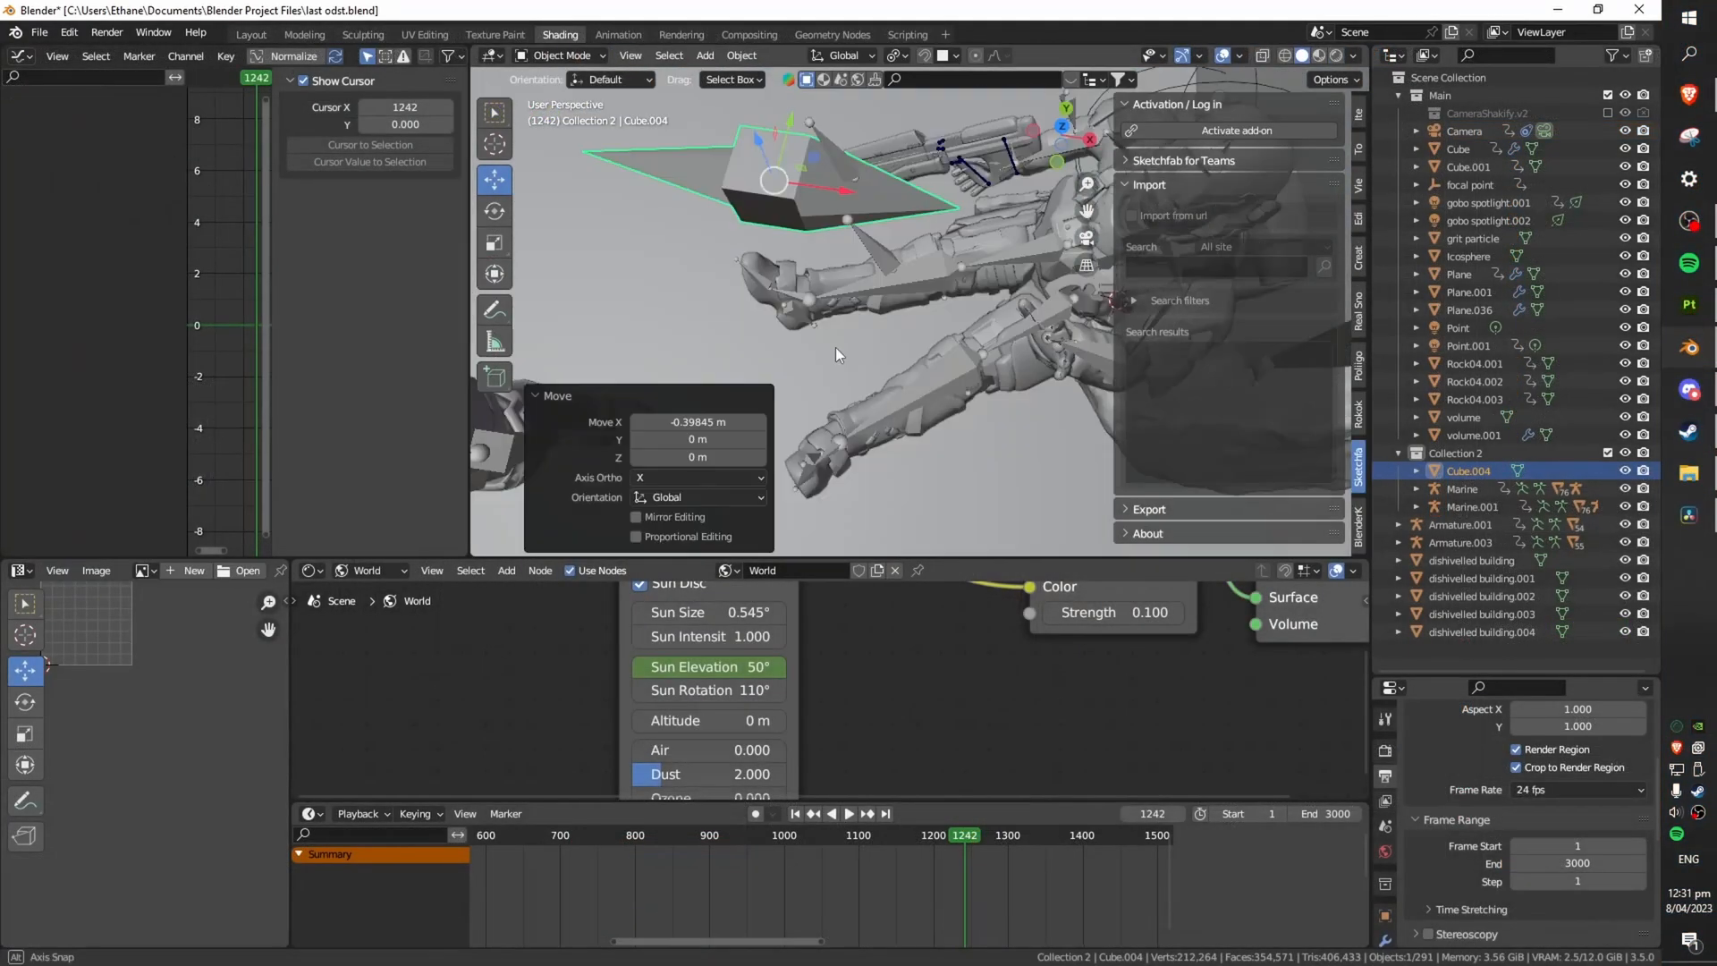
- Toggle the mode with Tab while reviewing the focal point shot at the soldiers' boots
key("Tab")
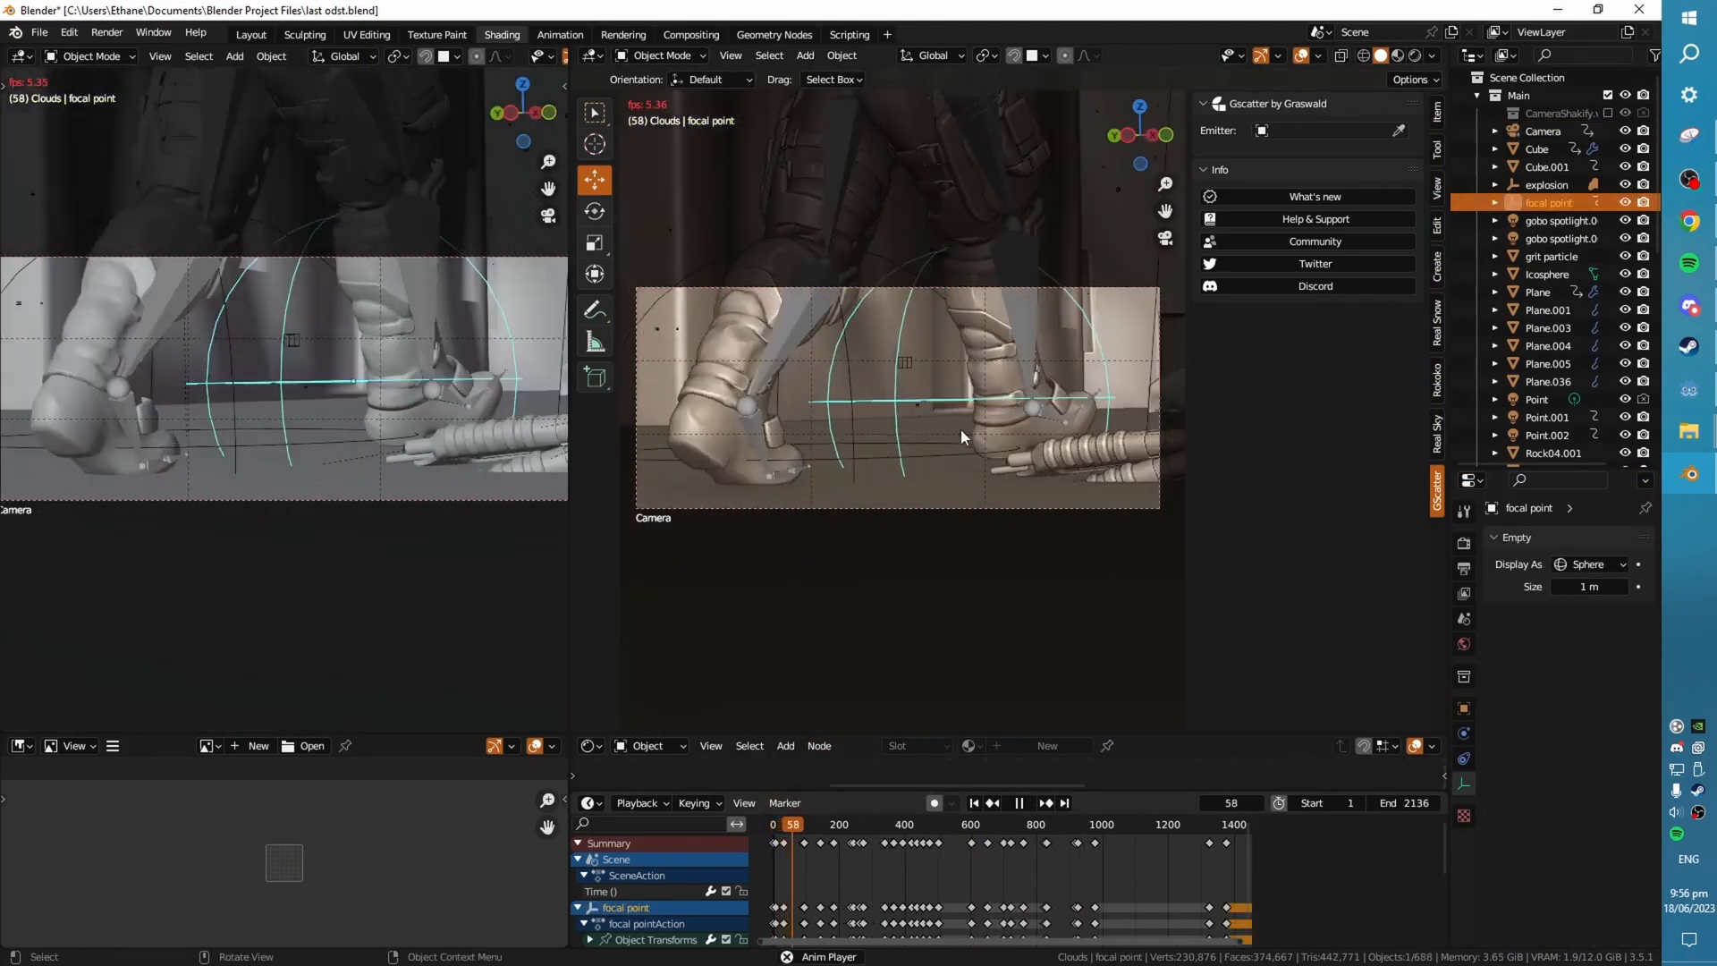
- Select the camera, confirm Depth of Field focuses on the focal point empty, then select it
left_click(806, 823)
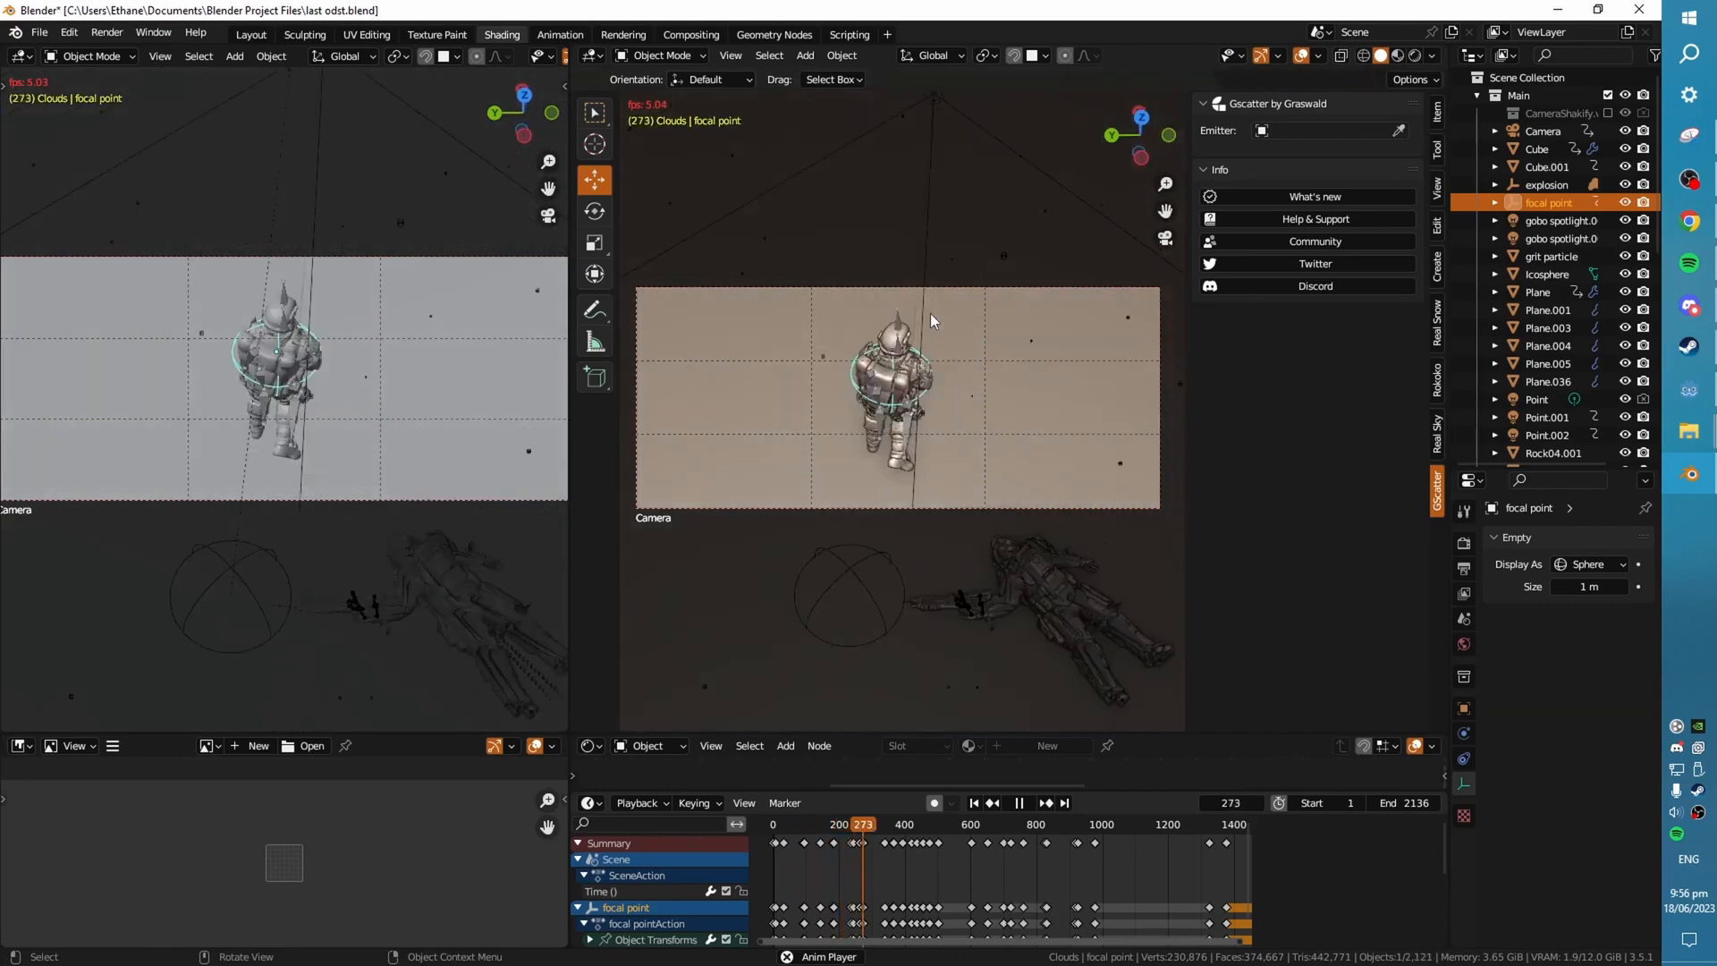
left_click(1015, 803)
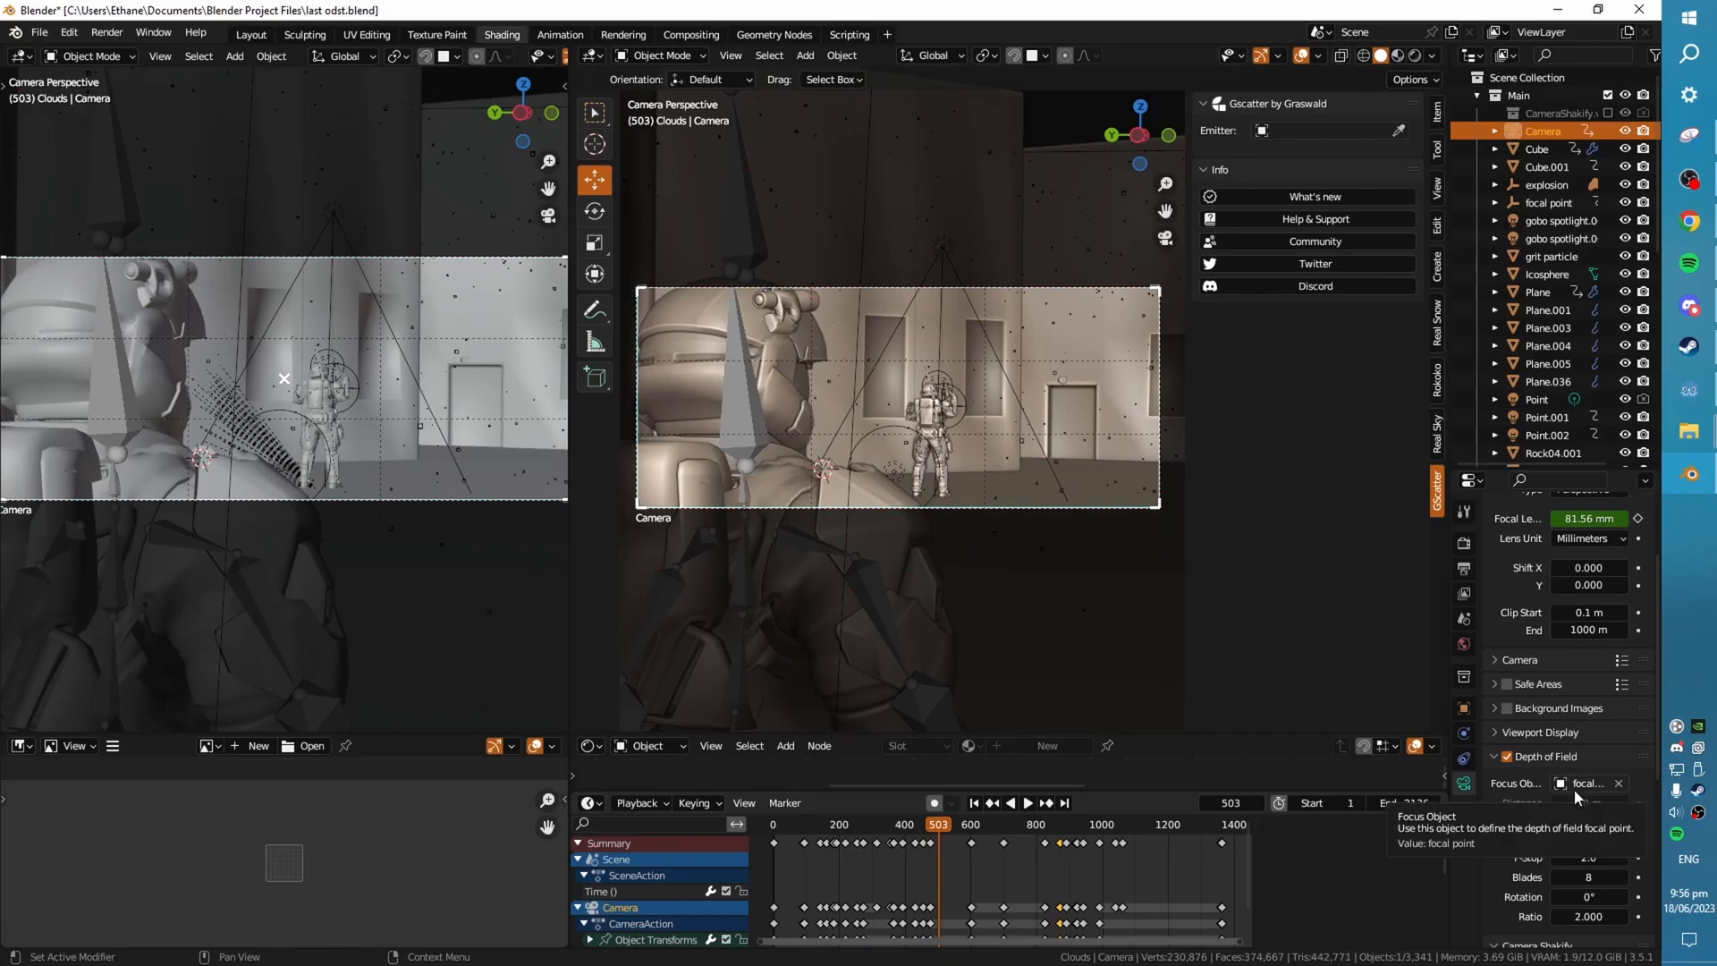
left_click(1548, 203)
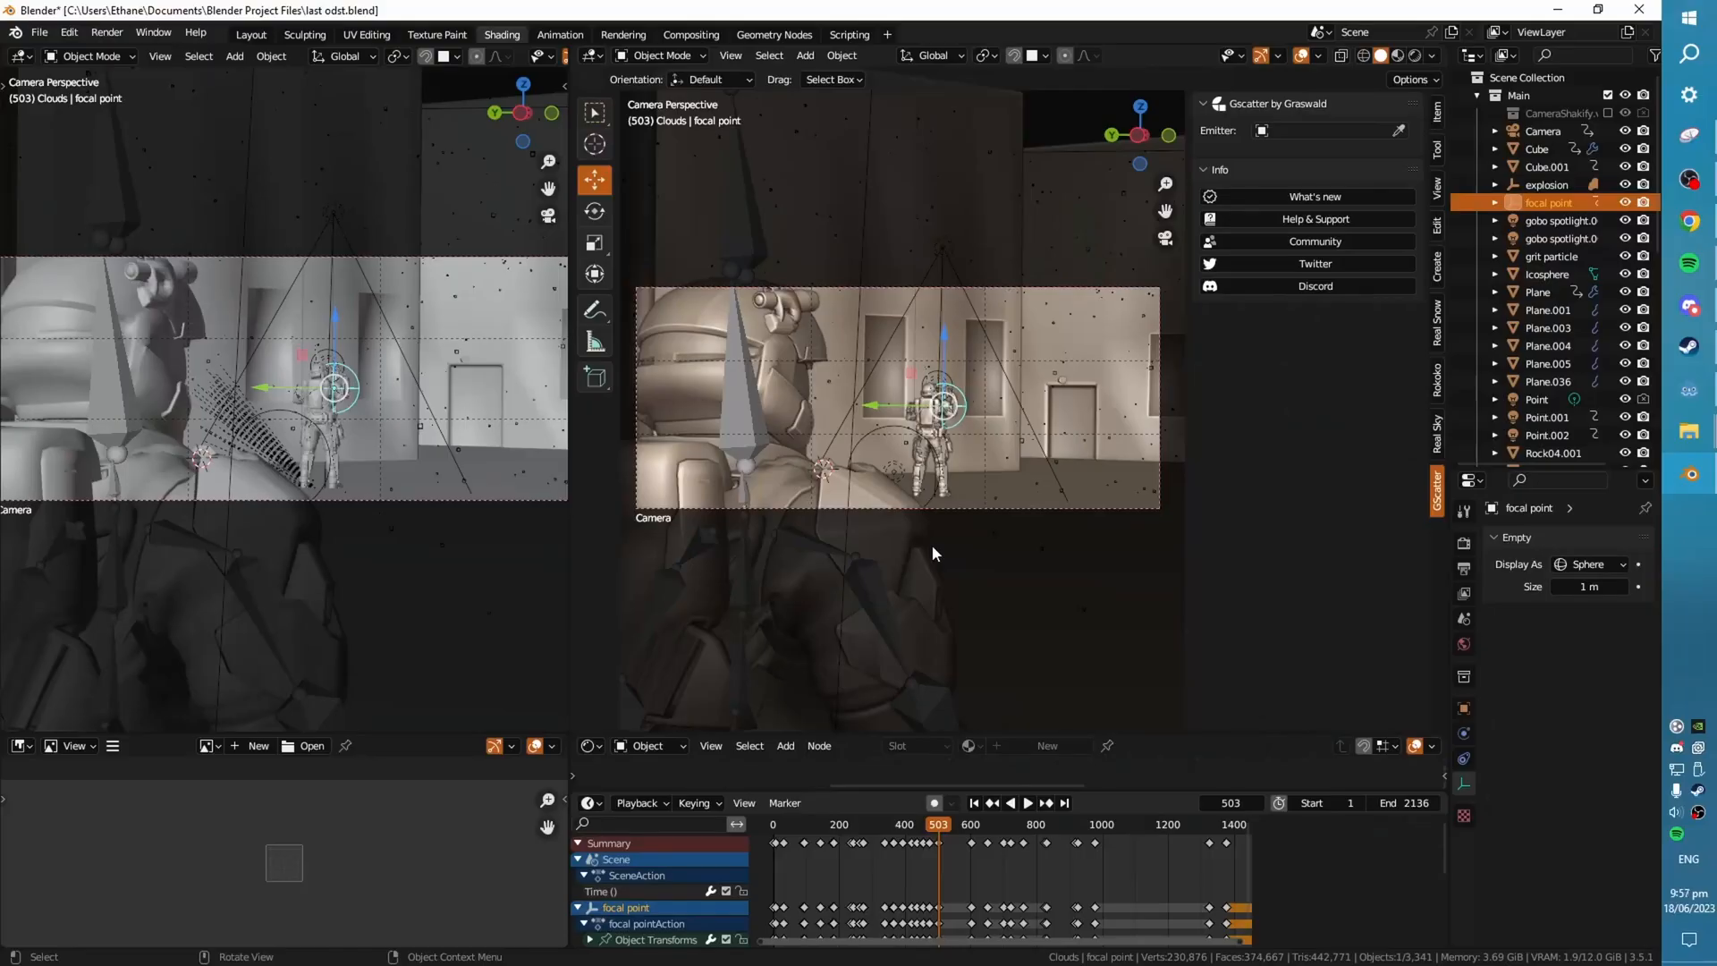
left_click(1009, 803)
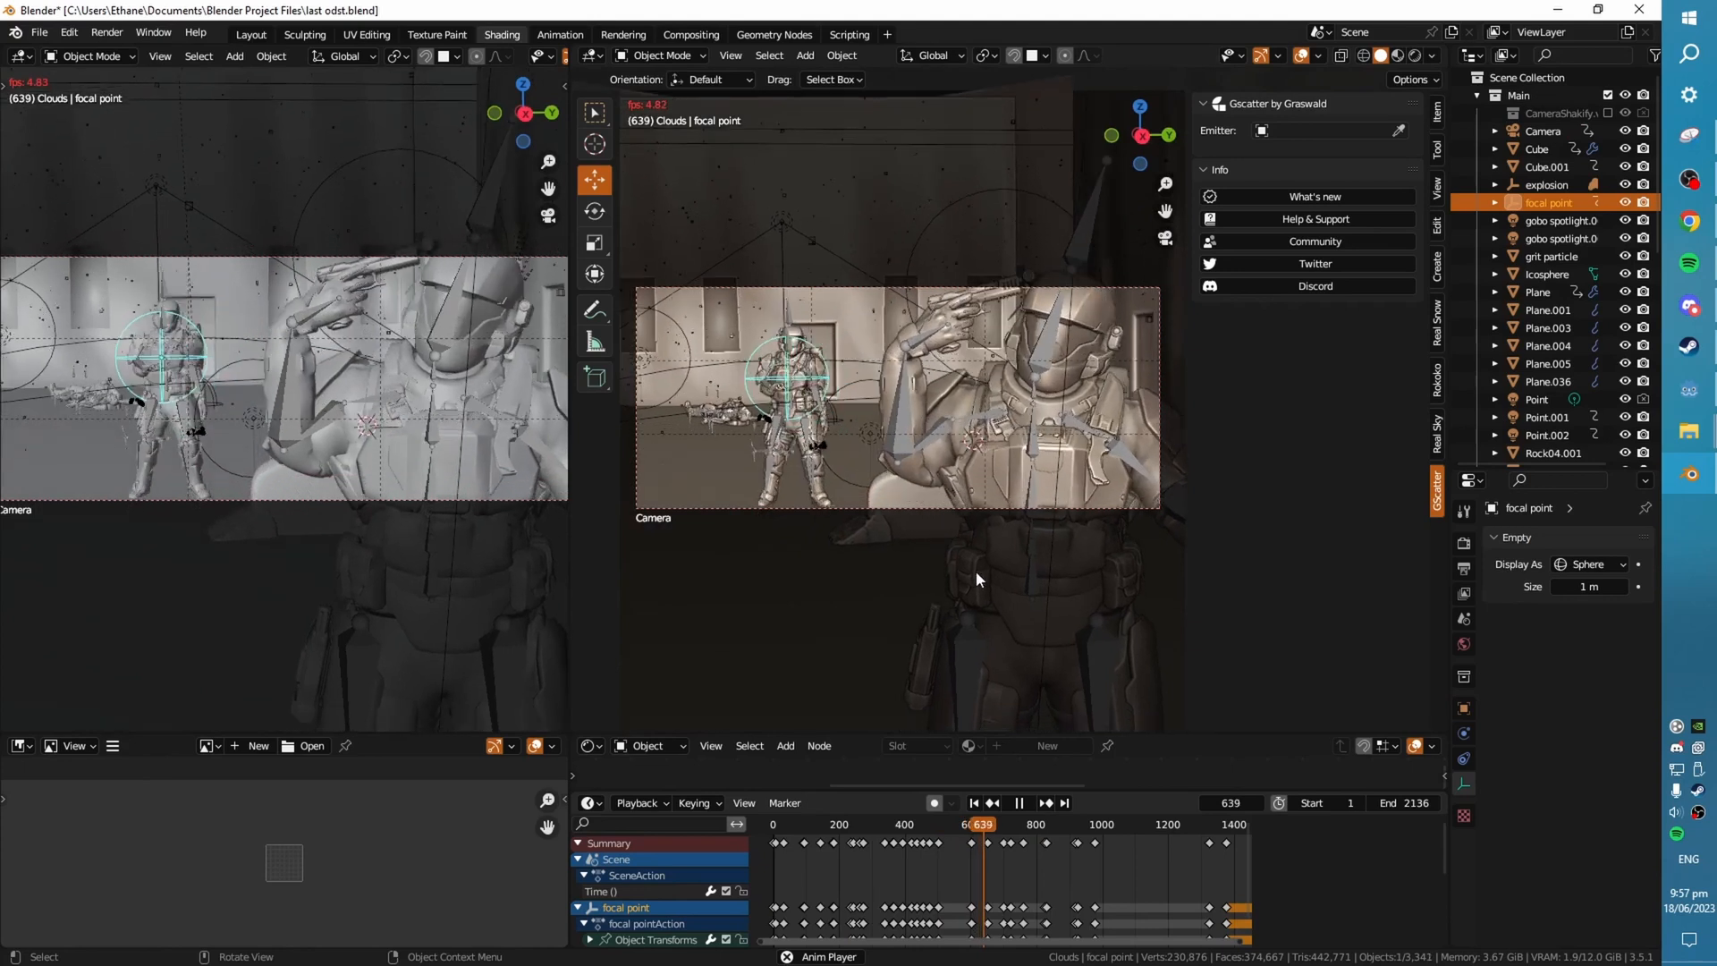
left_click(1018, 803)
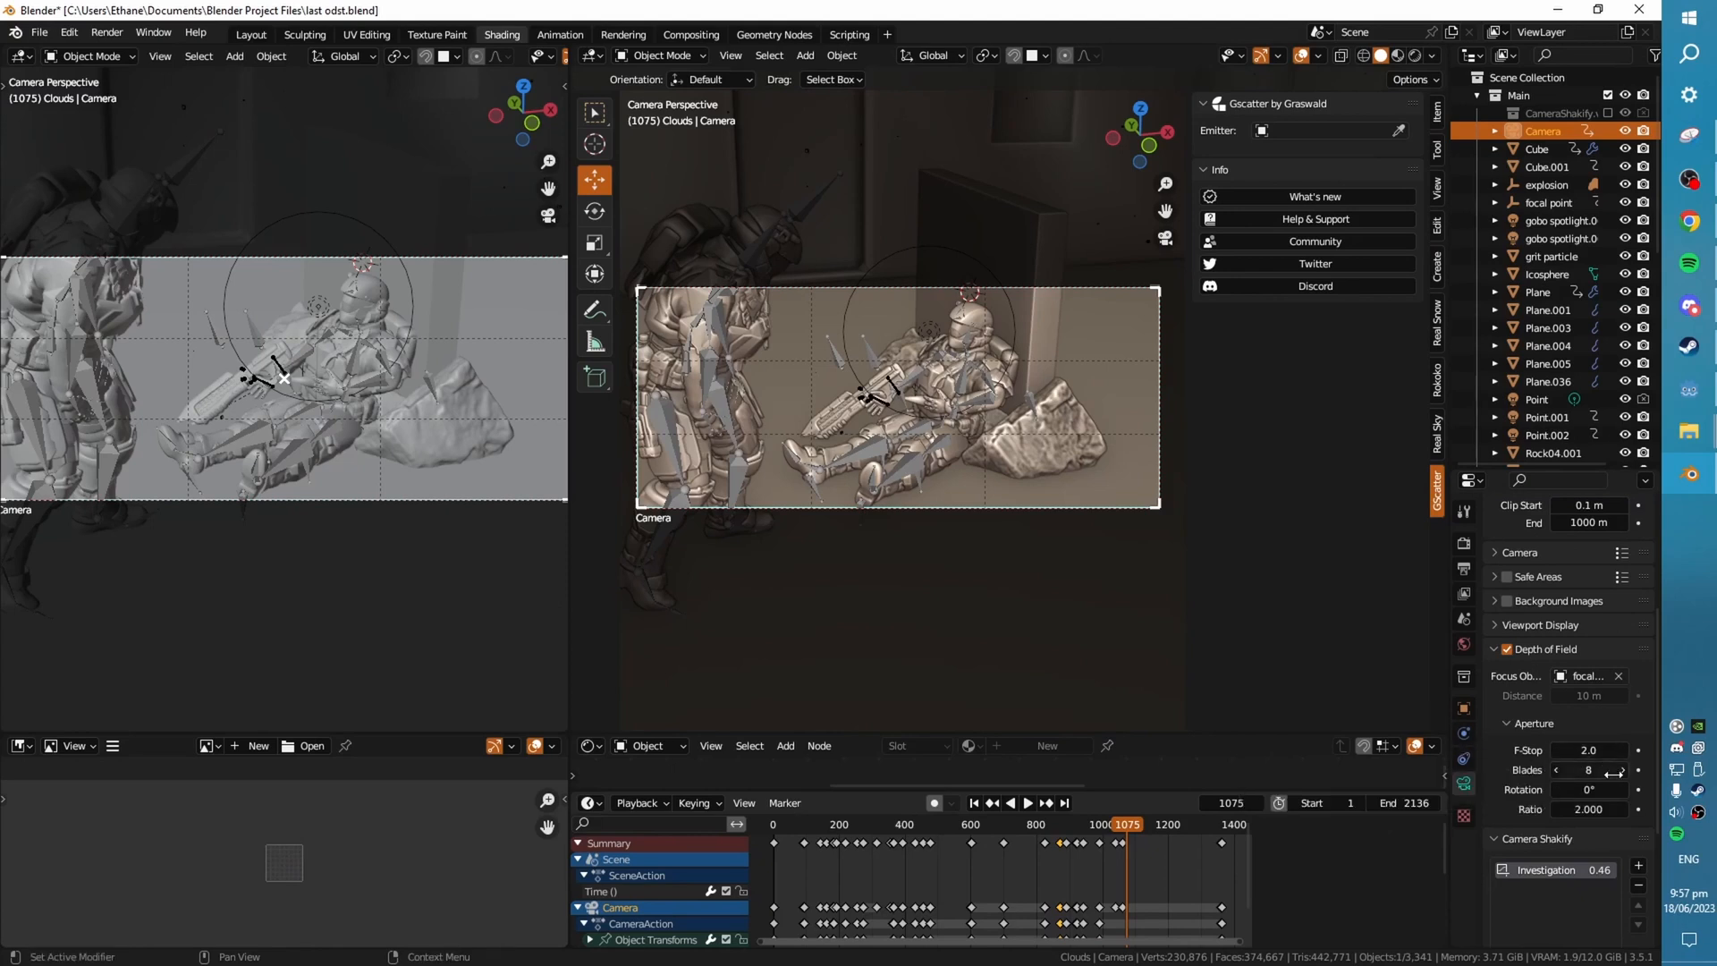
mouse_move(1588, 809)
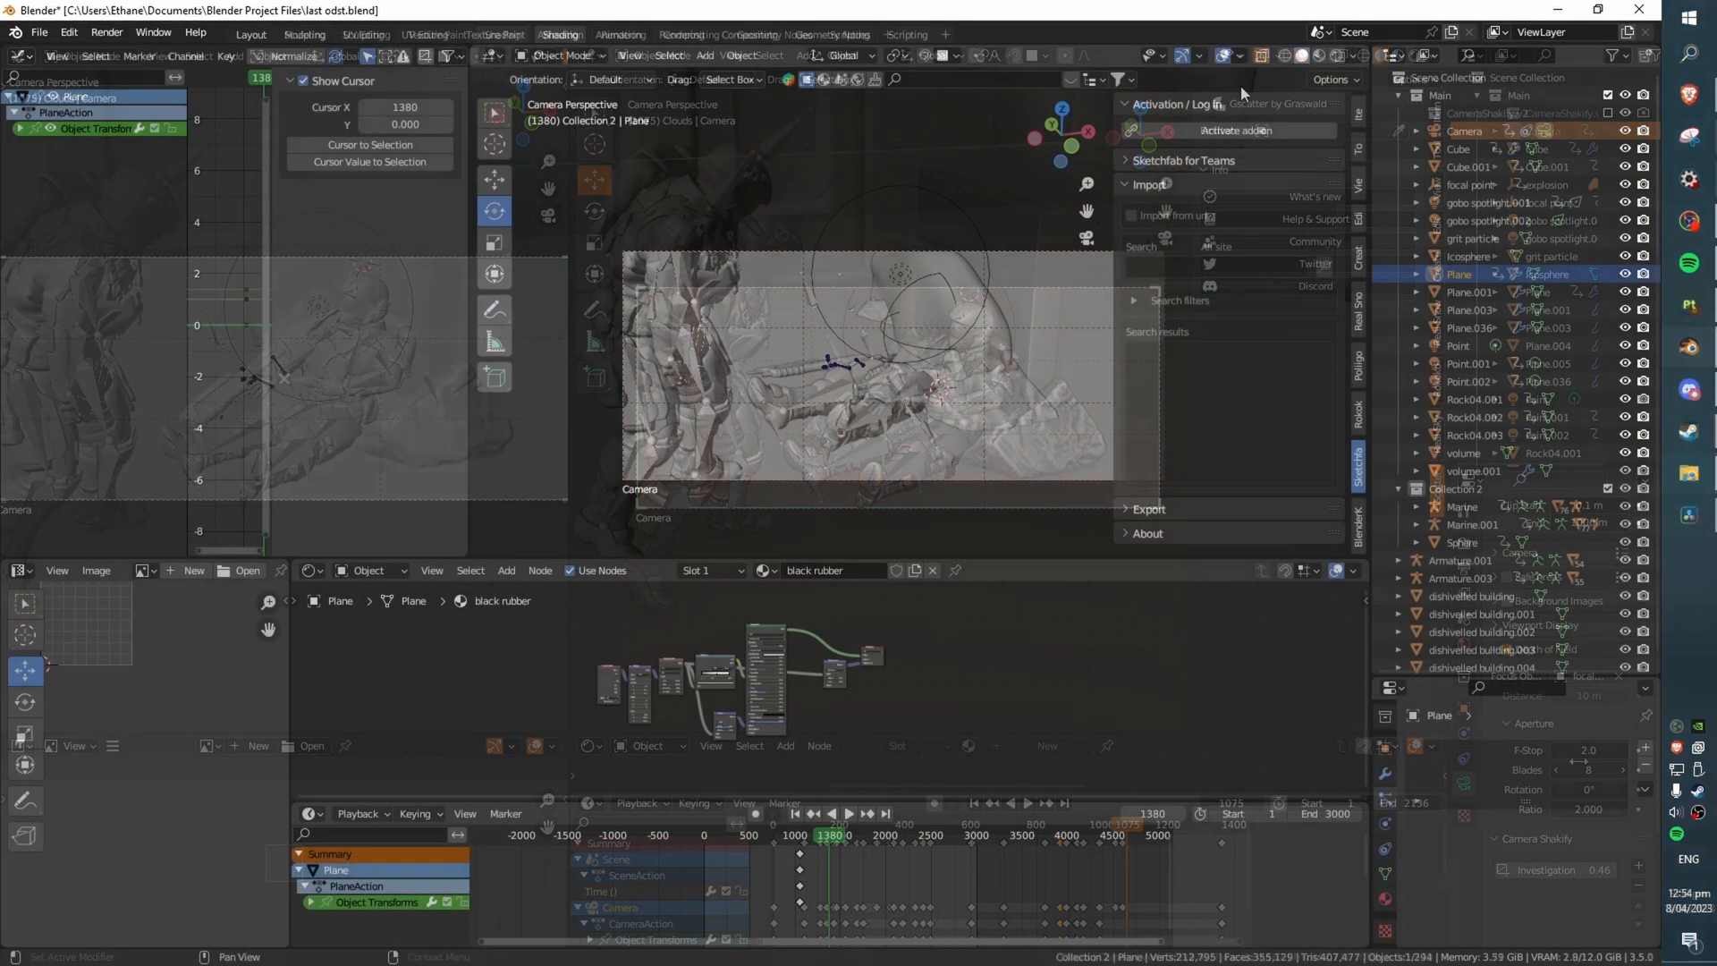
left_click(840, 813)
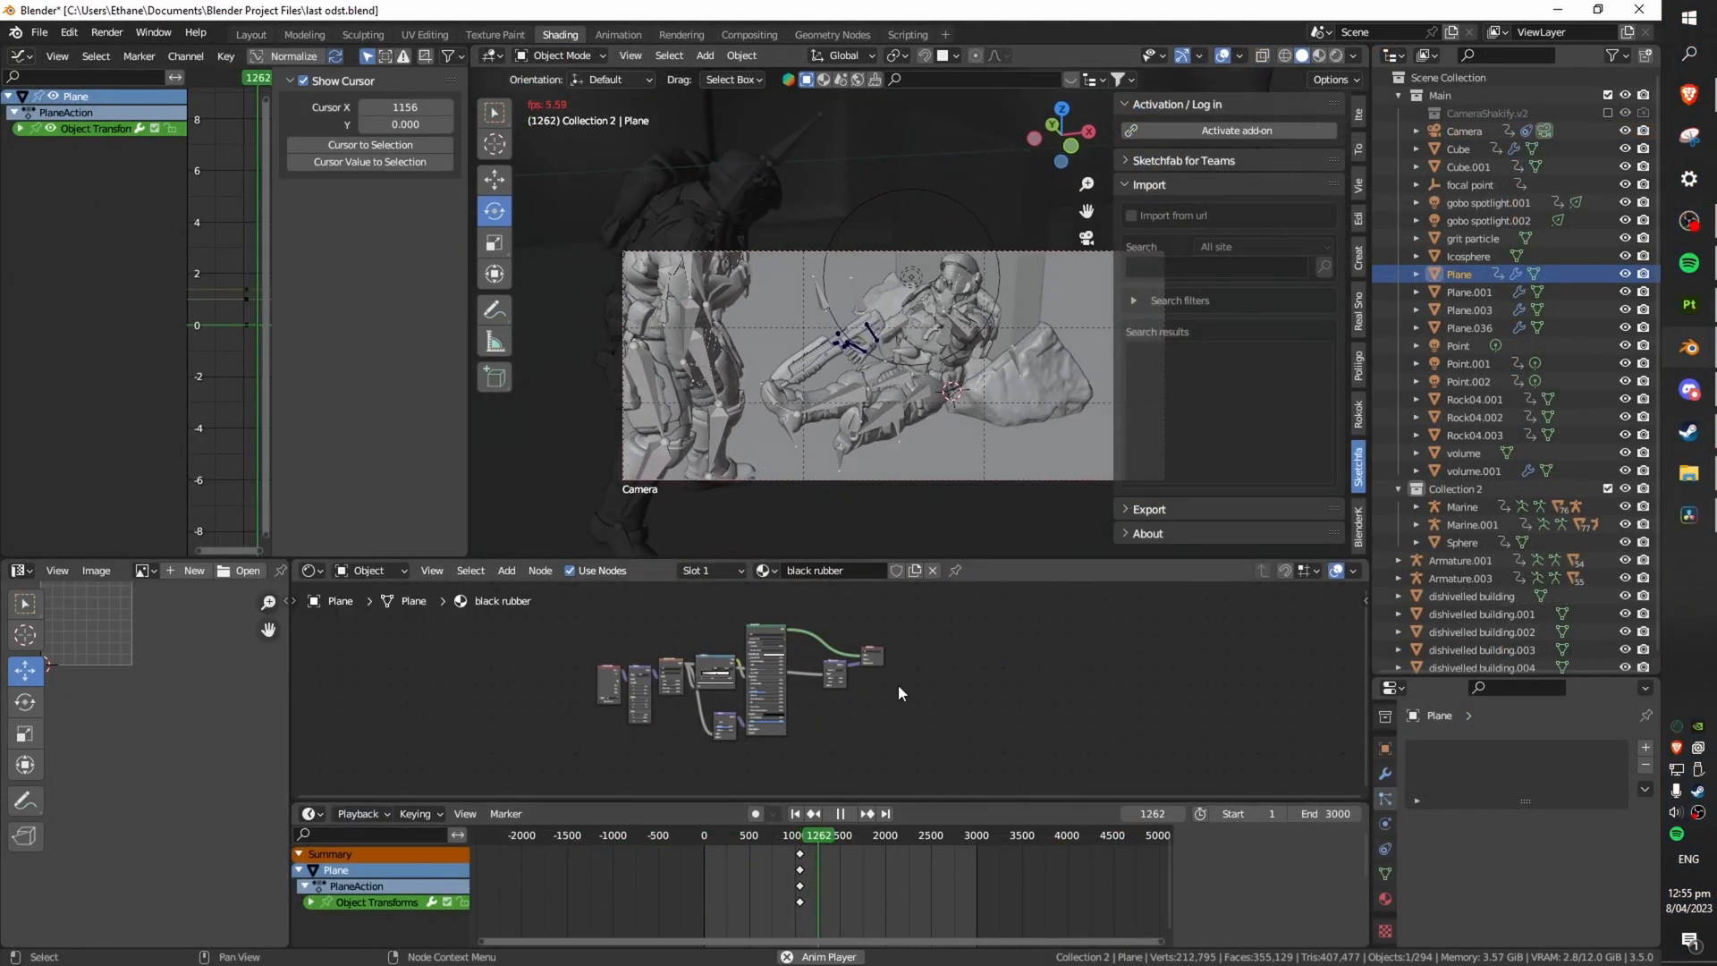
left_click(1464, 130)
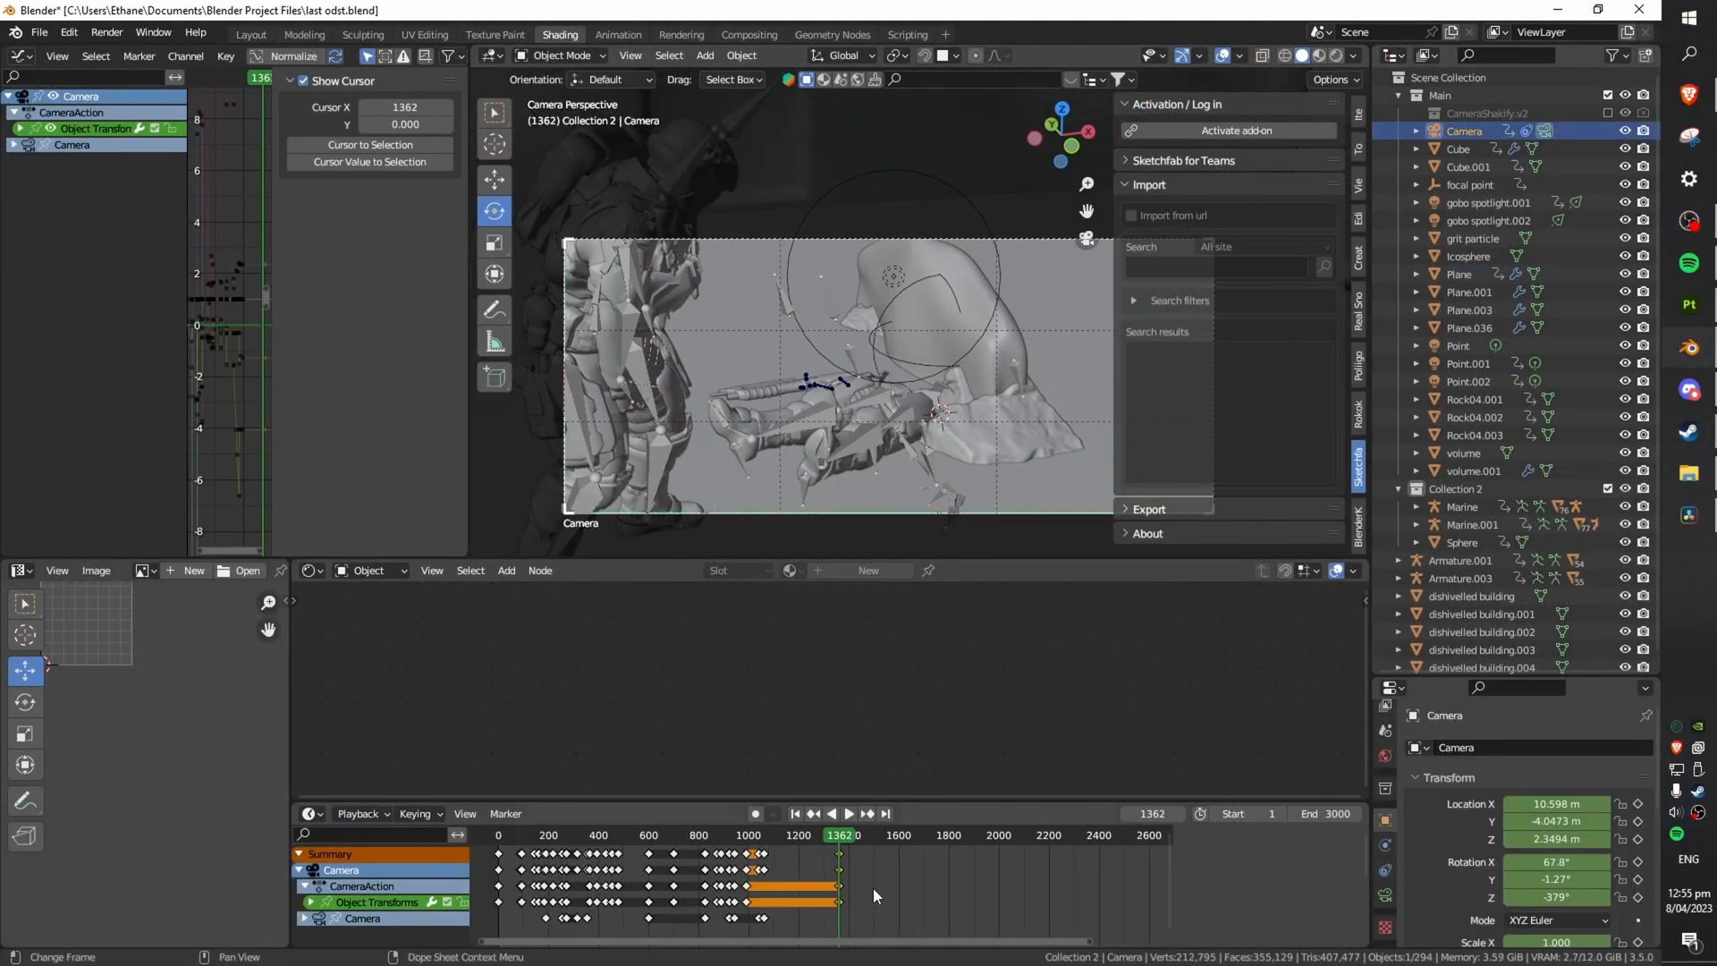
left_click(1470, 184)
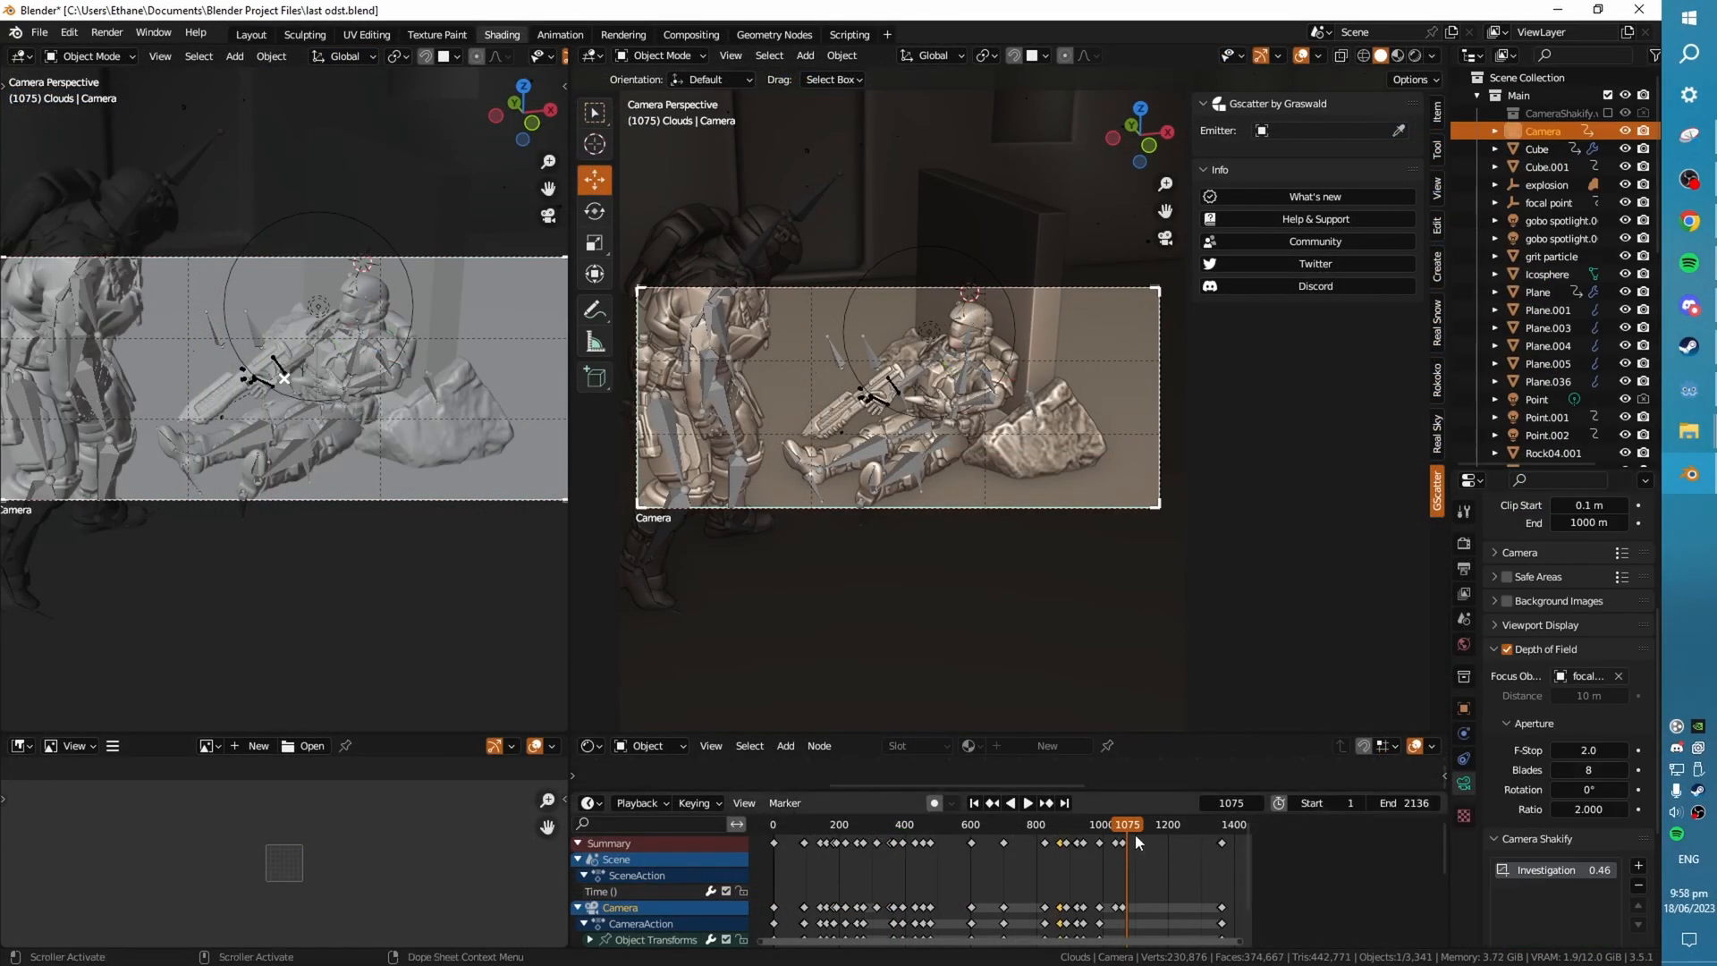
- Jump to the saluting soldier shot, save, and view Real Sky Sun Elevation 50° and Dust 2.000
left_click(1010, 803)
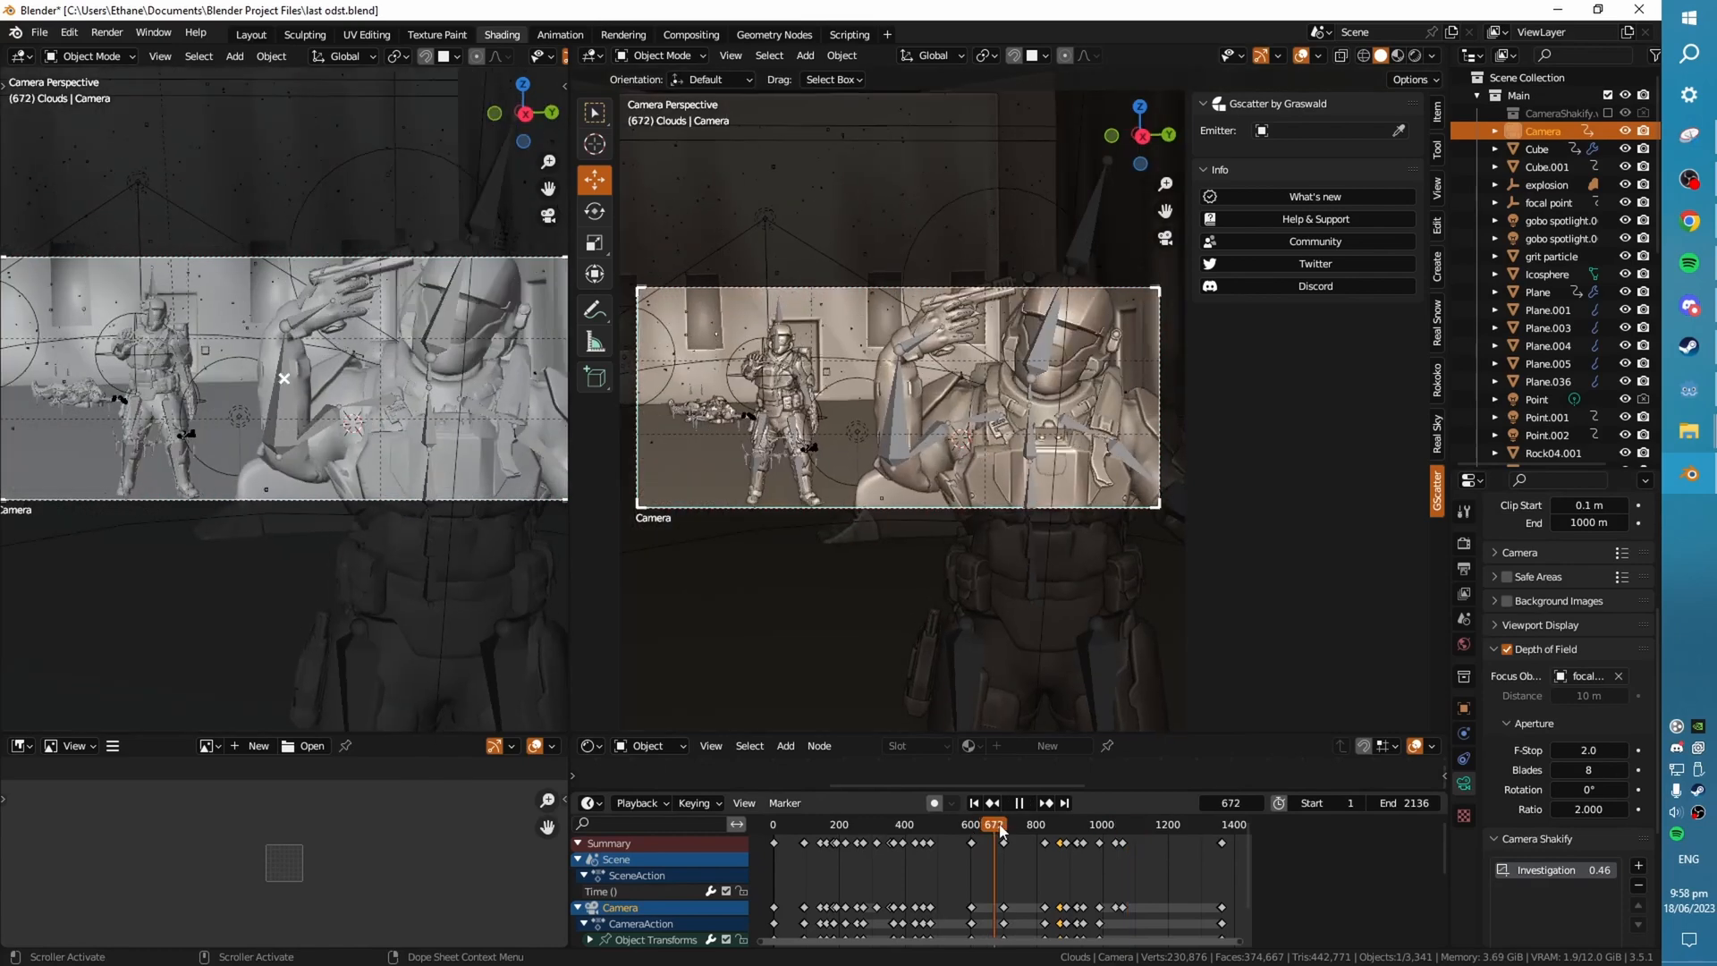
left_click(1016, 803)
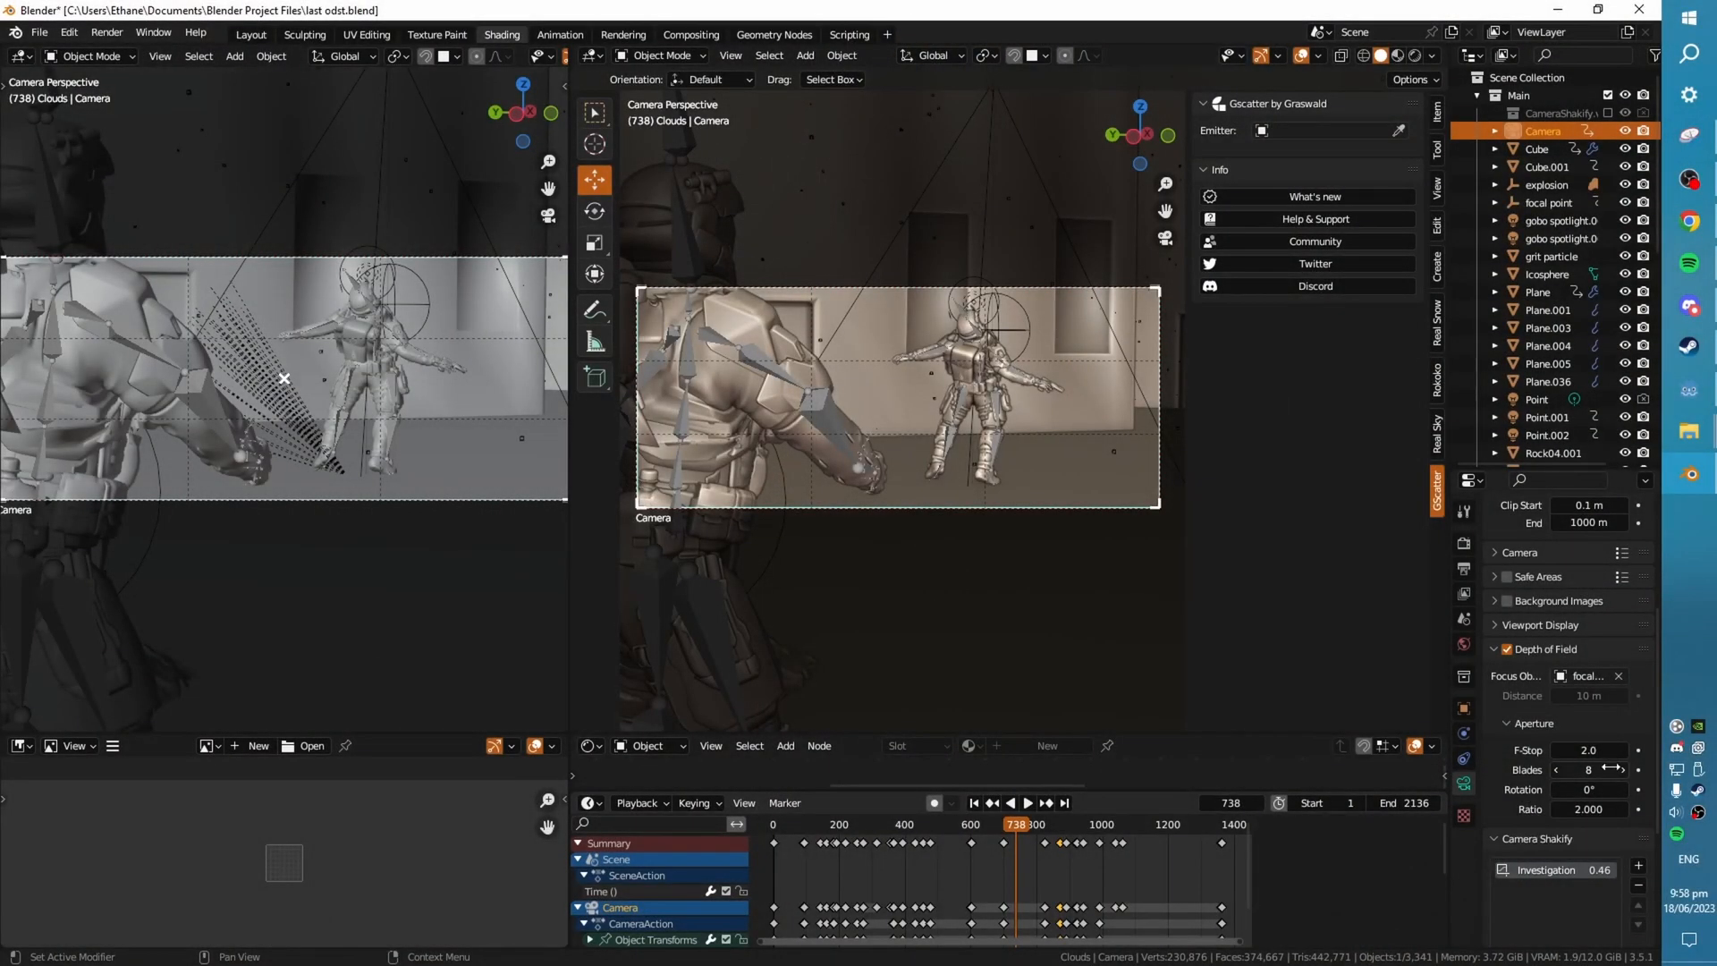
mouse_move(1587, 770)
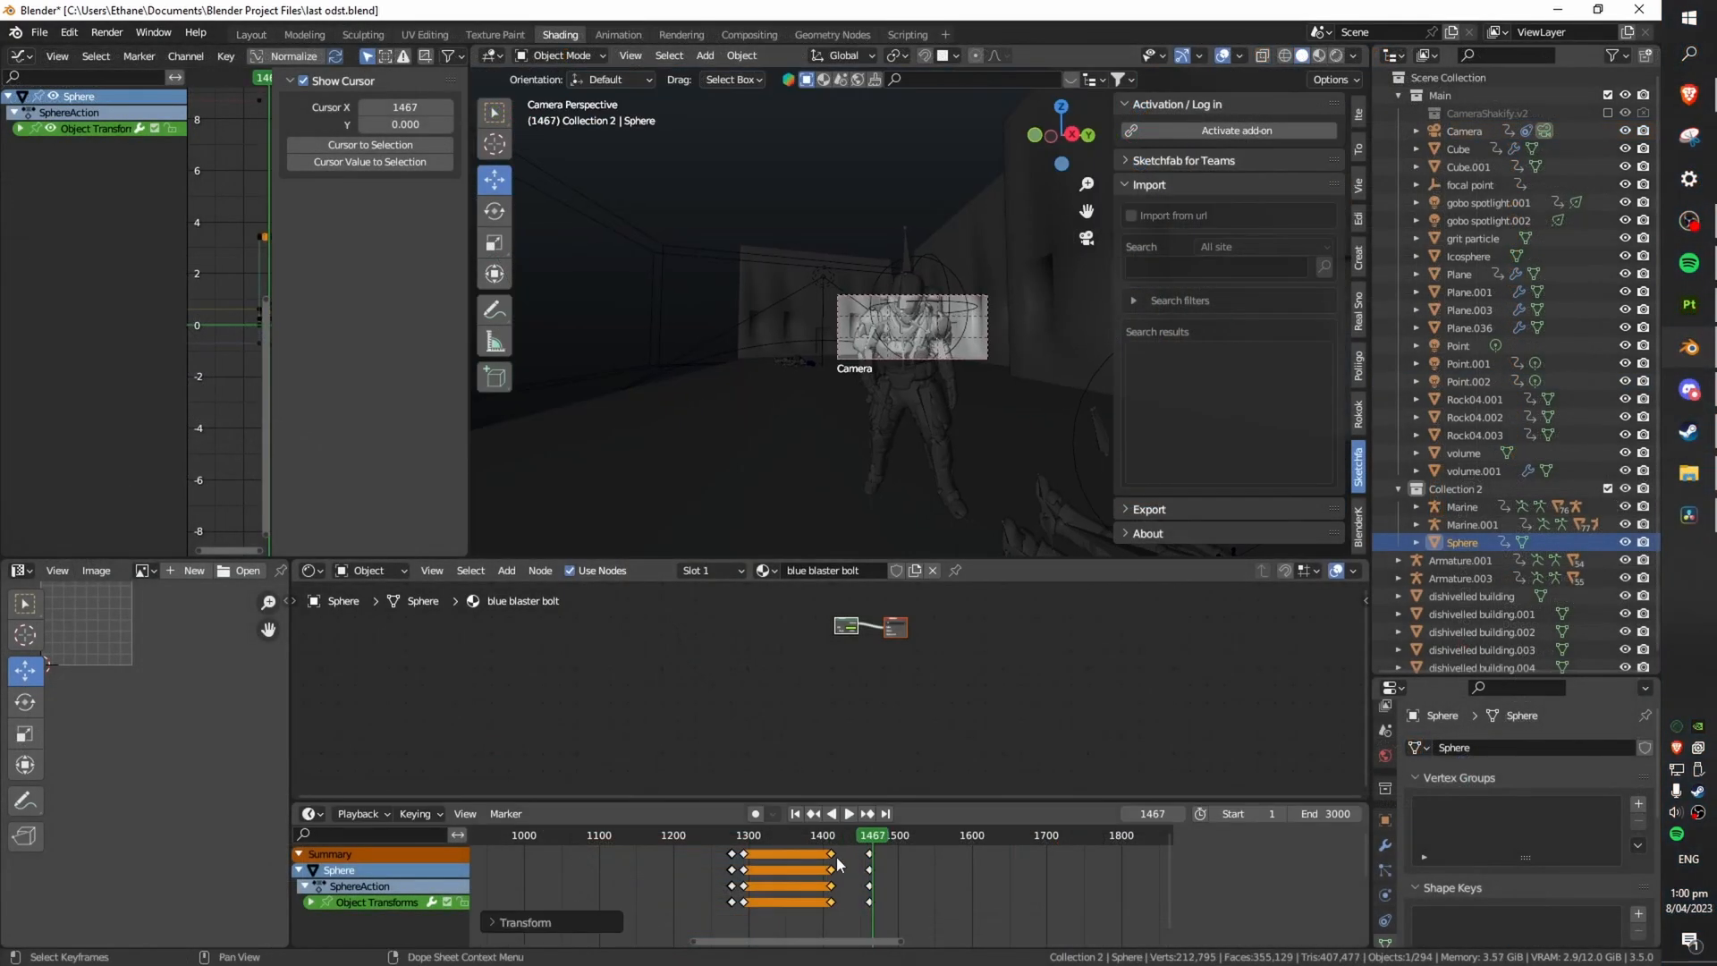
left_click(848, 813)
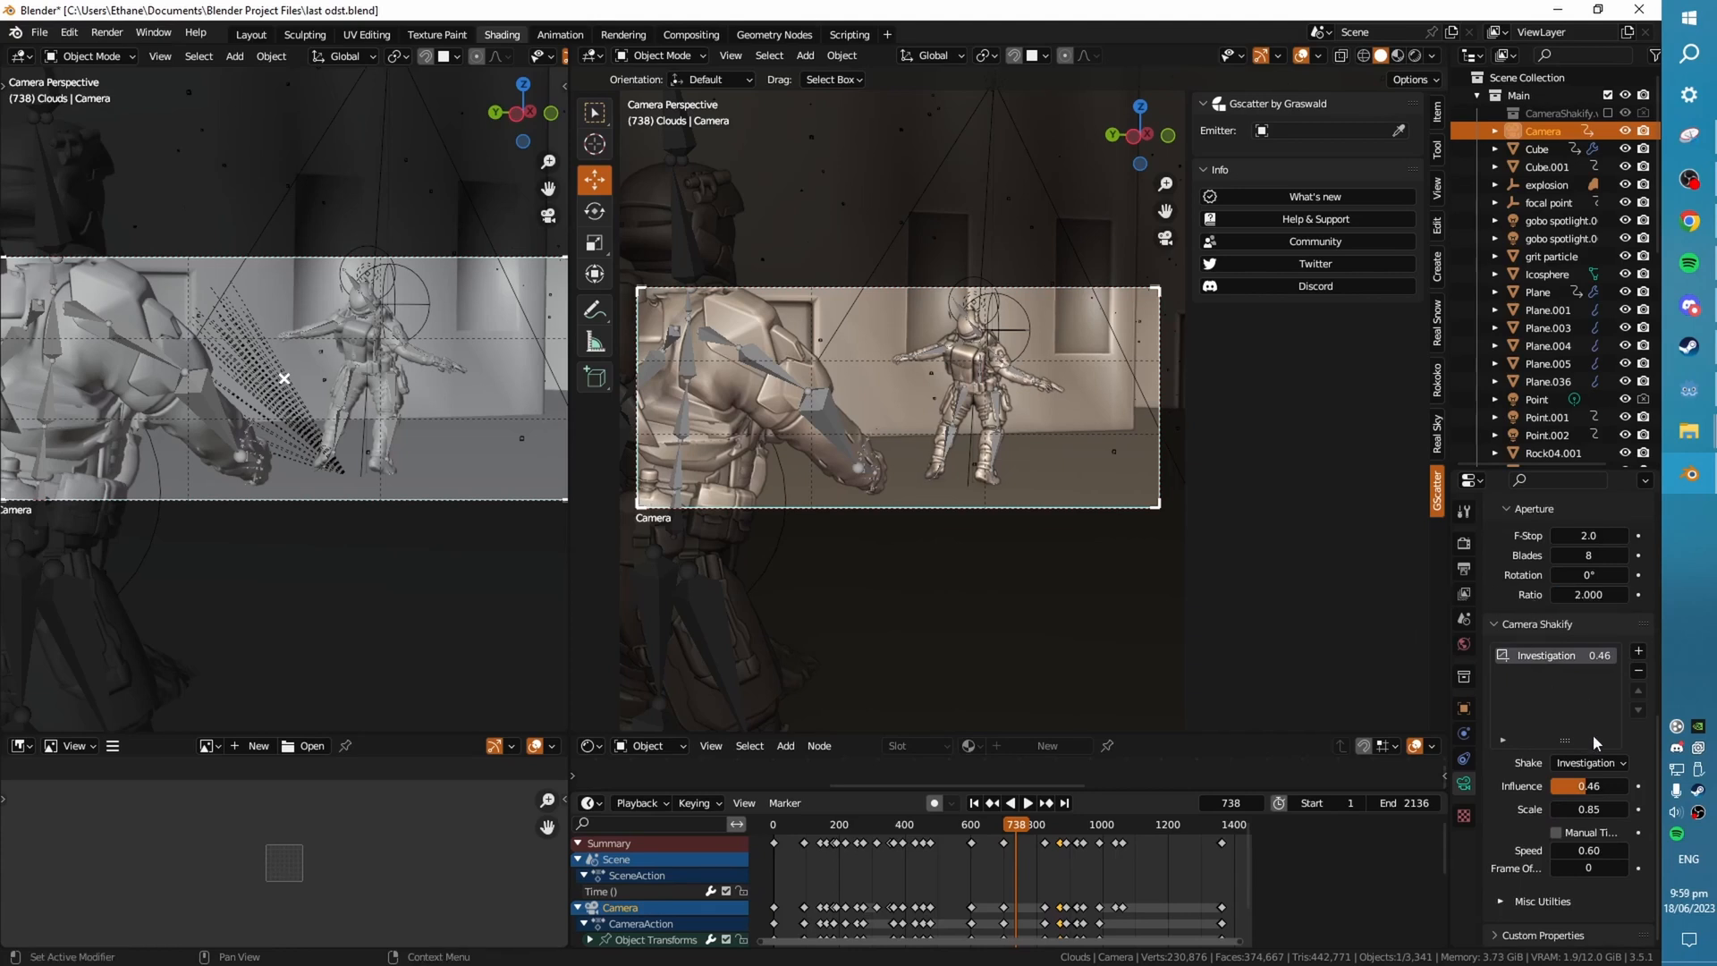
scroll("down", 3)
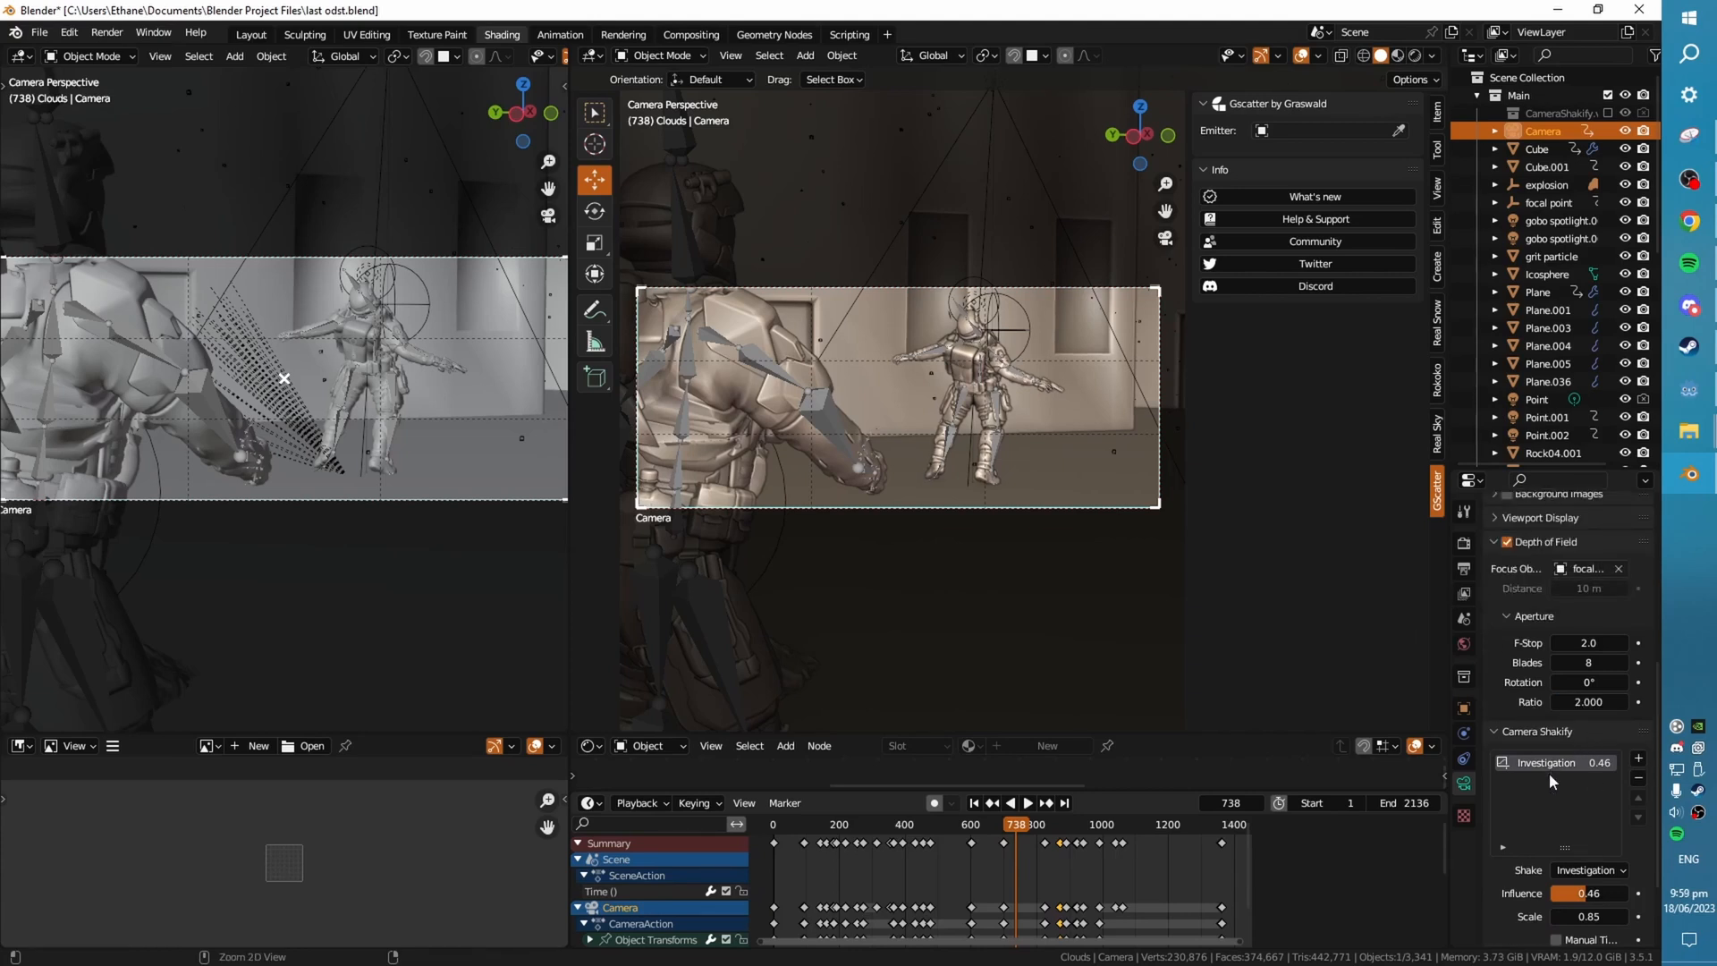
key("ctrl+s")
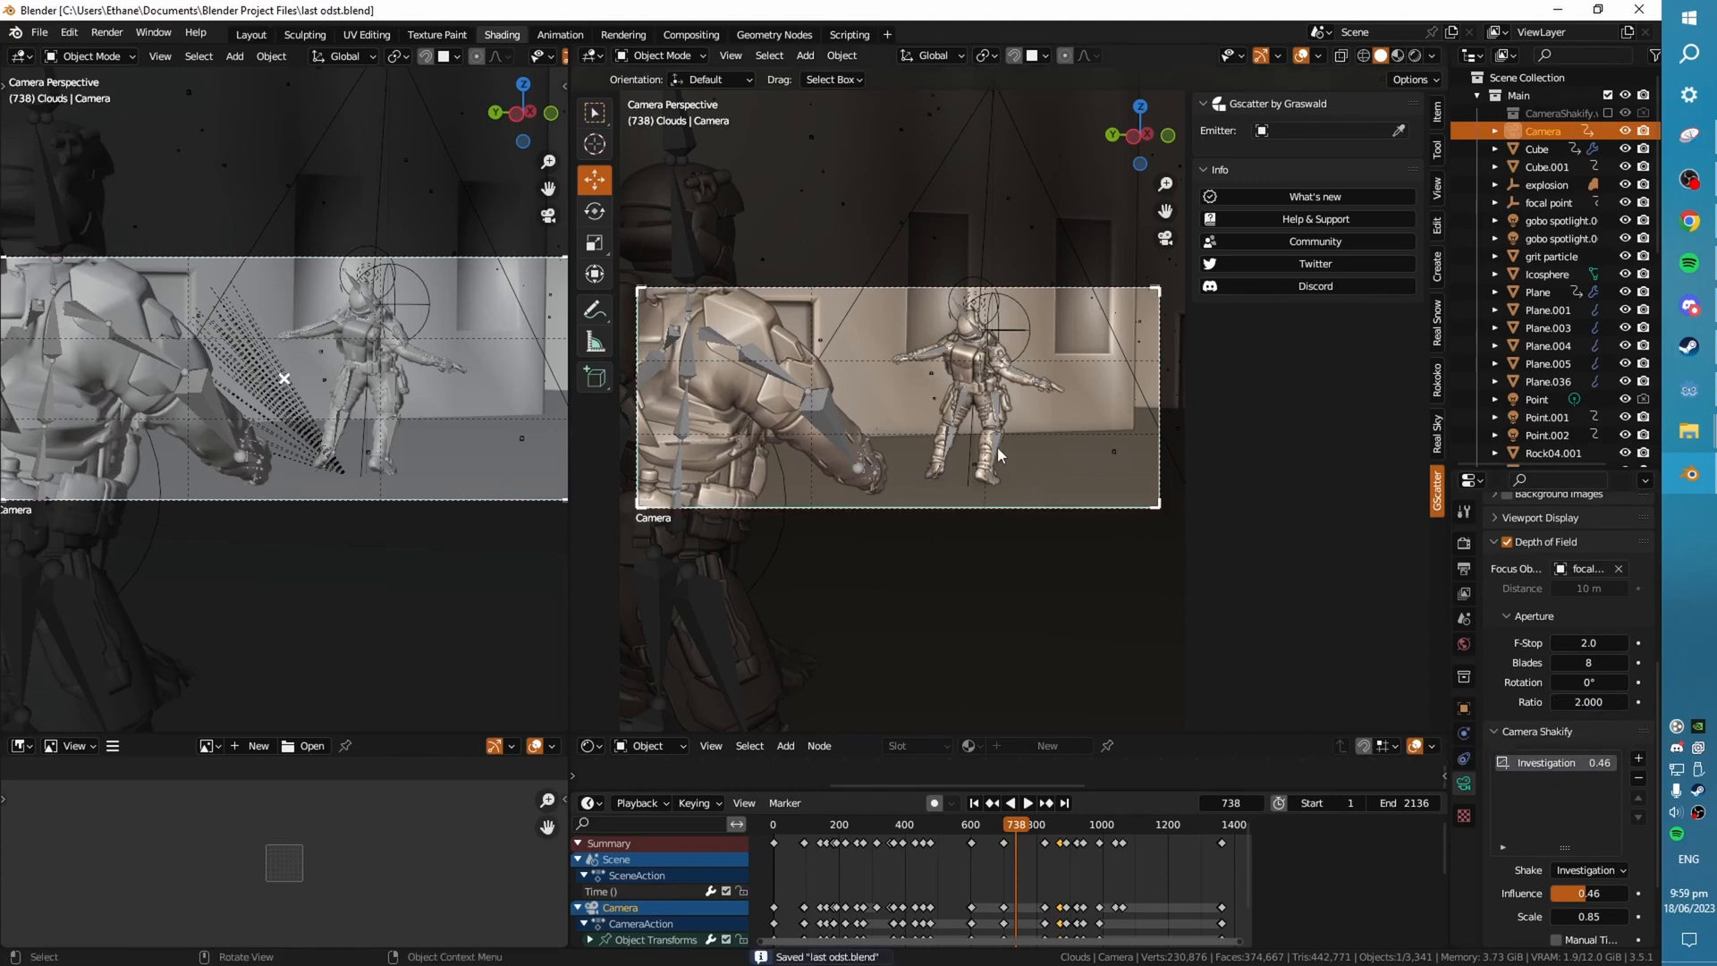
scroll("down", 3)
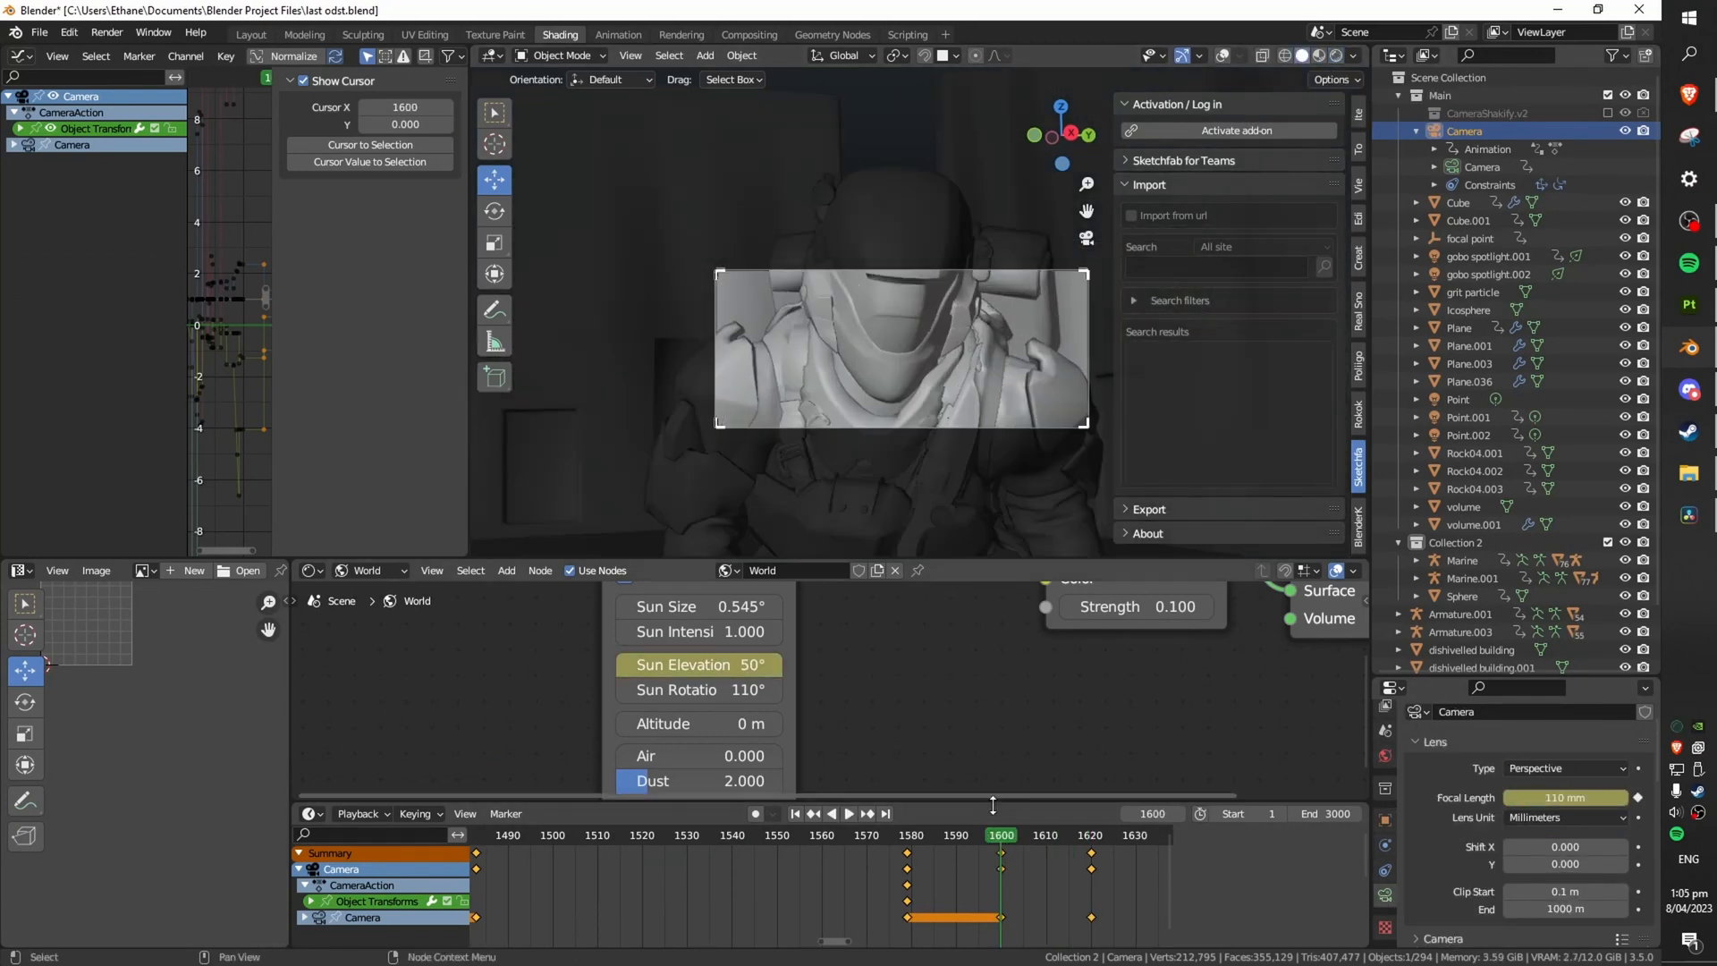
- Key the rotated RightHand bone pose at frame 95
left_click(845, 813)
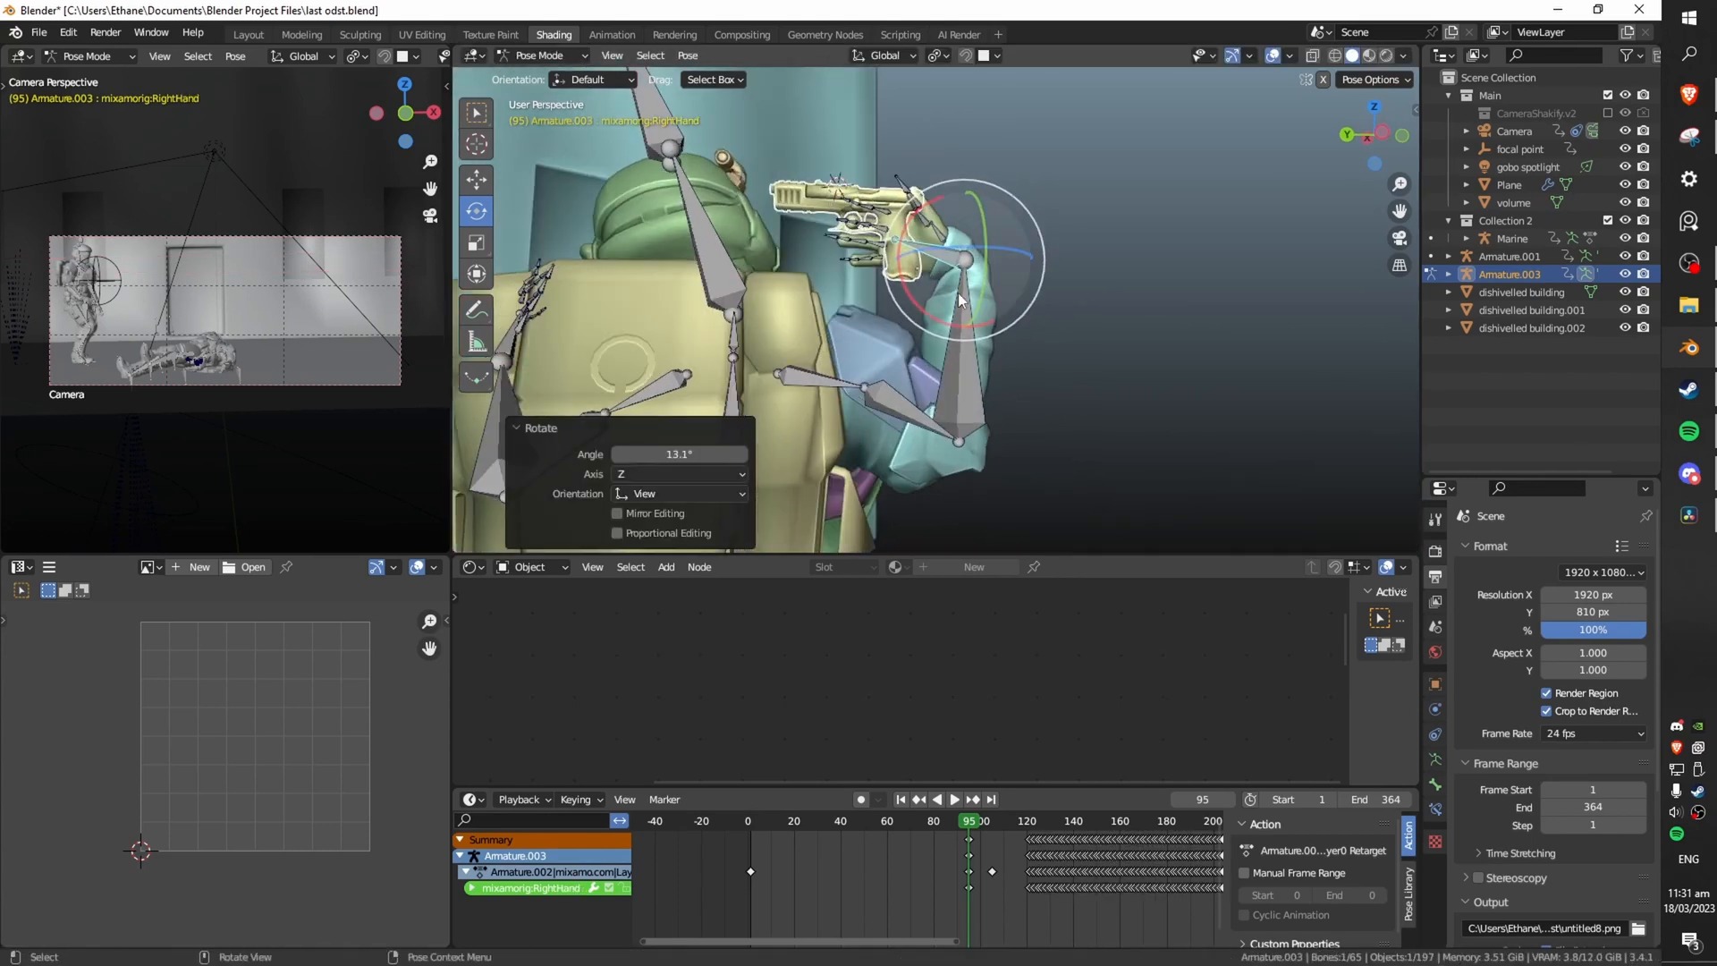
right_click(957, 299)
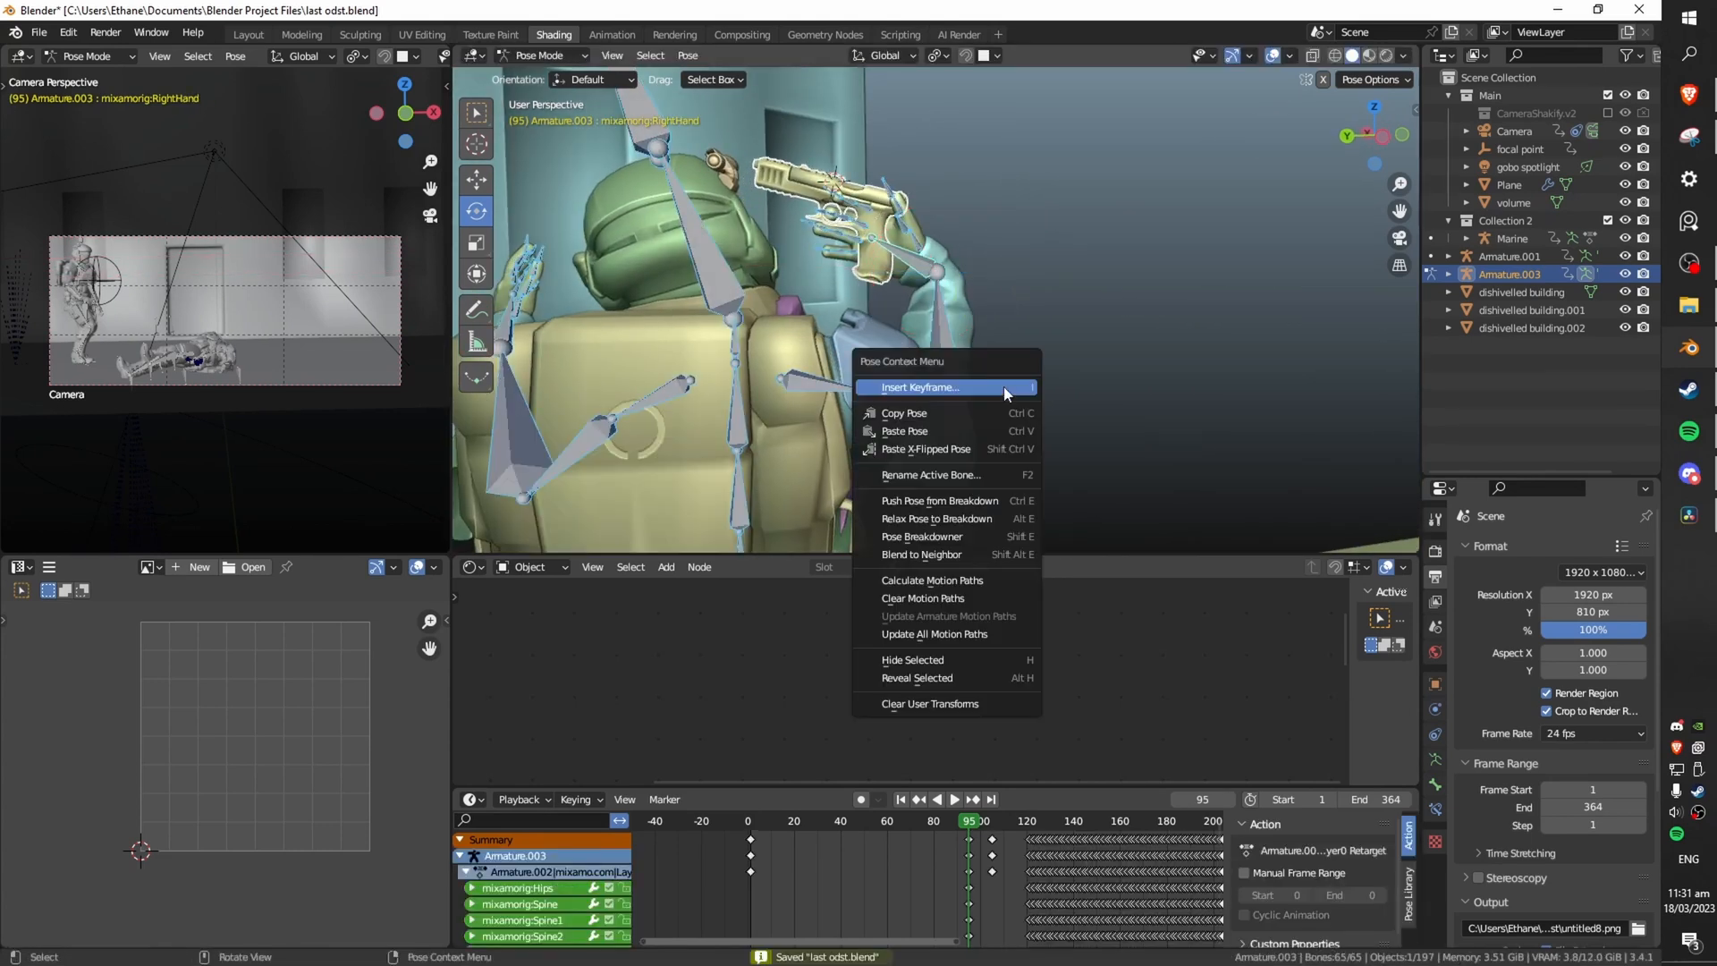
left_click(920, 387)
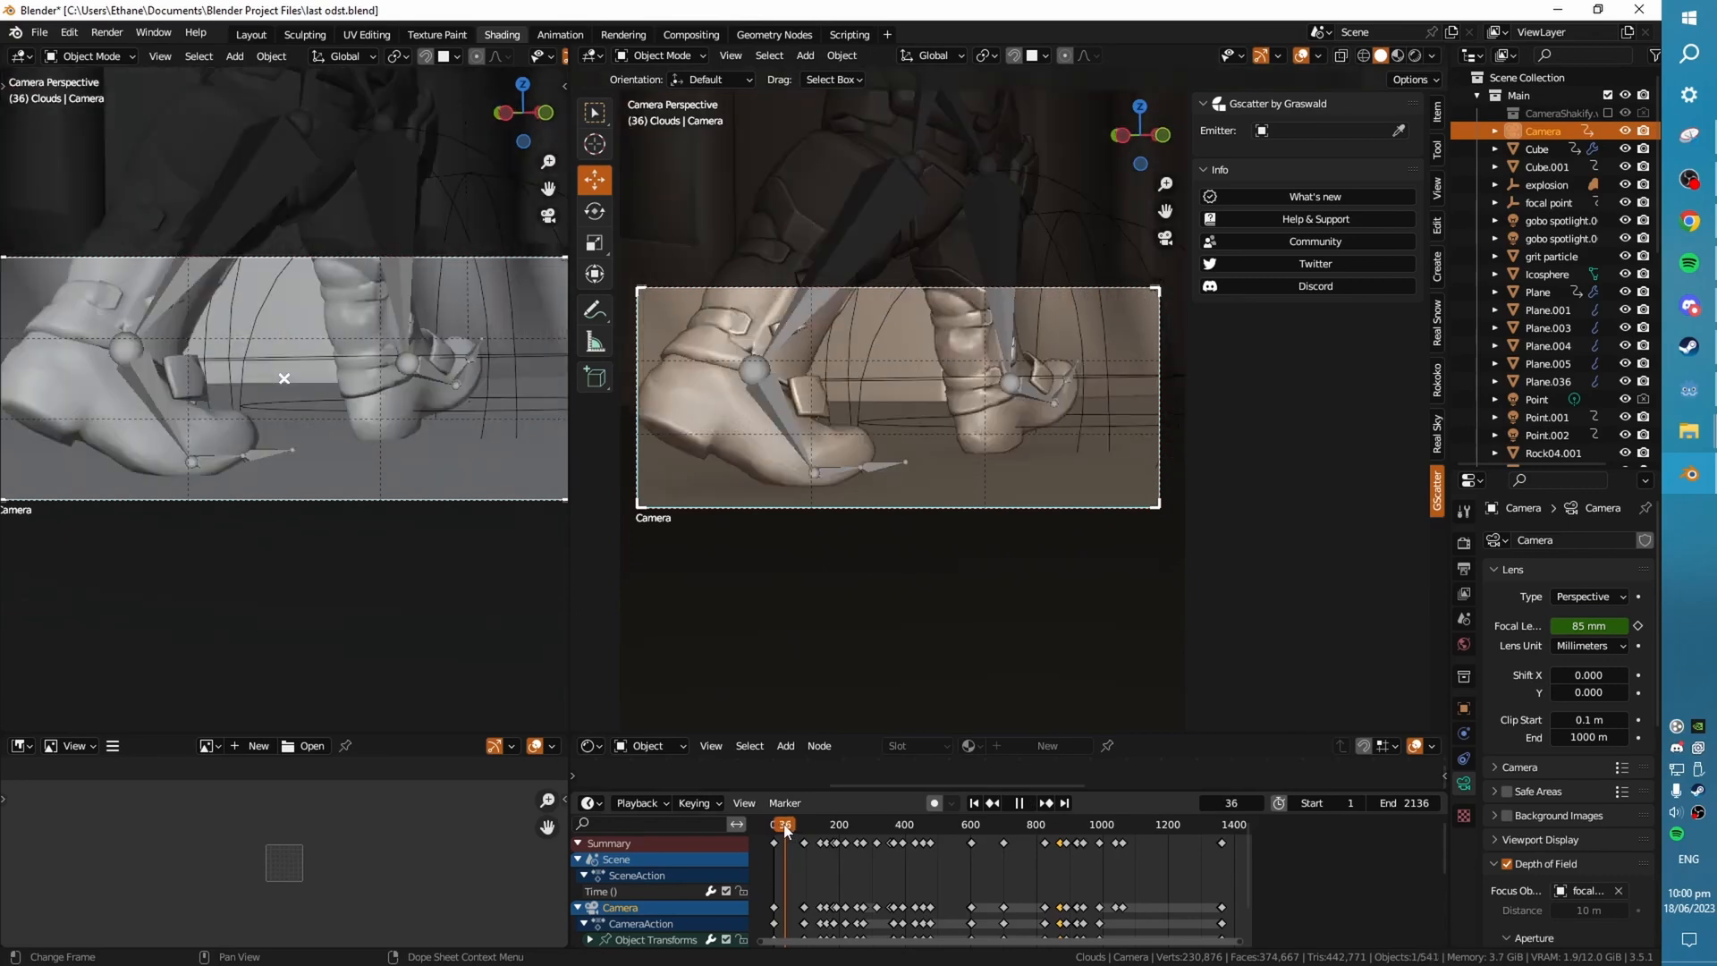
- Scrub the camera animation from the boots shot to the rifle-aiming over-shoulder view near frame 479
left_click(790, 824)
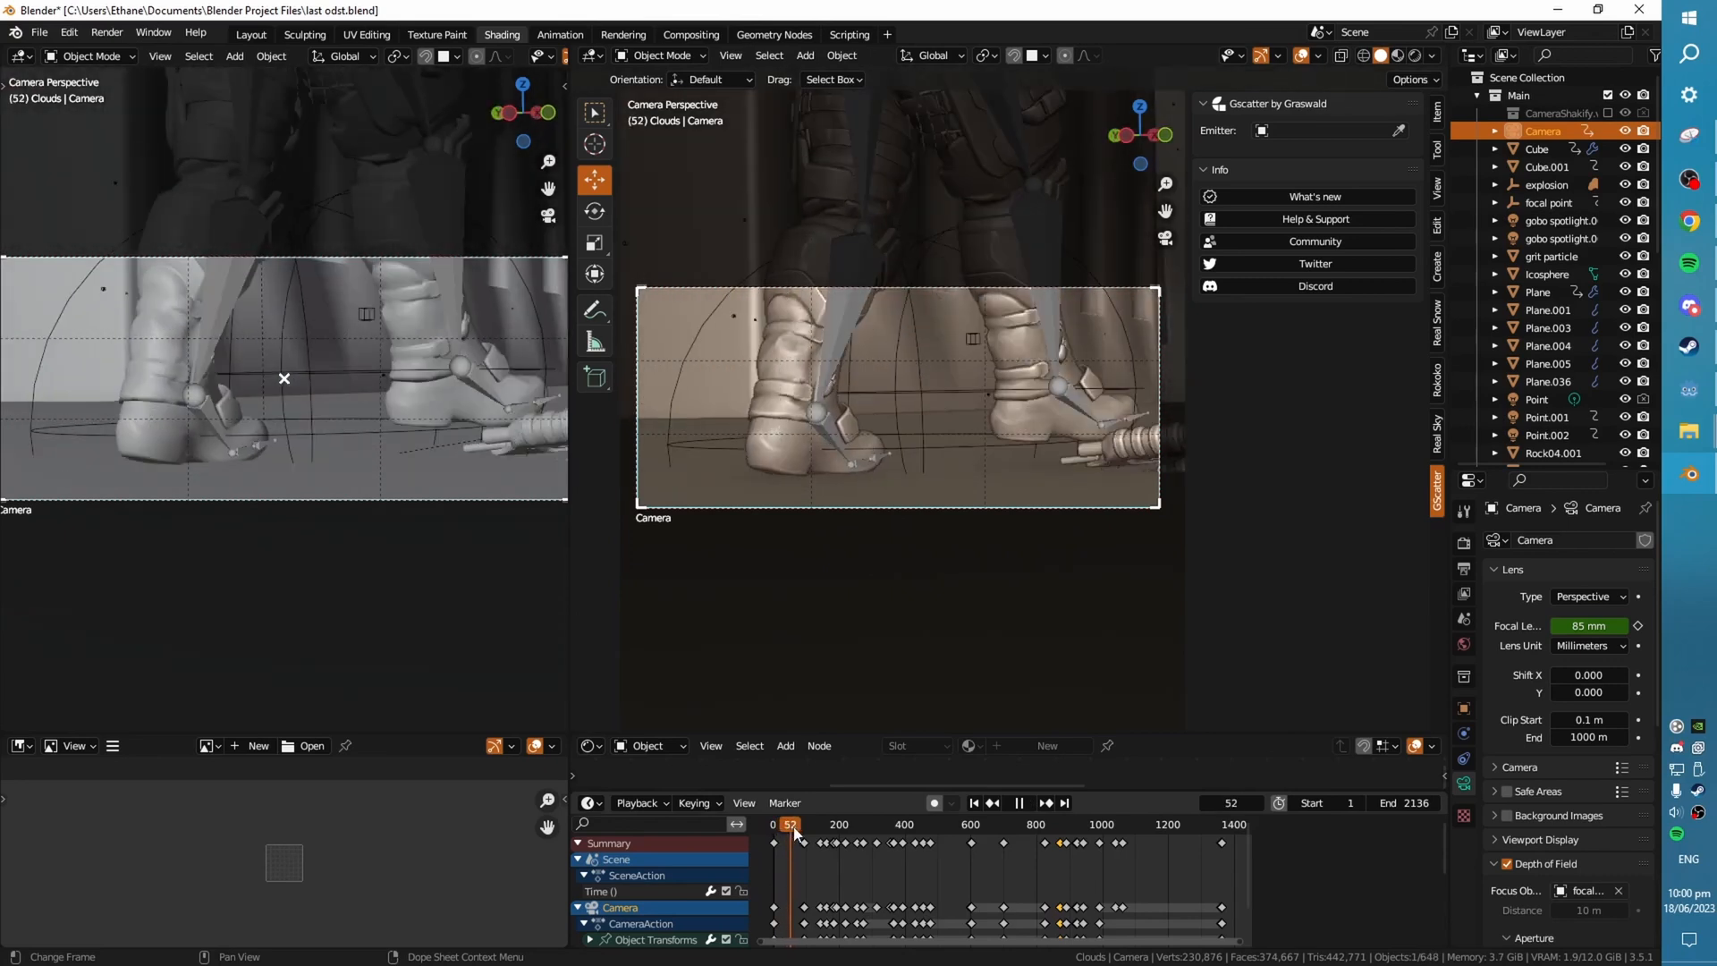
left_click(780, 824)
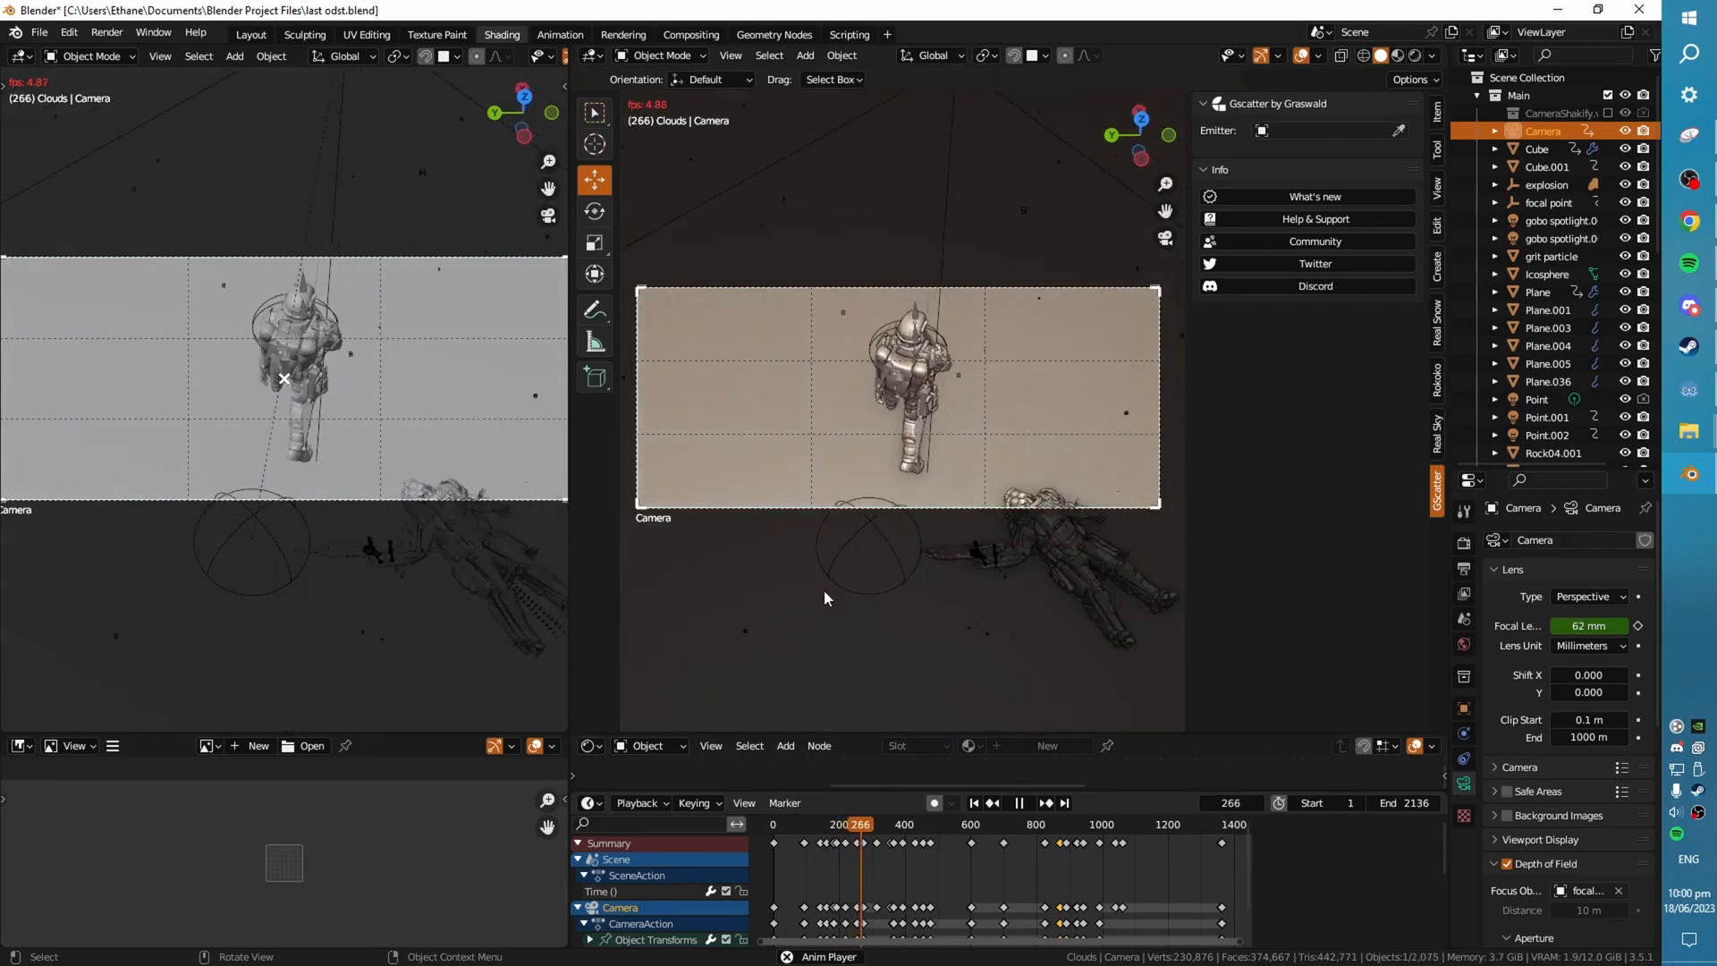
left_click(909, 823)
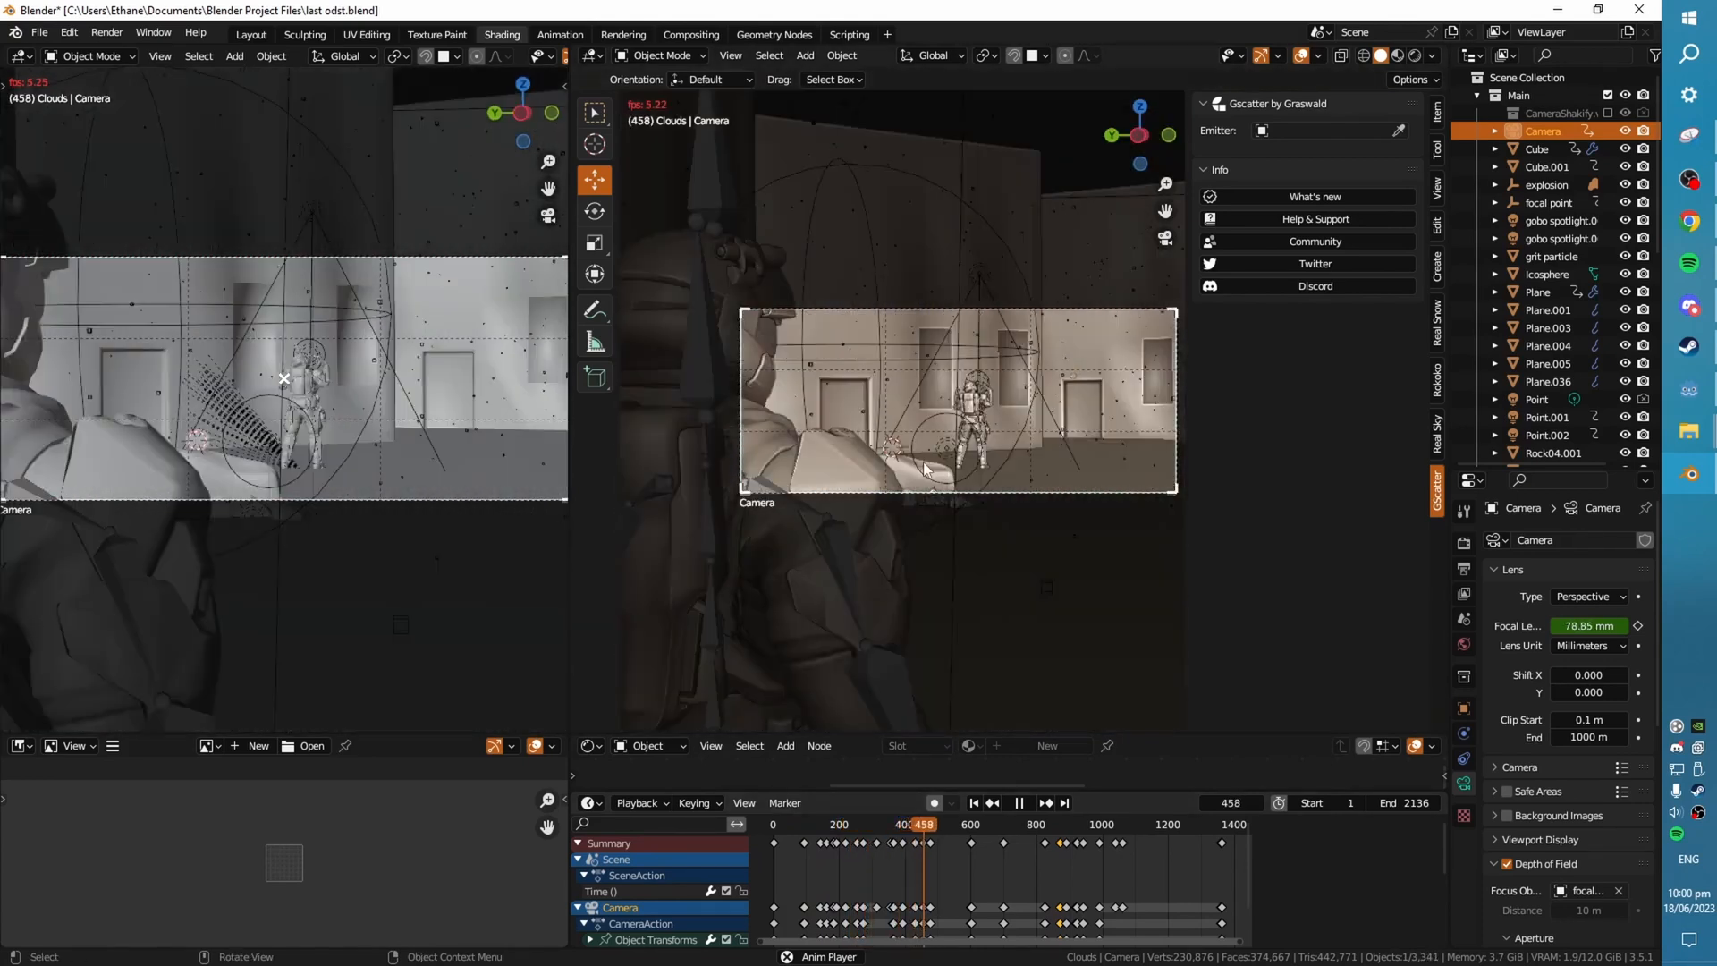
left_click(936, 824)
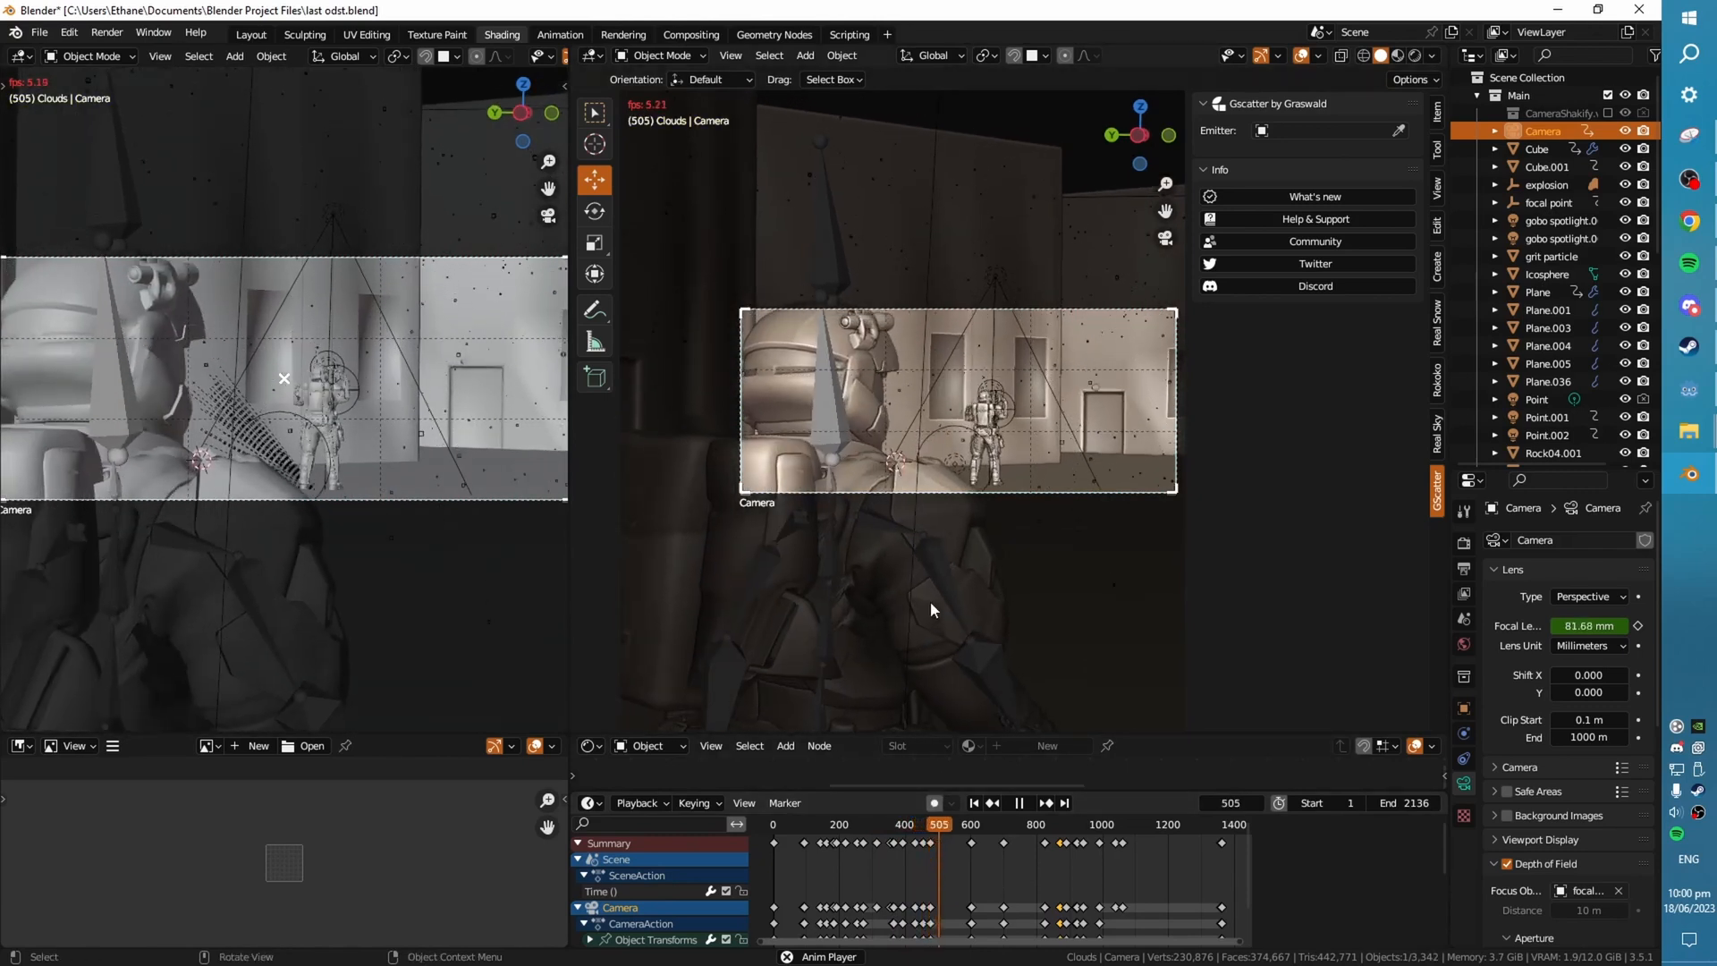
left_click(927, 824)
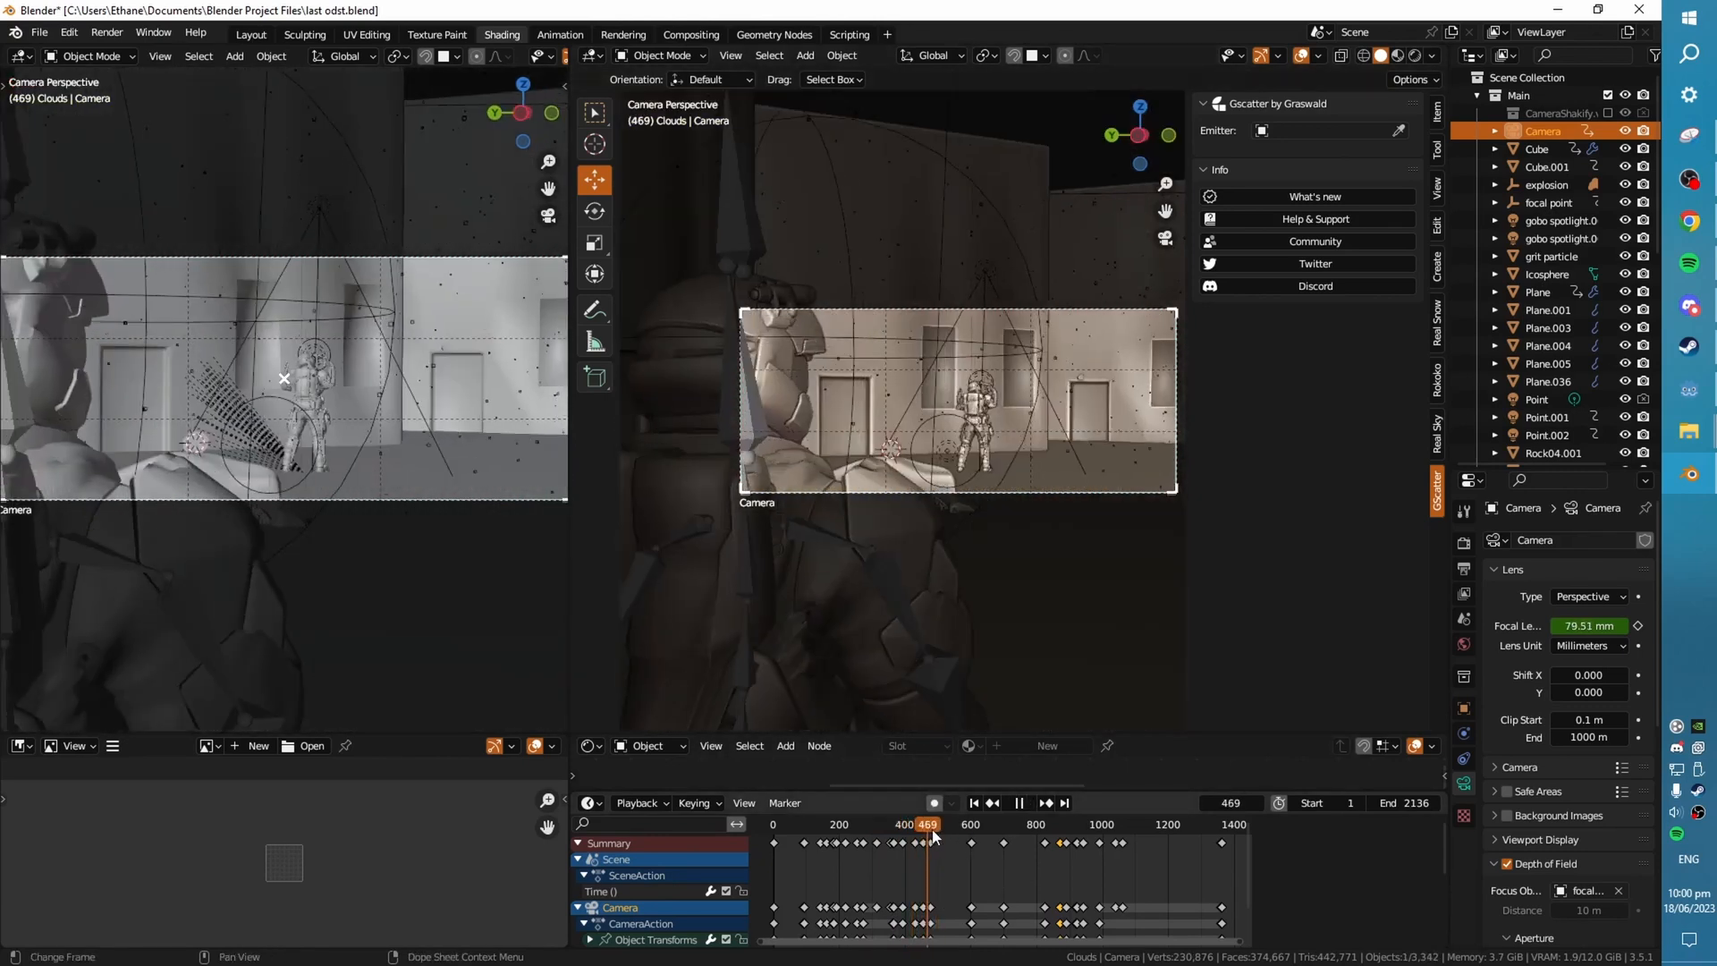
left_click(933, 824)
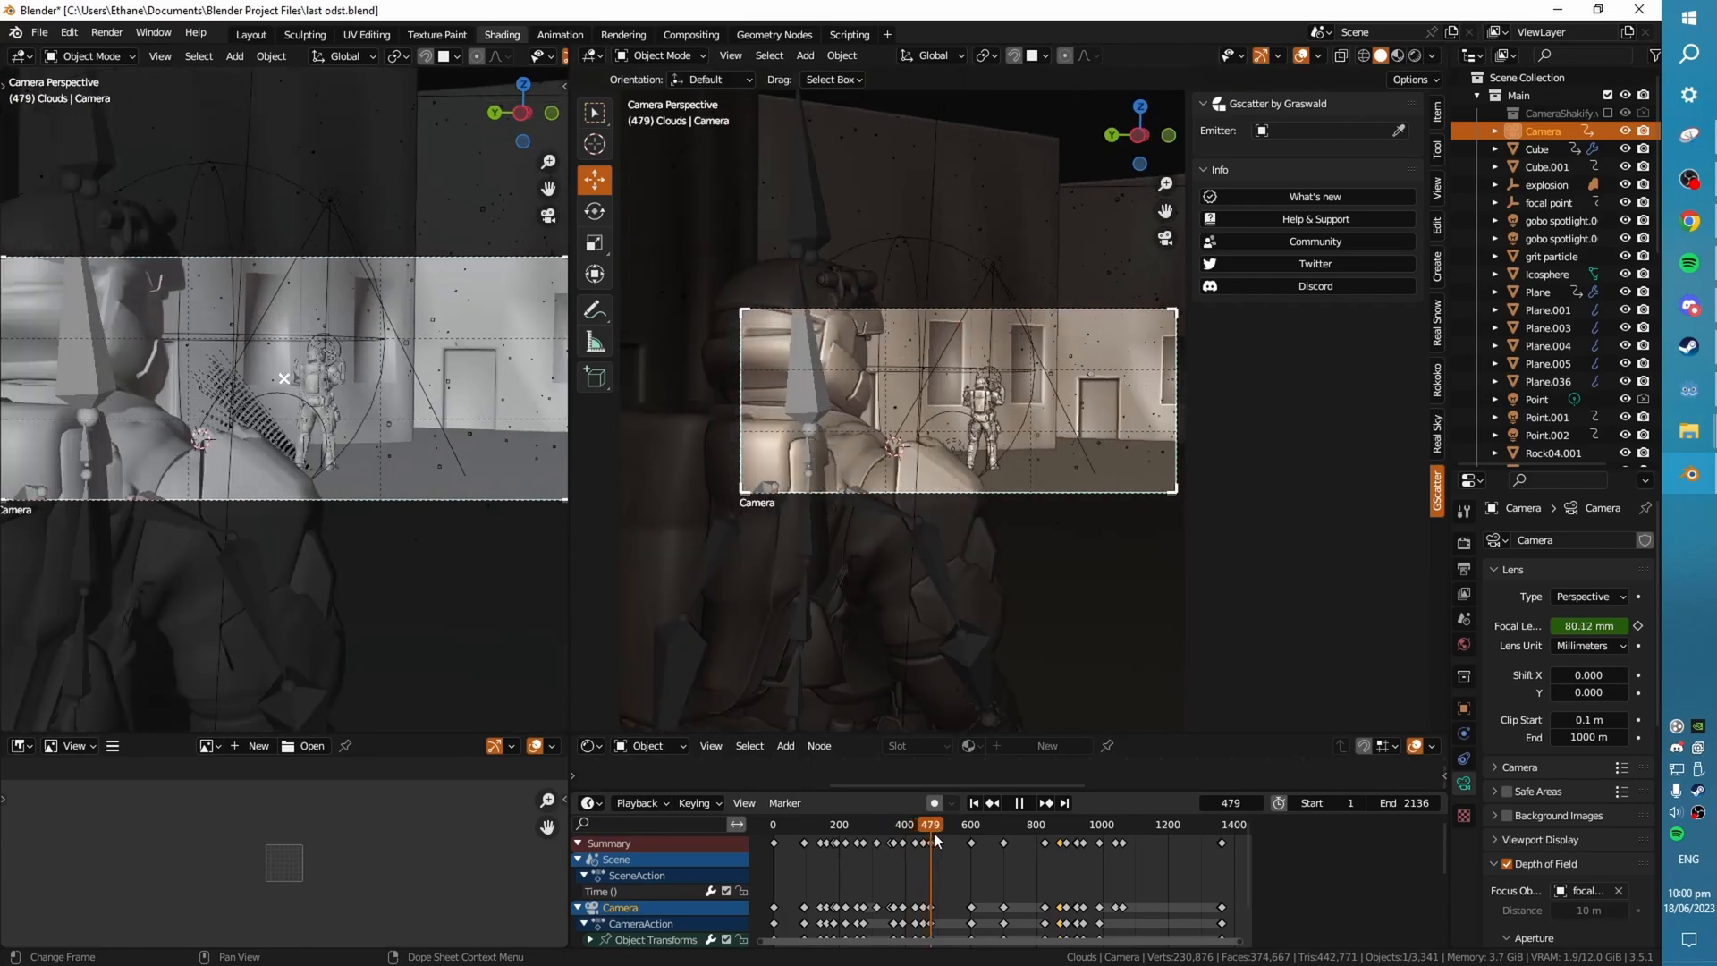
left_click(1017, 803)
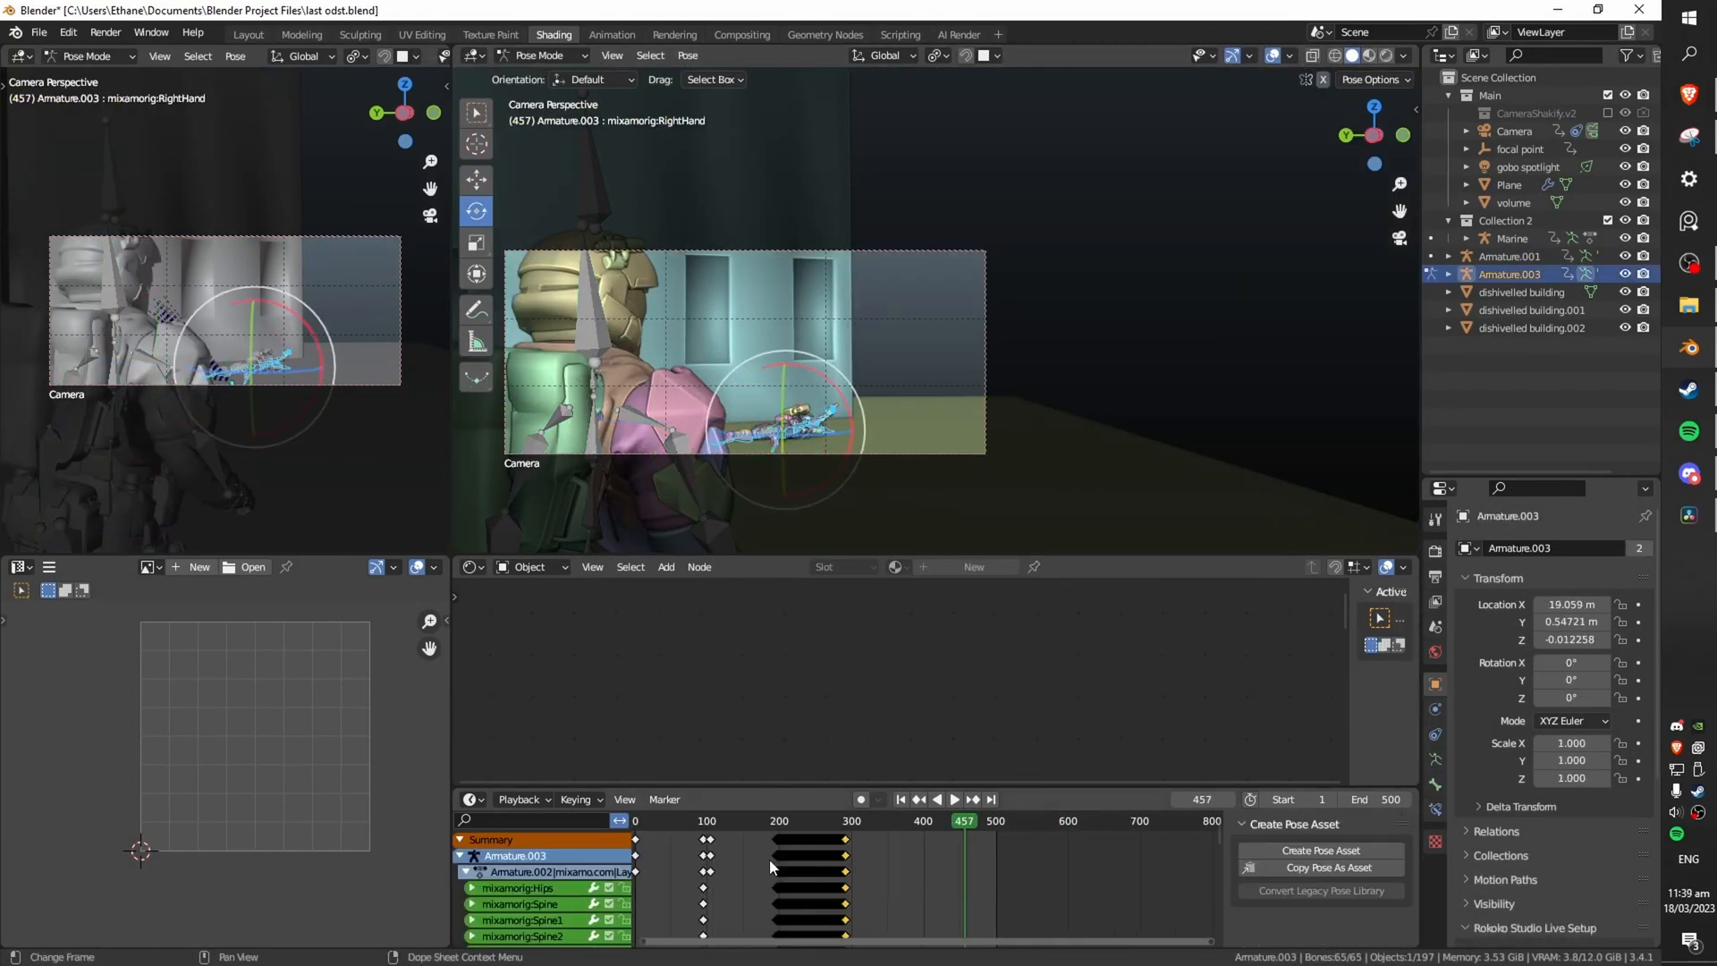
- Reposition the focal point empty and key its location, moving on to frame 485
left_click(654, 820)
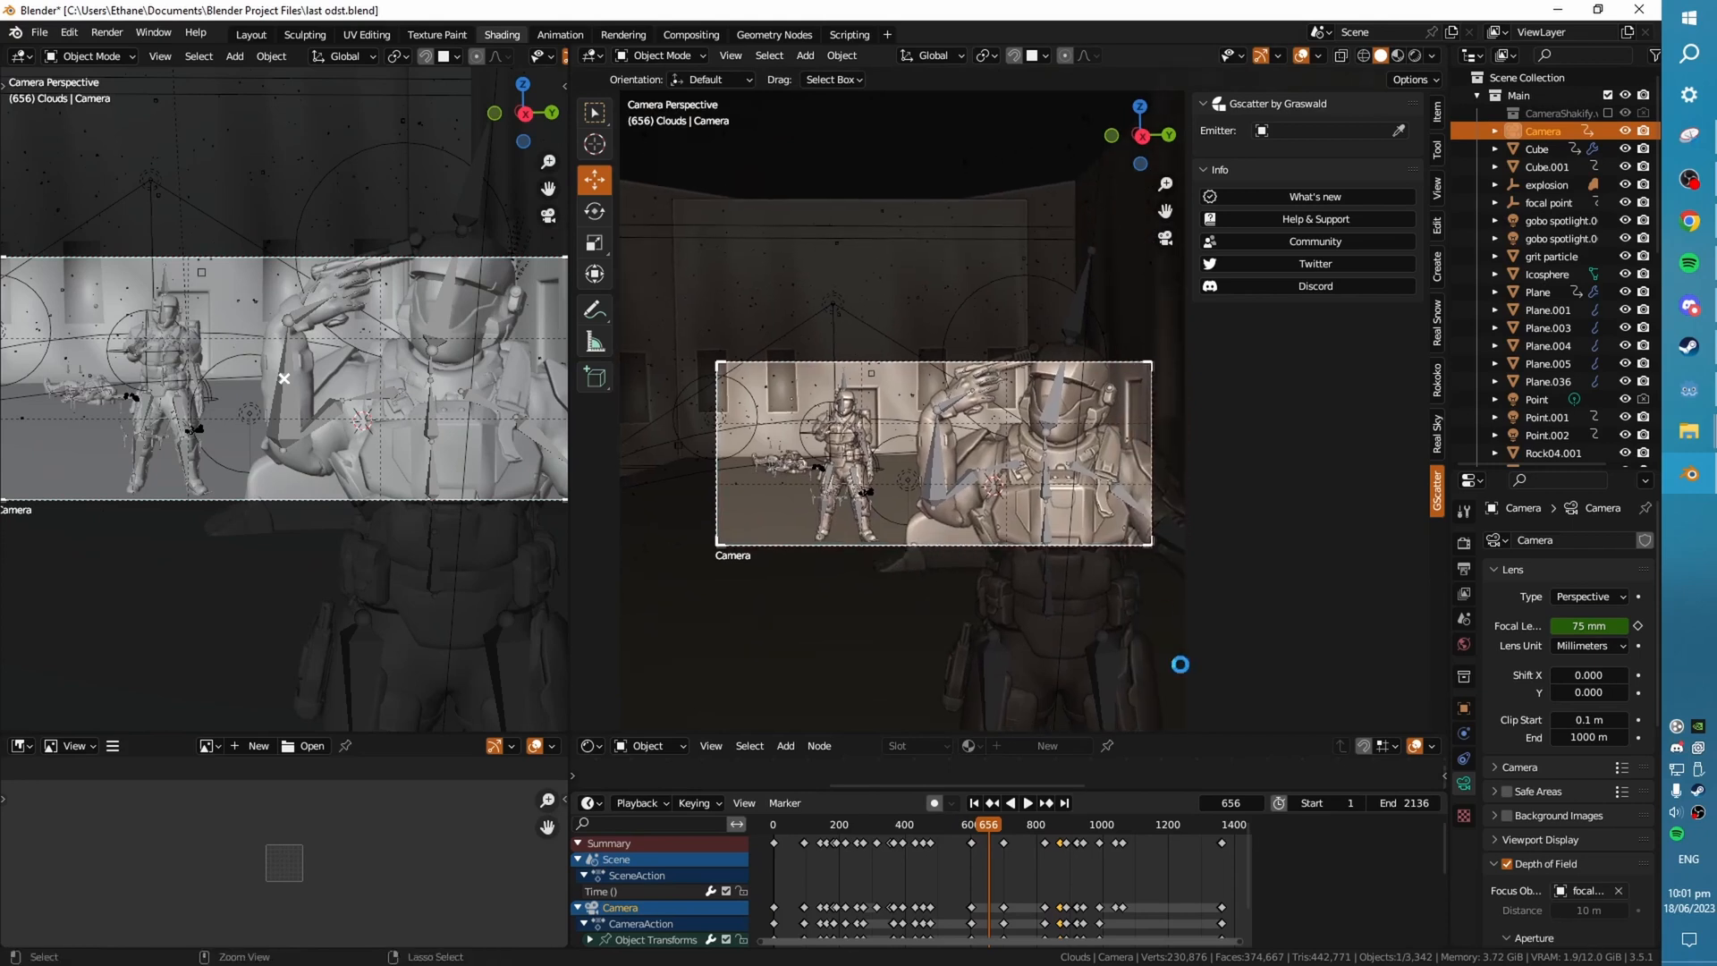
left_click(1007, 803)
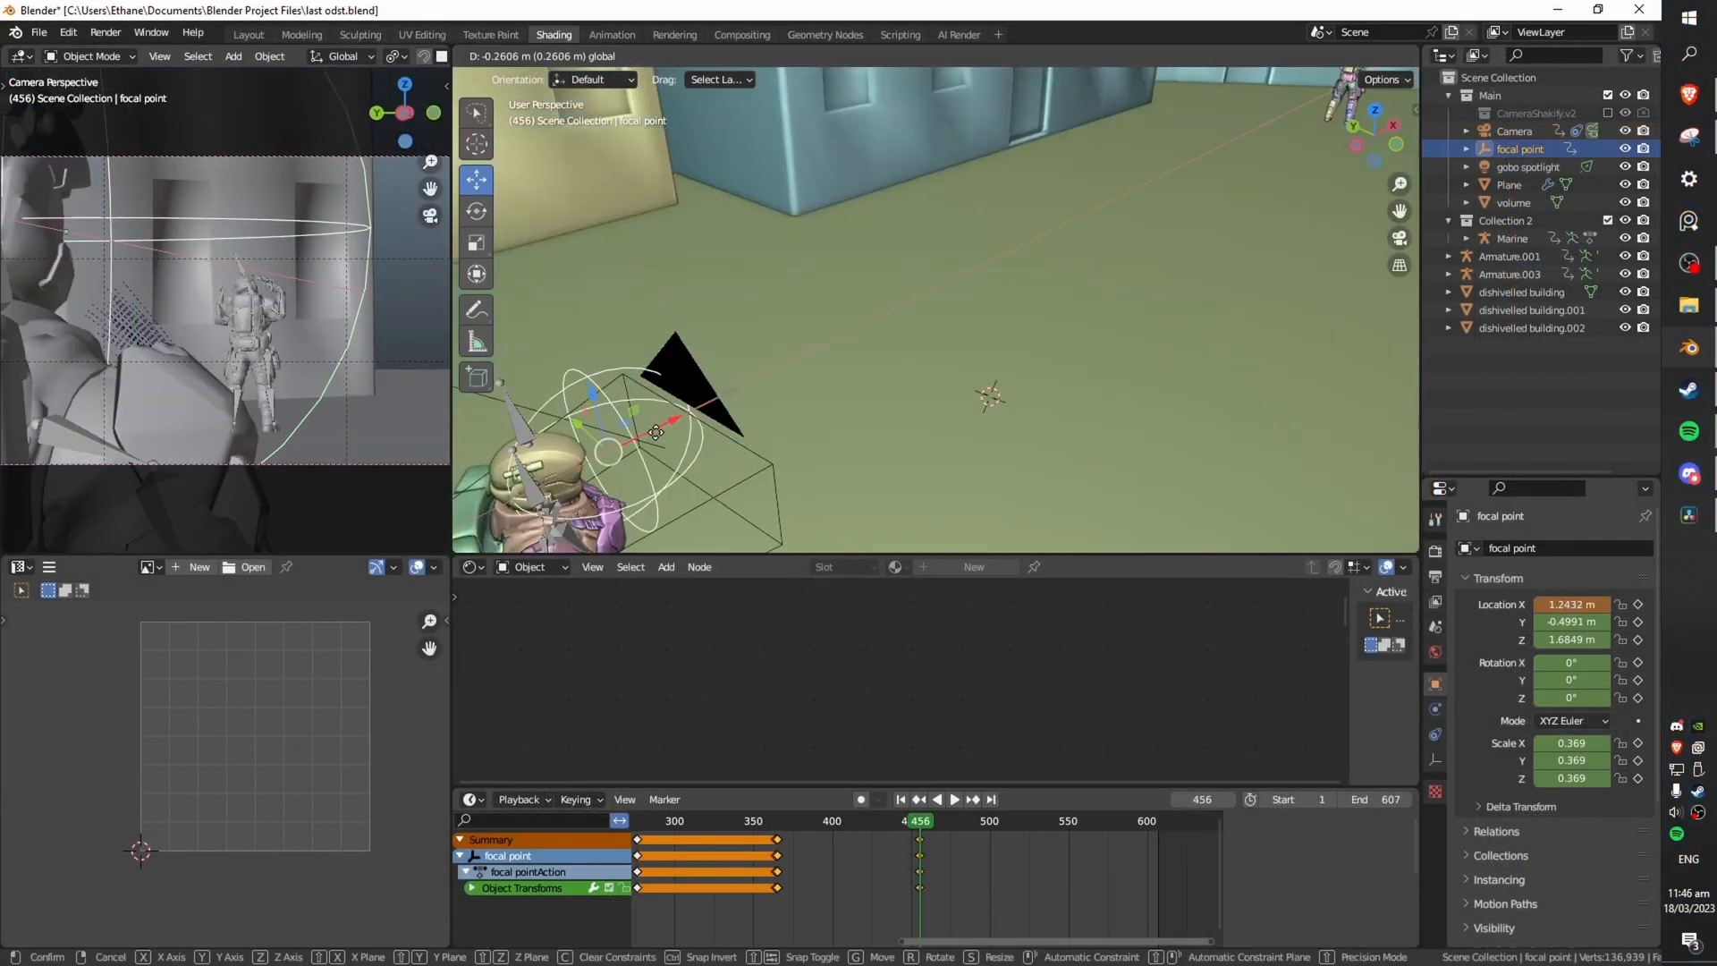
left_click(980, 820)
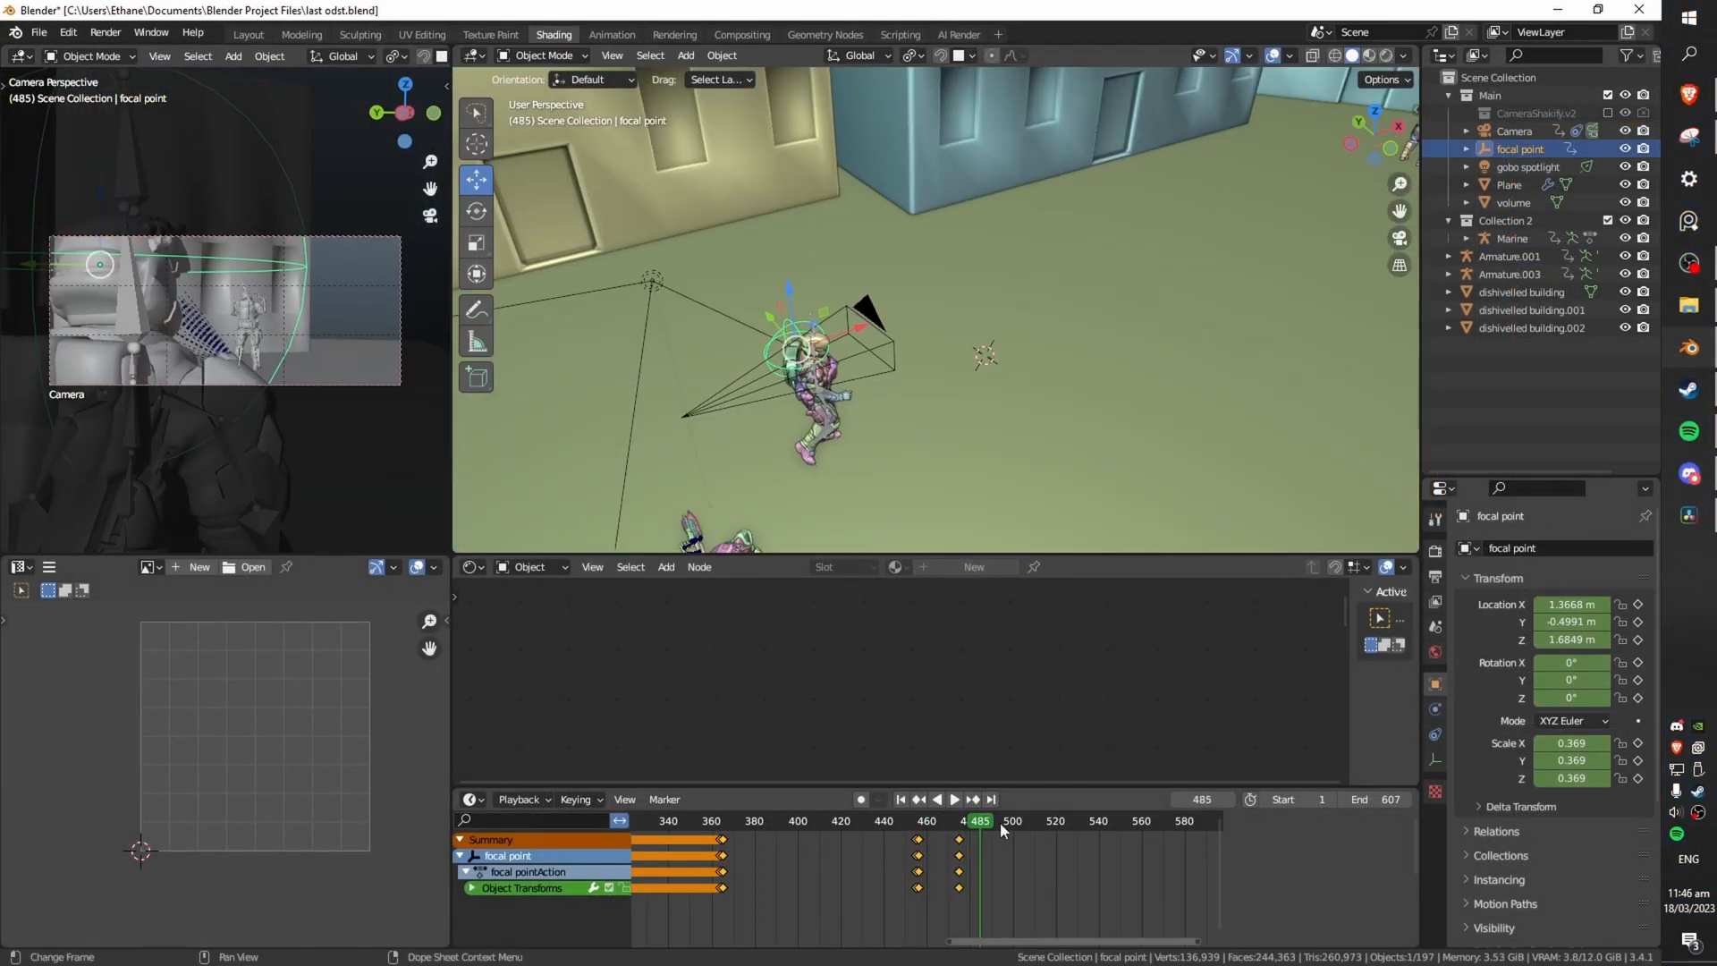
left_click(951, 798)
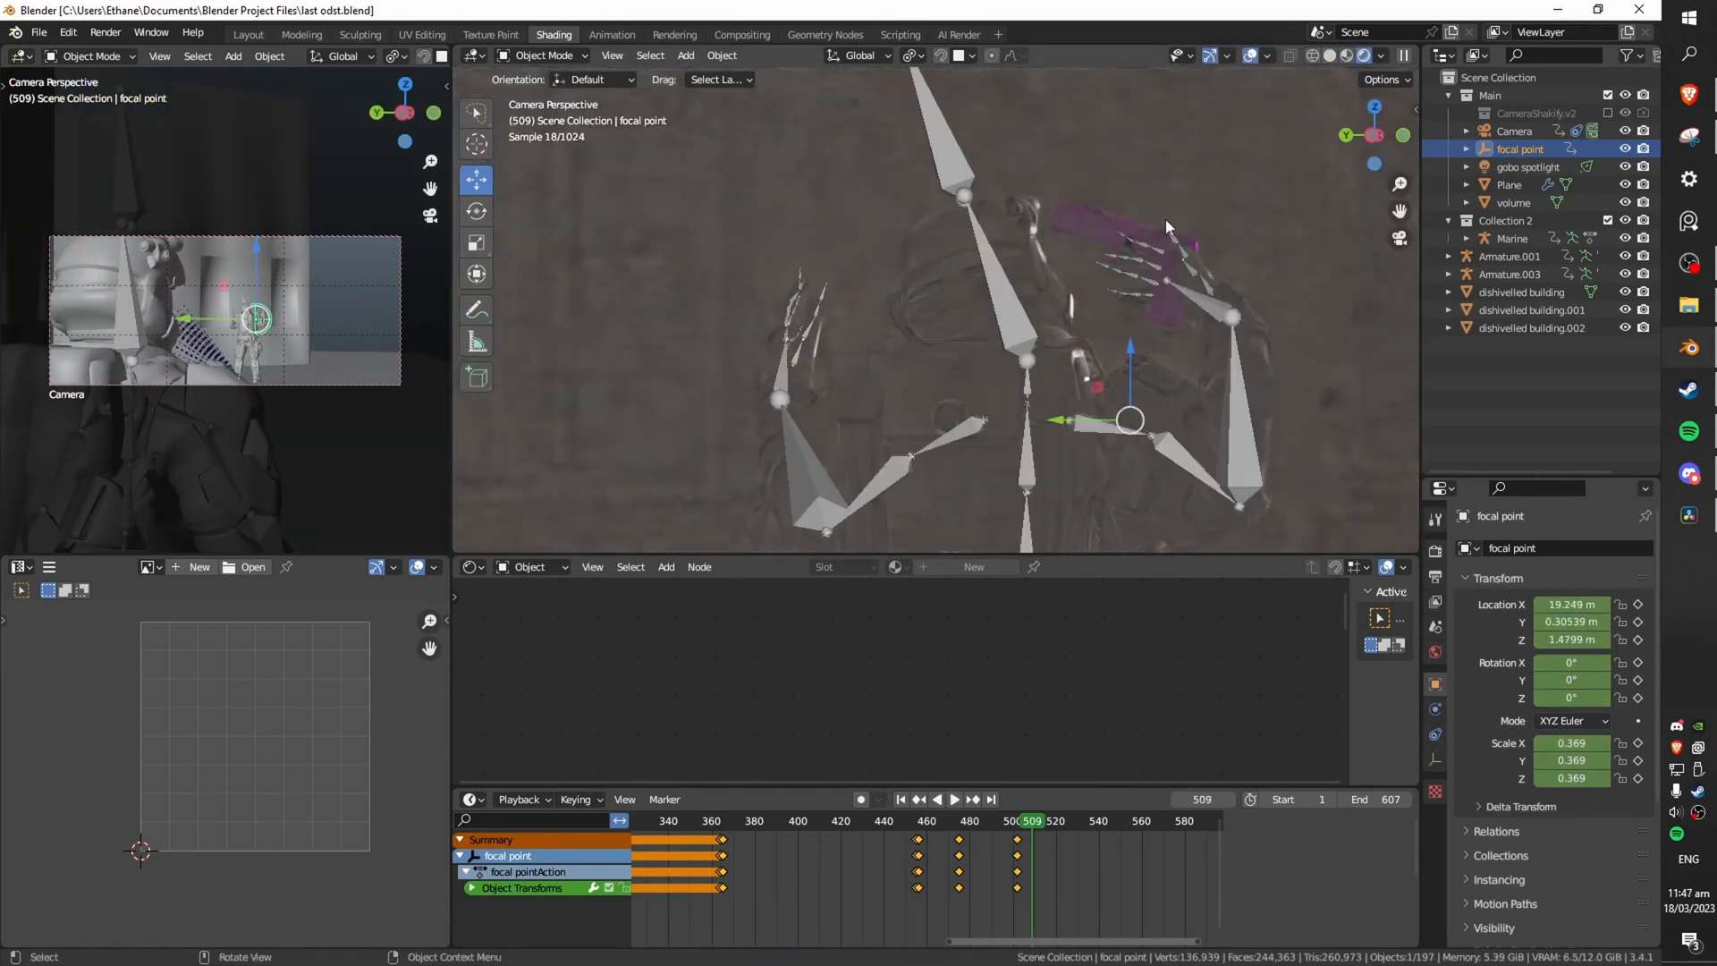
left_click(1145, 241)
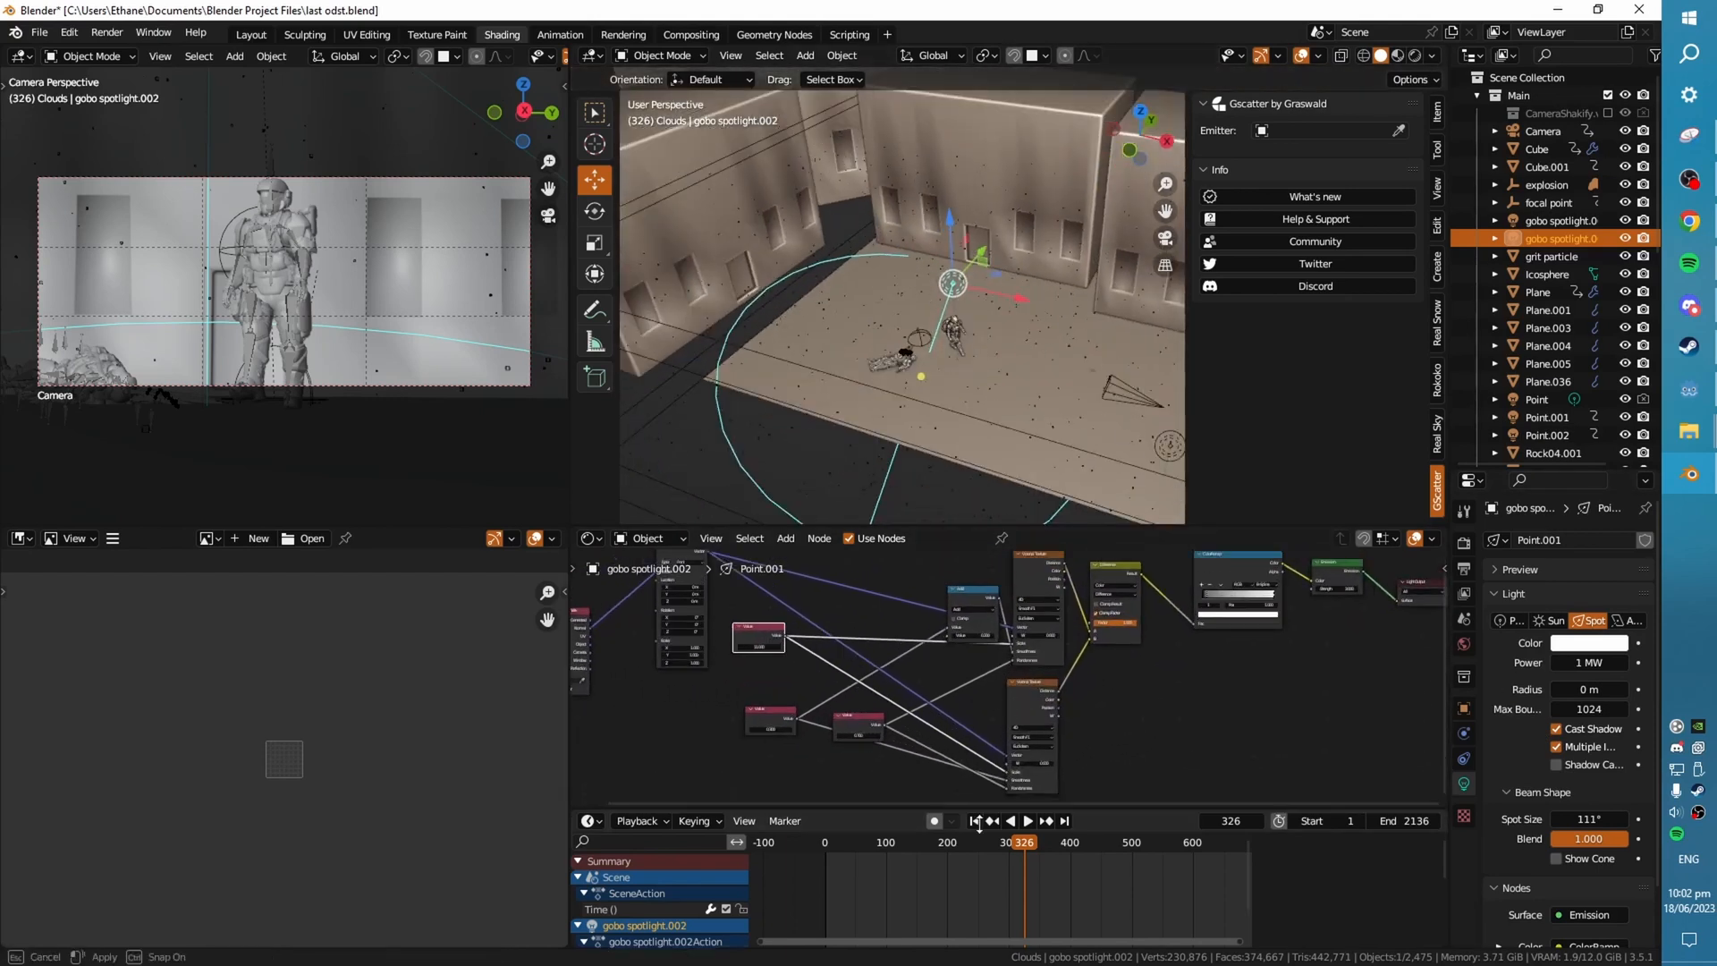
- Open the Properties panel settings for the selected light
left_click(1547, 435)
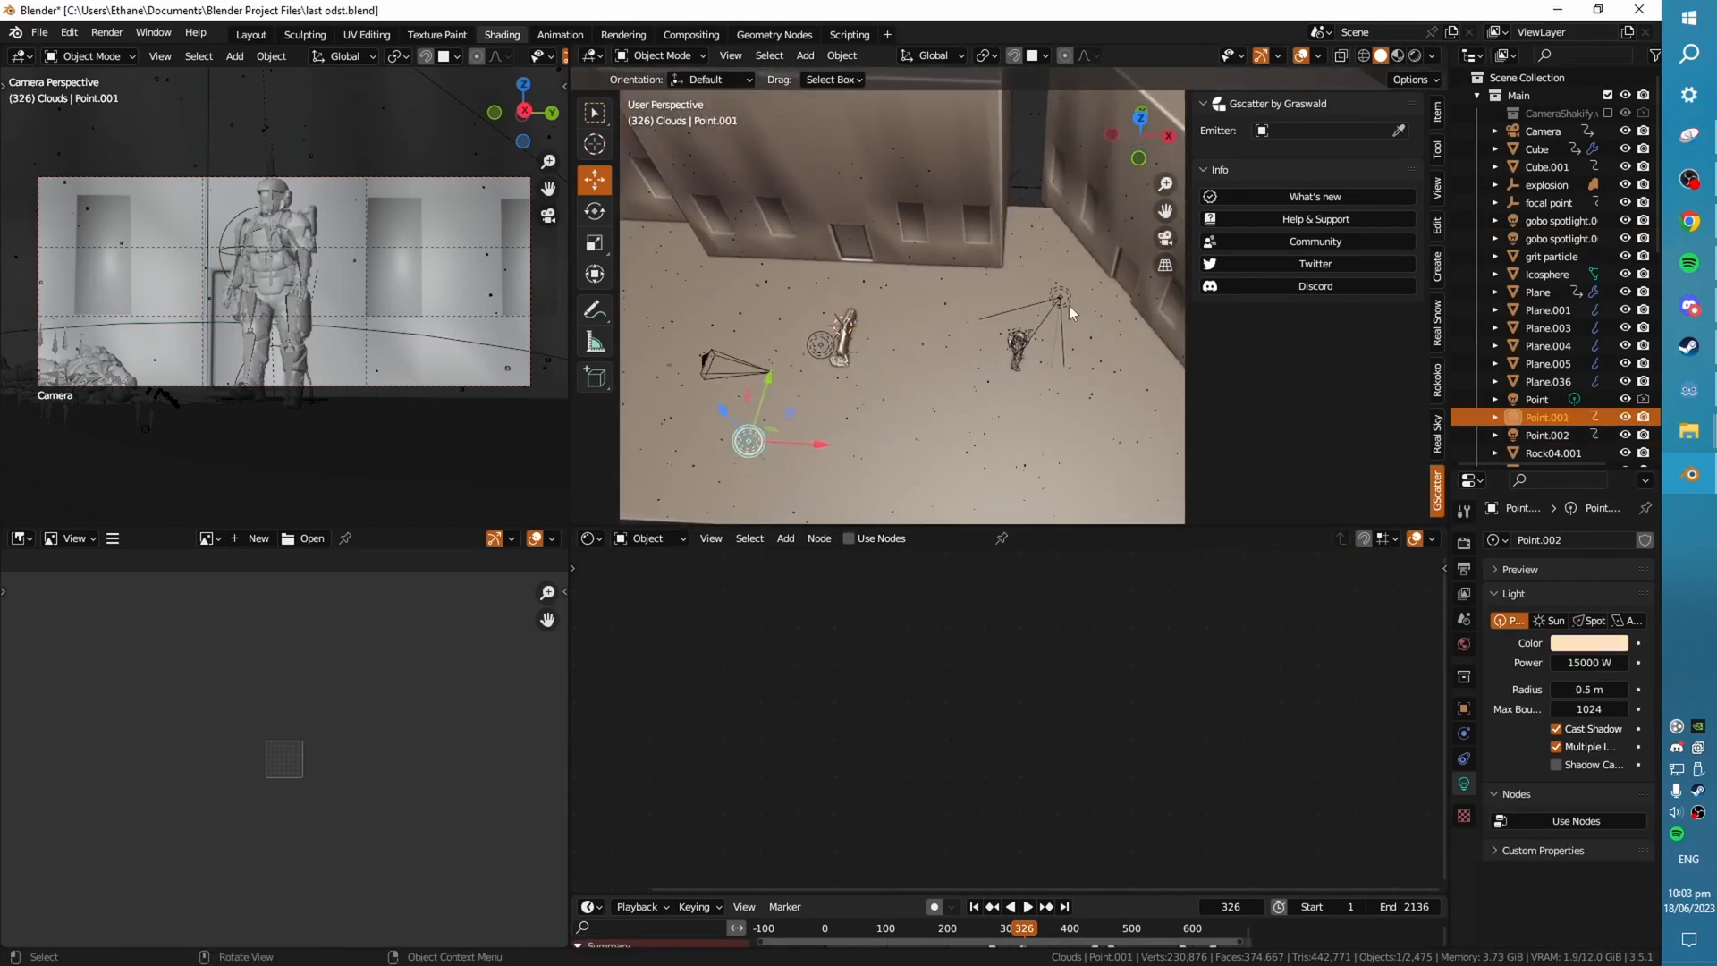
- Select the warm fill point light
left_click(1564, 219)
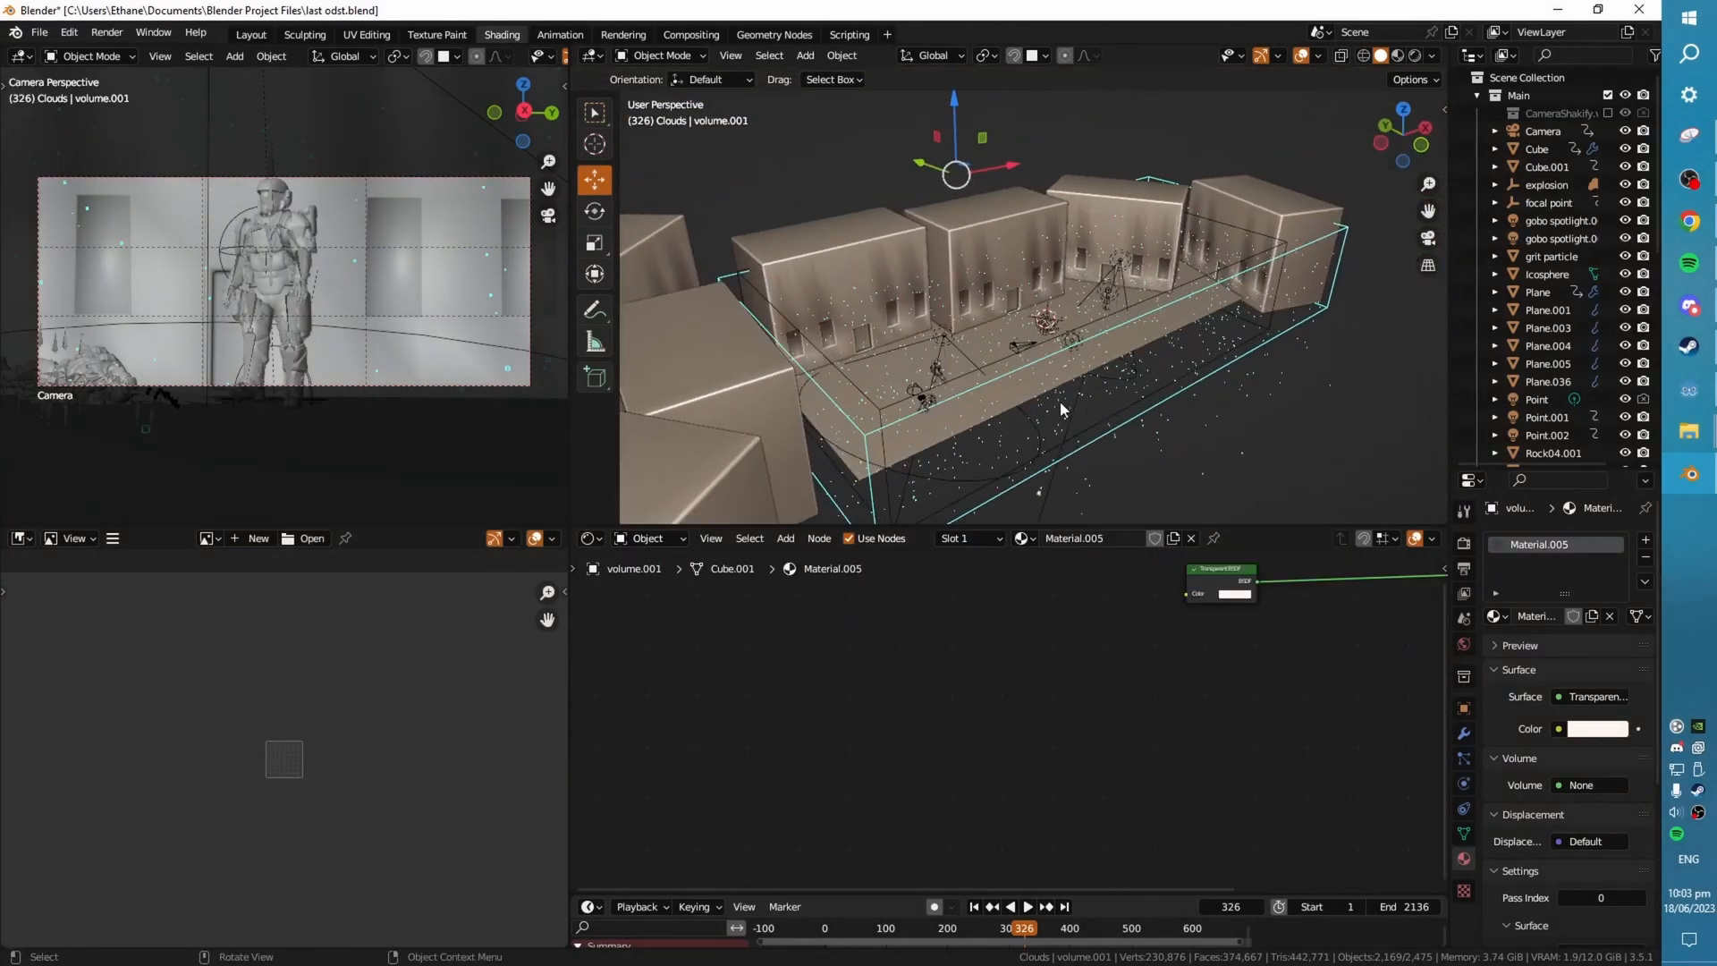
- Save the file and view the Real Sky mist pass (5 m start, 25 m depth) at frame 634
left_click(1024, 910)
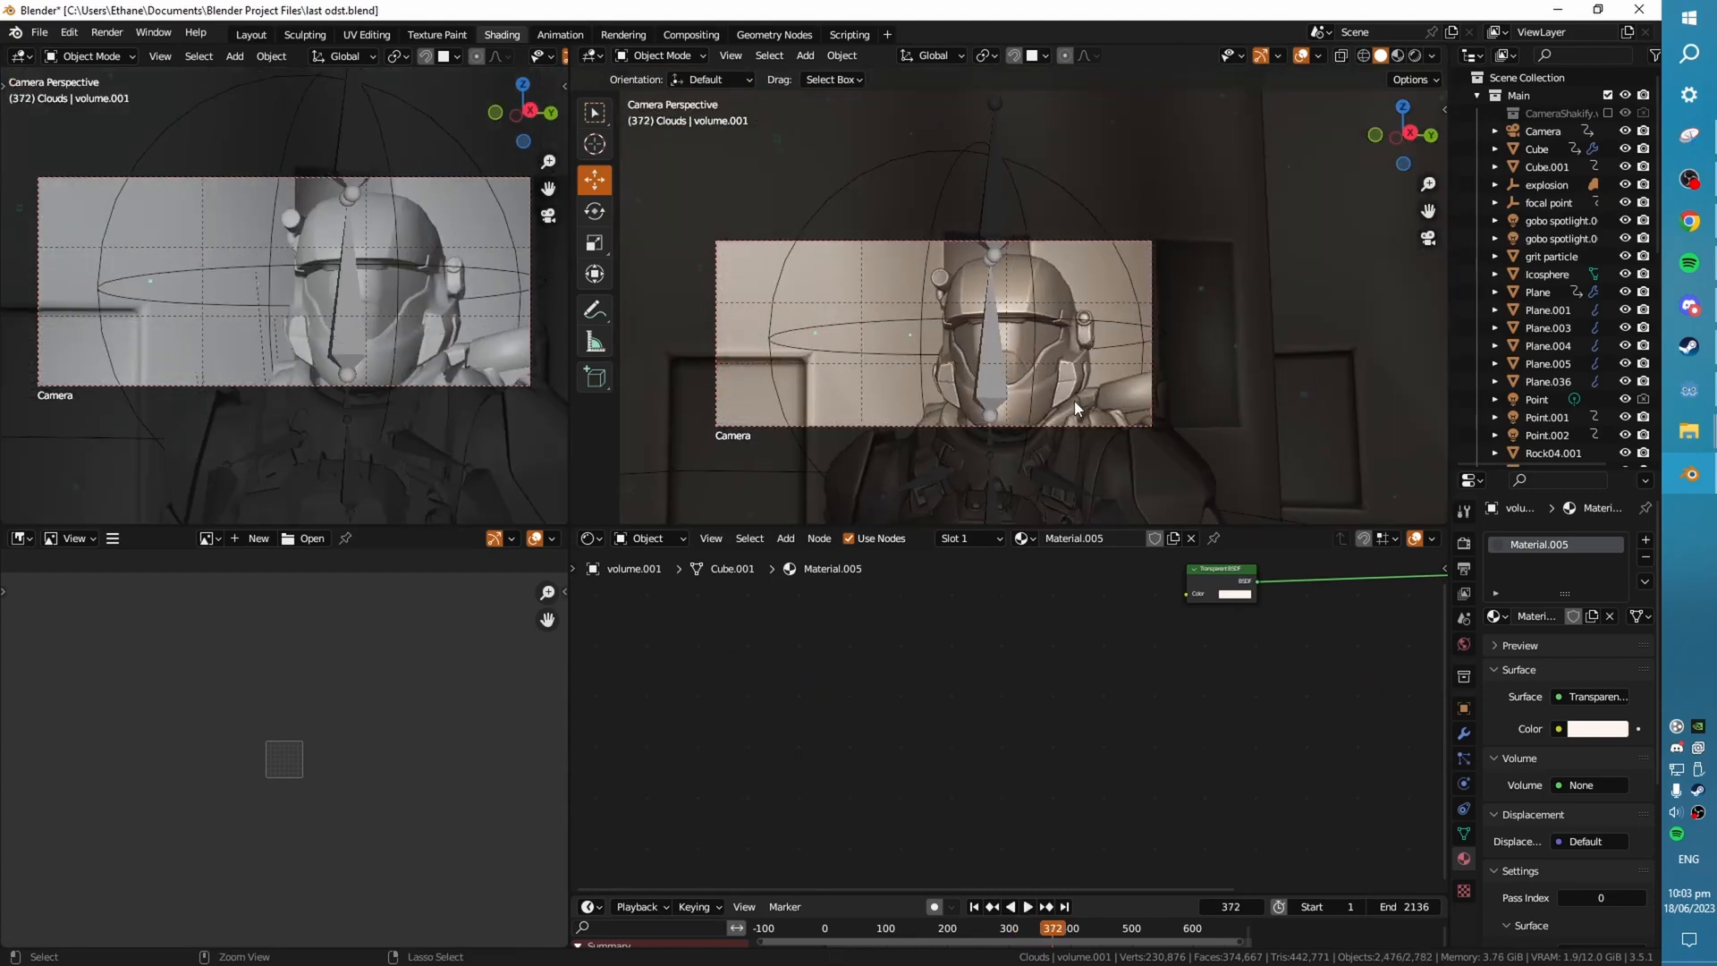
key("ctrl+s")
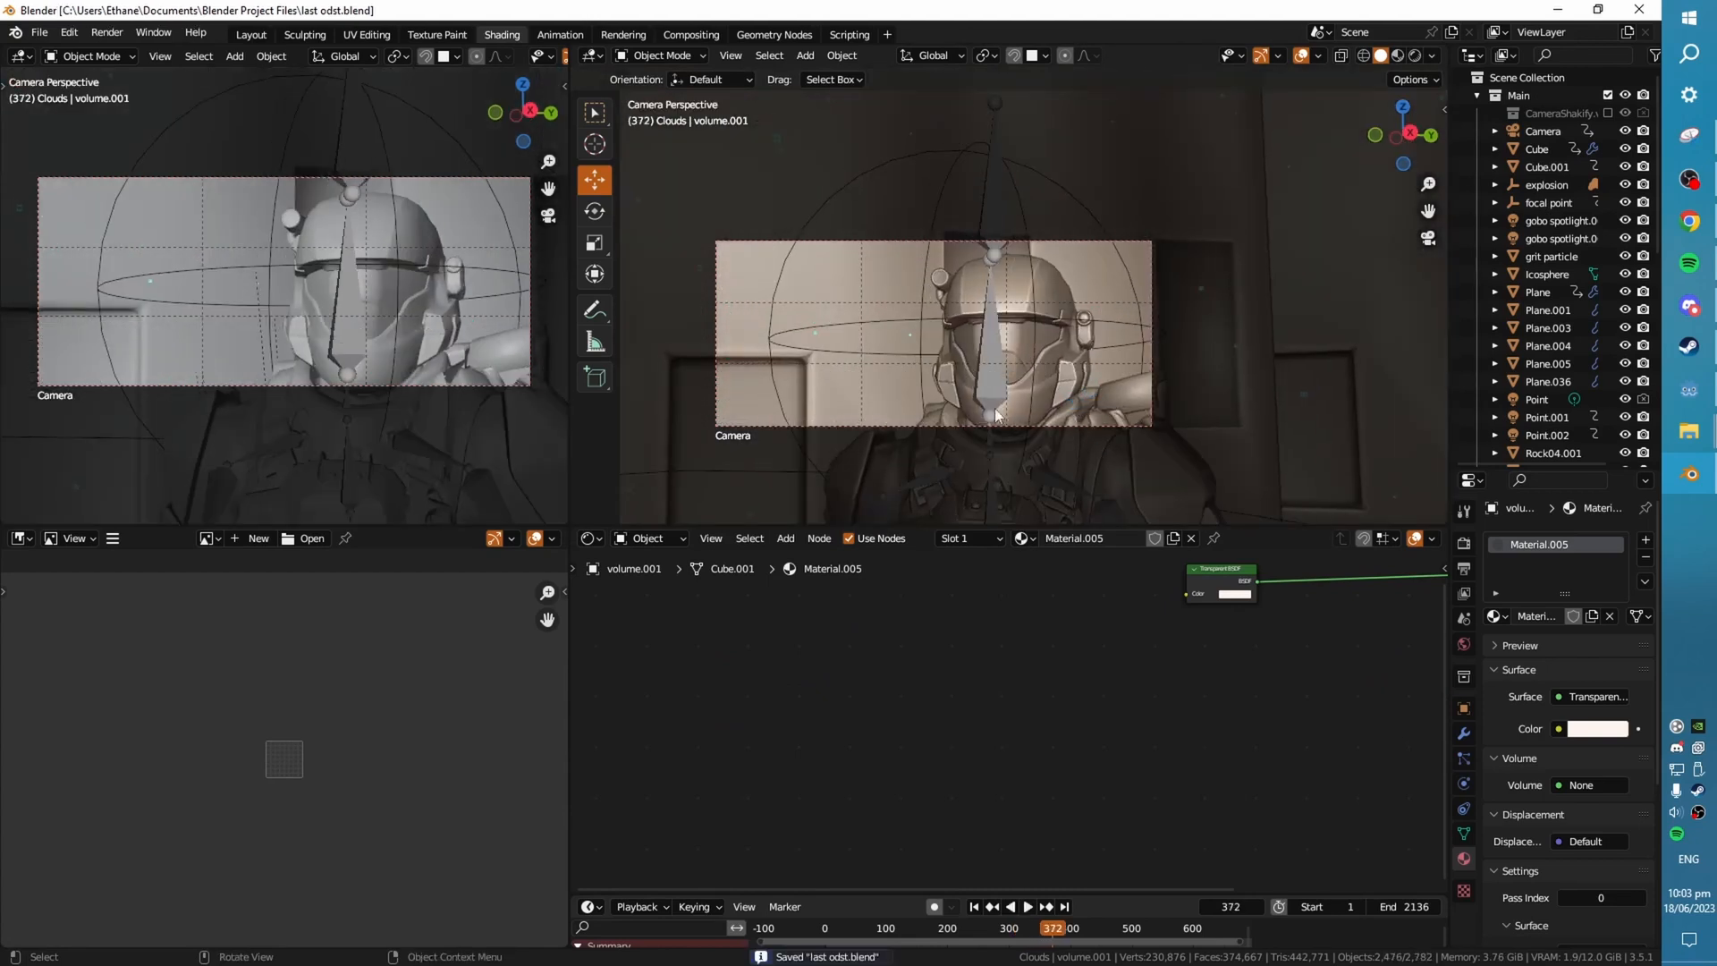
left_click(1008, 906)
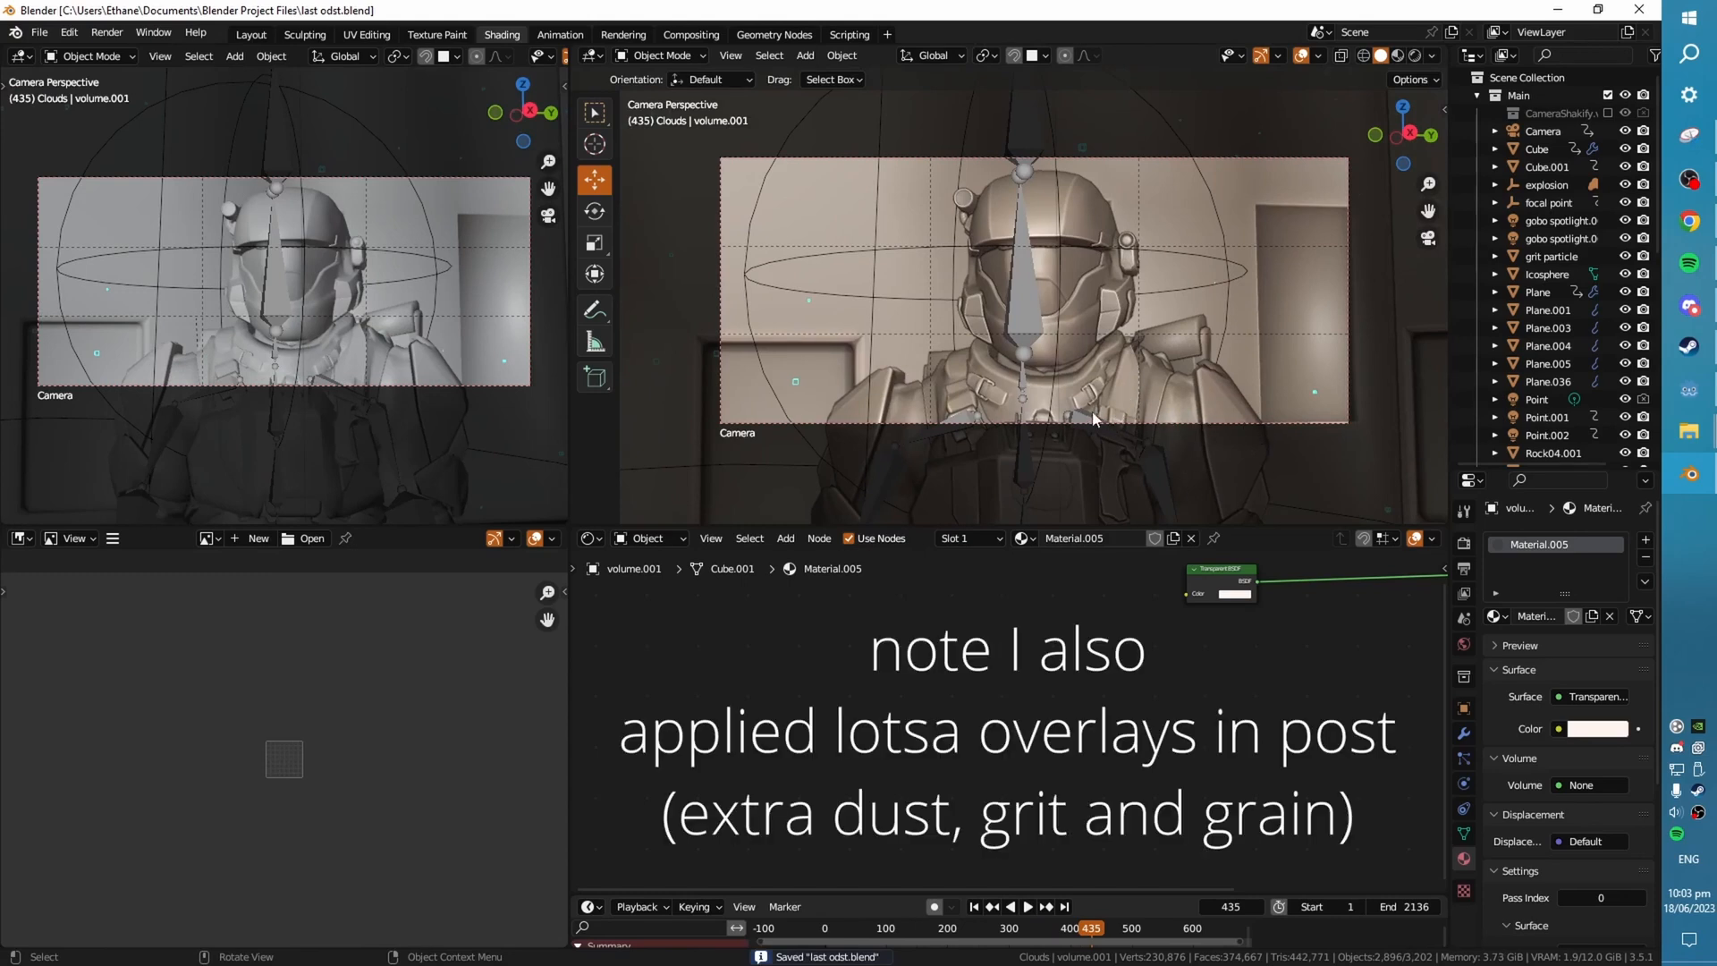
left_click(1025, 906)
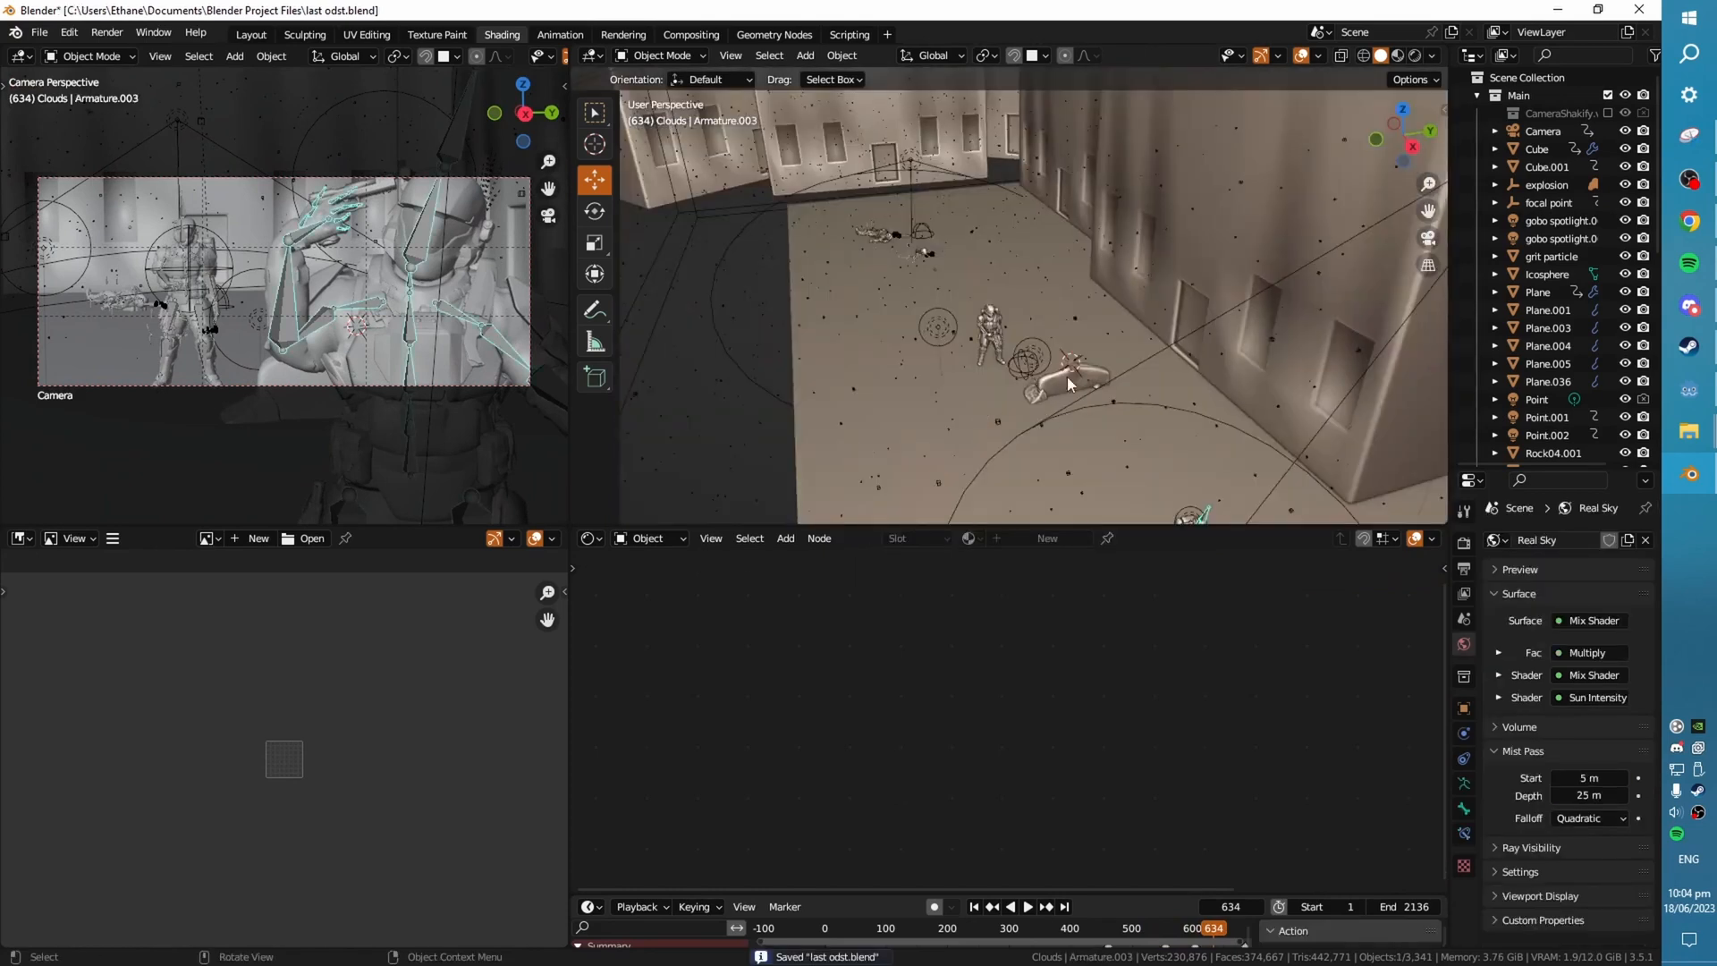
- Move the Marine's handIK.R bone to a new pose and play the animation
left_click(1536, 147)
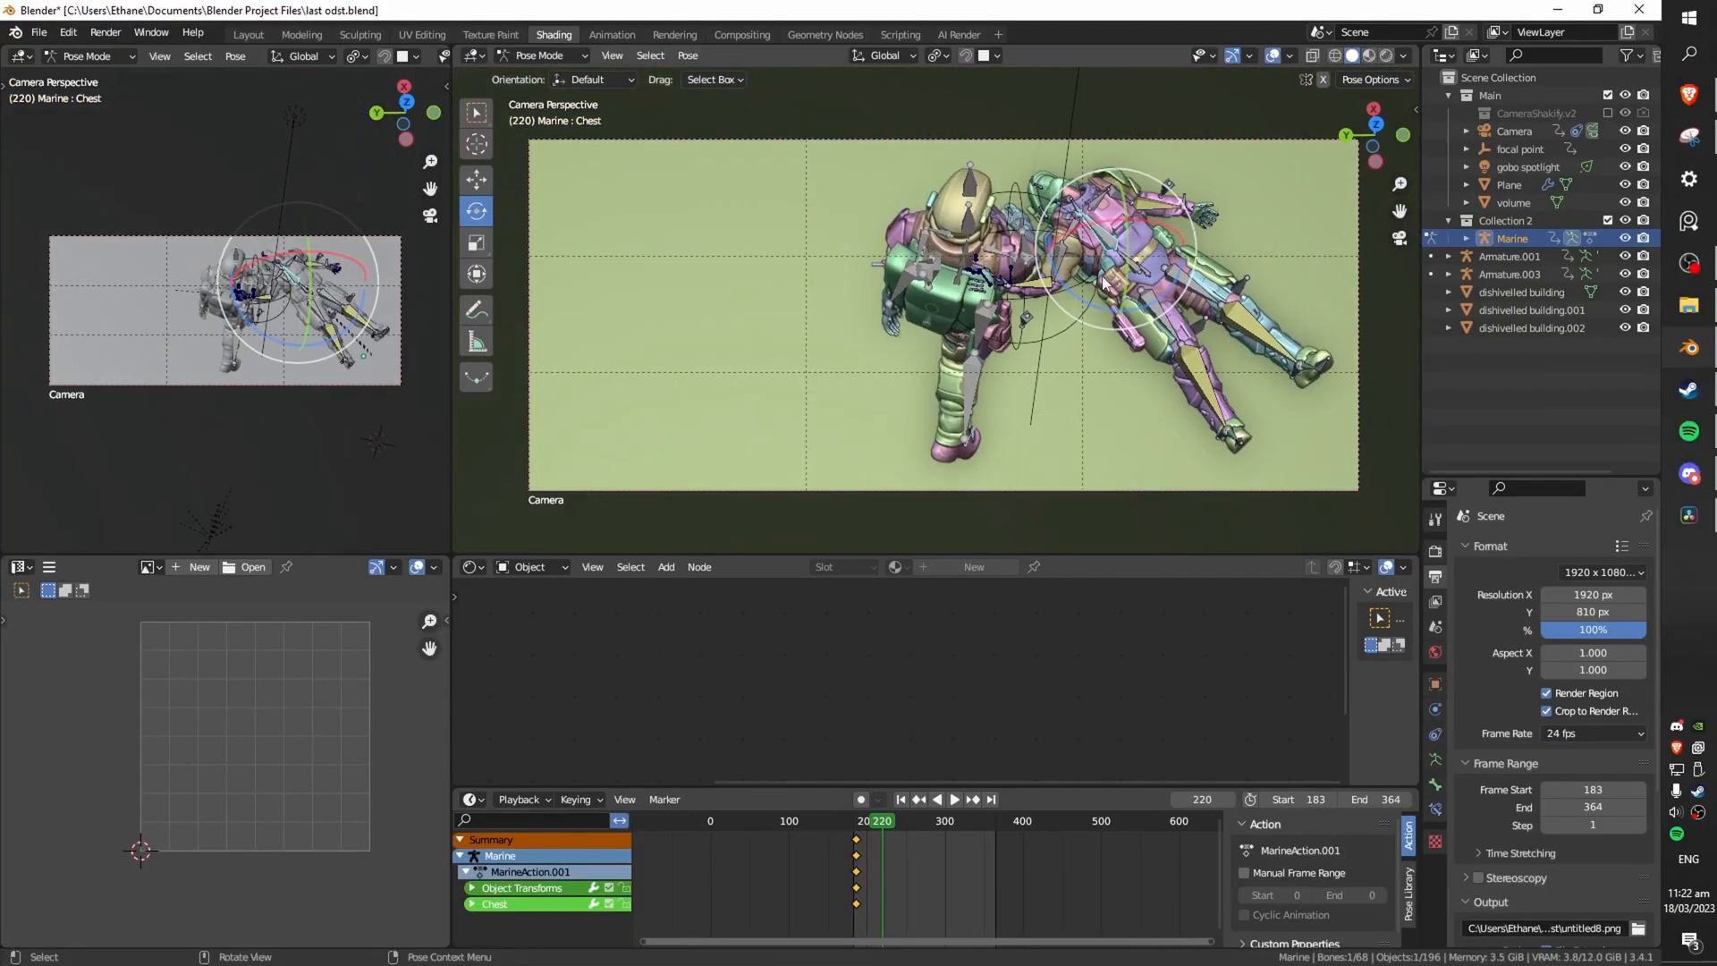
left_click(950, 799)
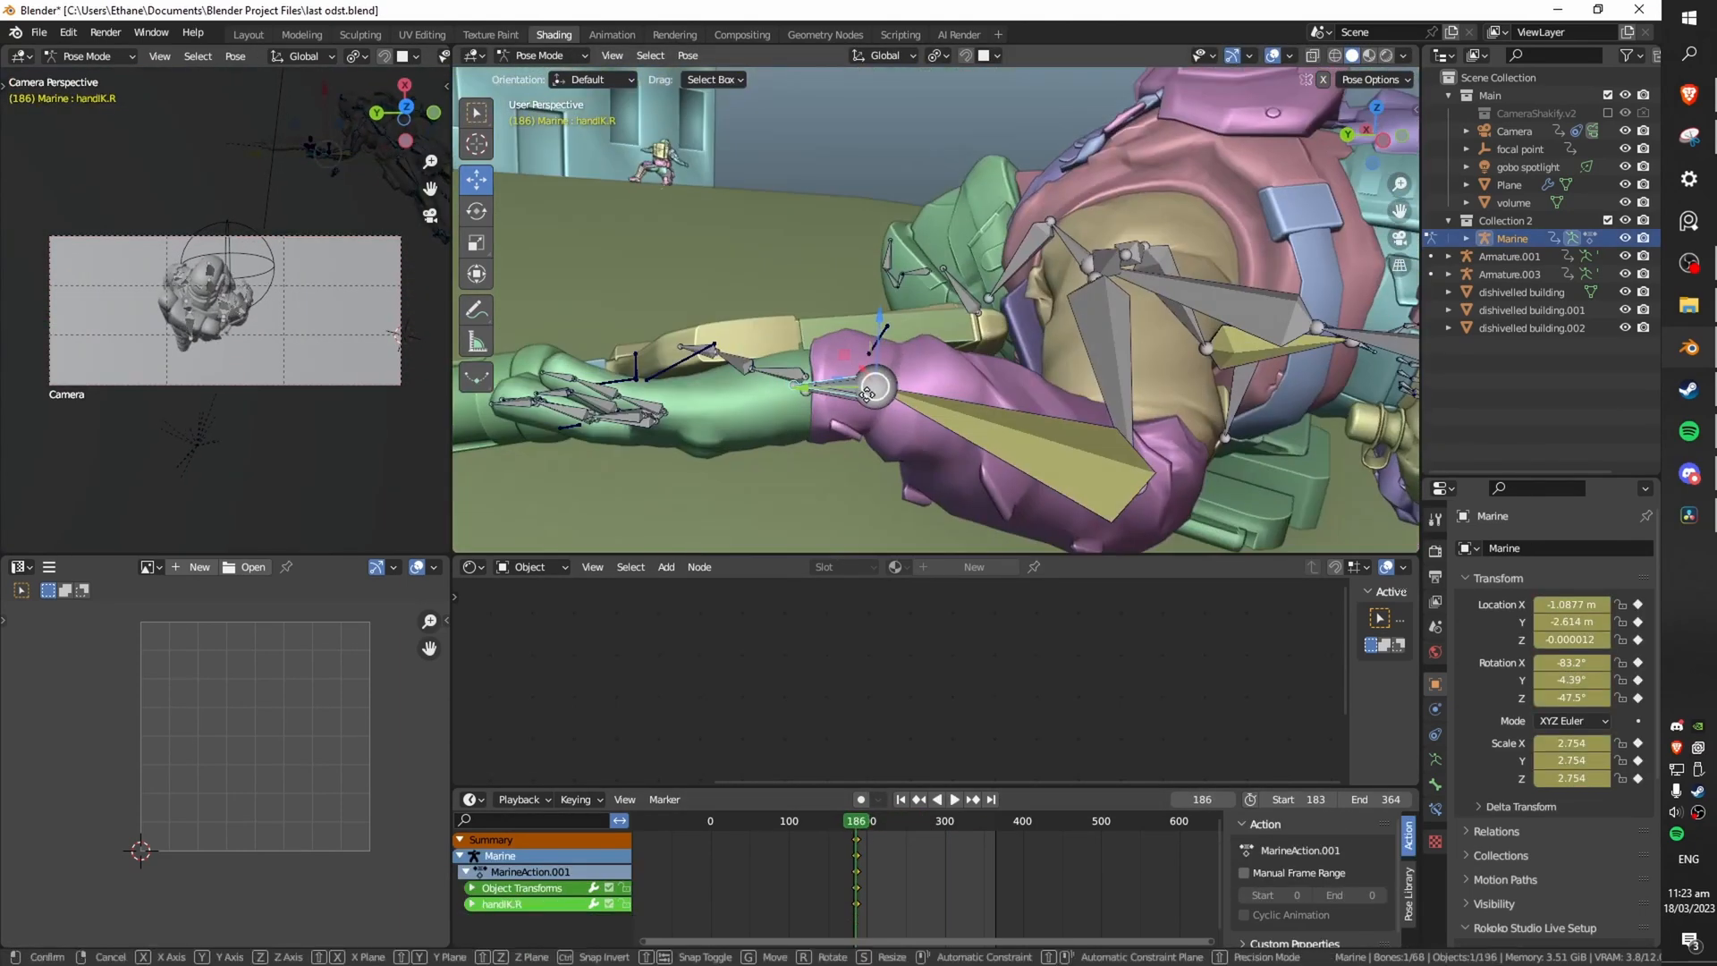
left_click(951, 798)
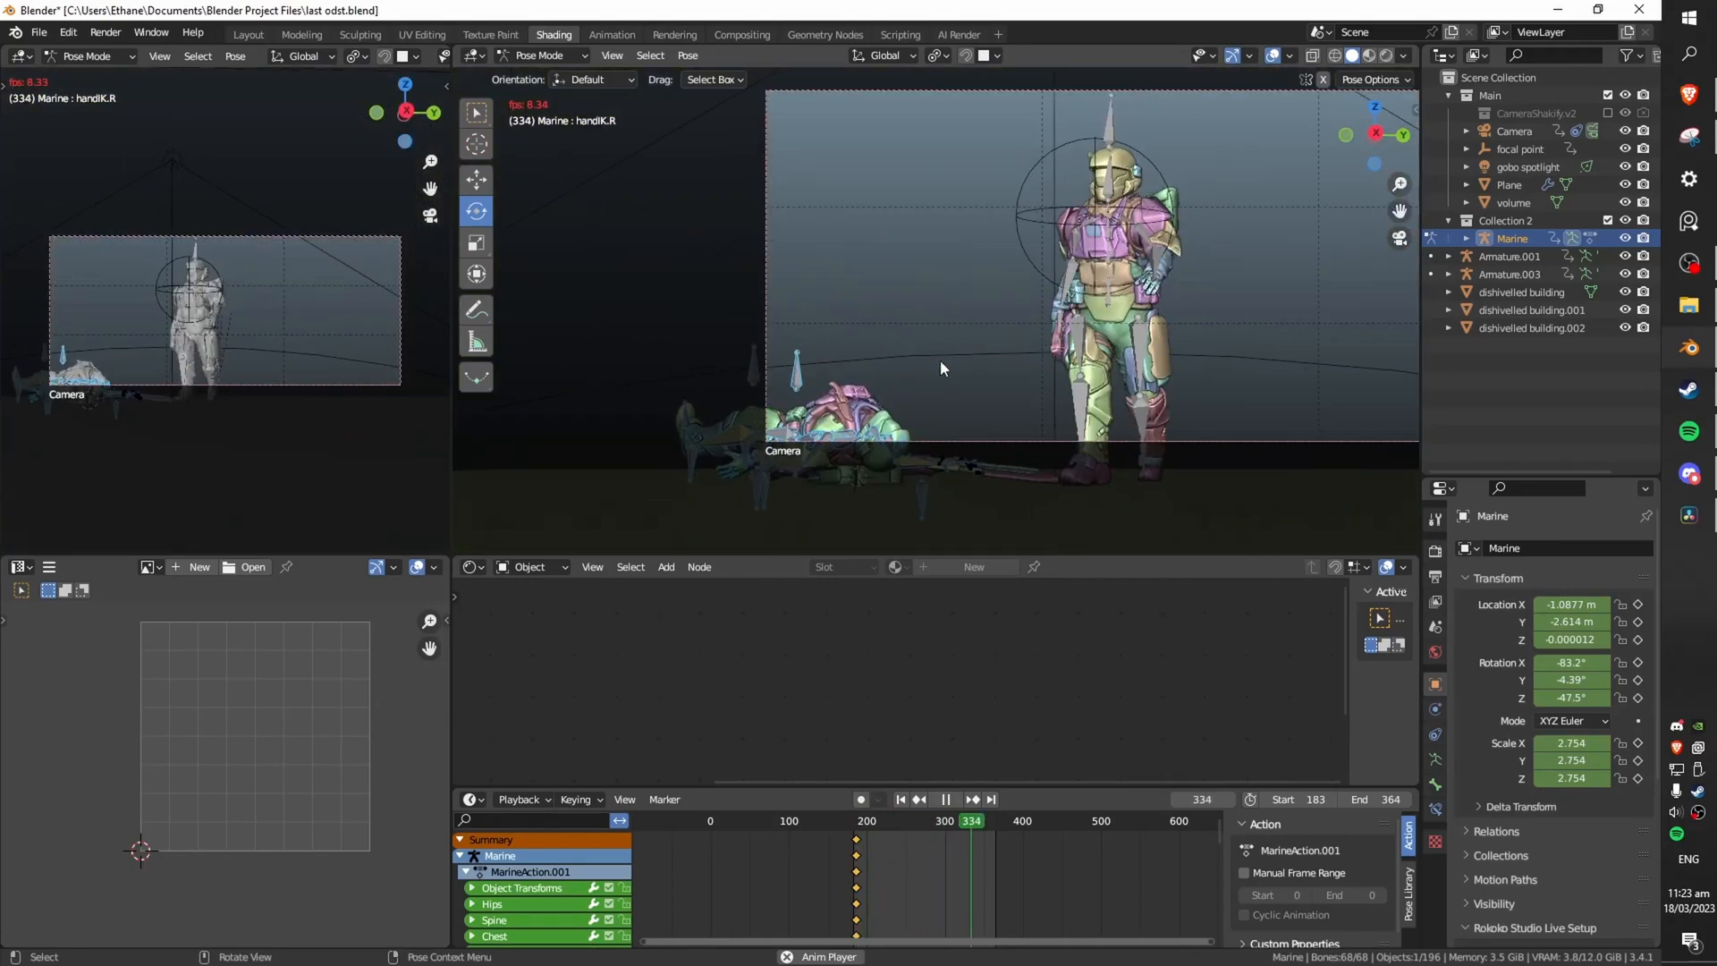